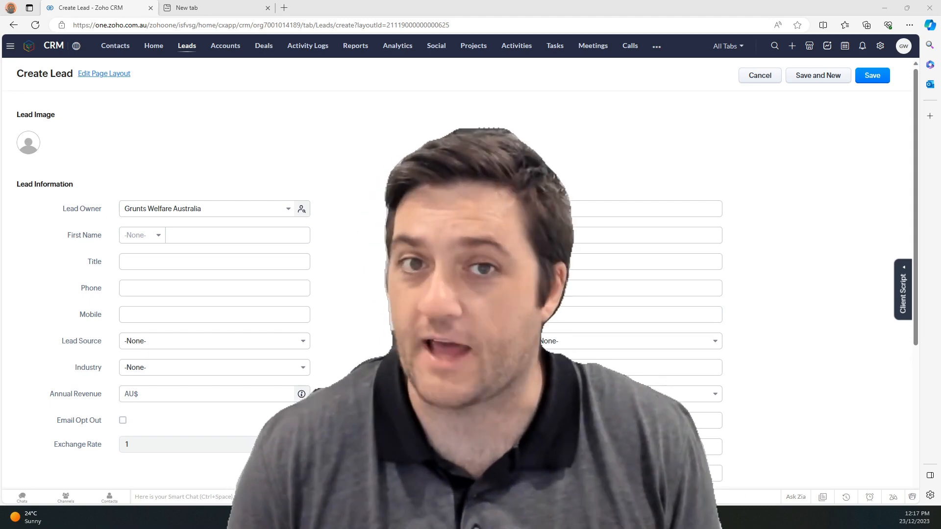
{"action": "mouse_move", "coordinate": [400, 314]}
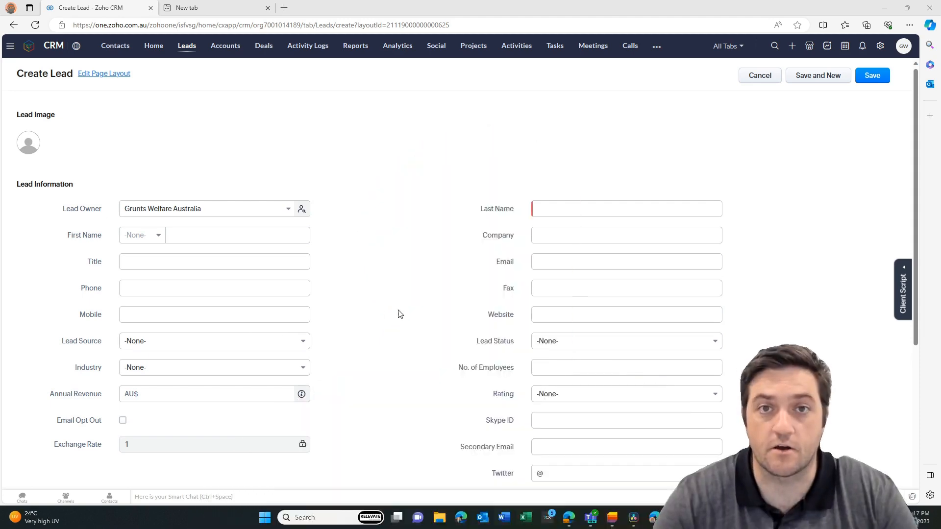
{"action": "mouse_move", "coordinate": [272, 155]}
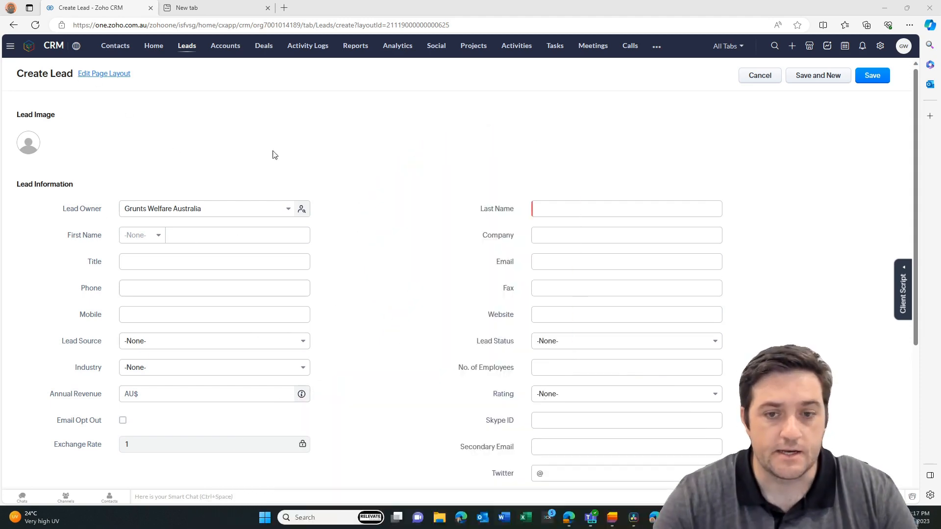
{"action": "mouse_move", "coordinate": [581, 144]}
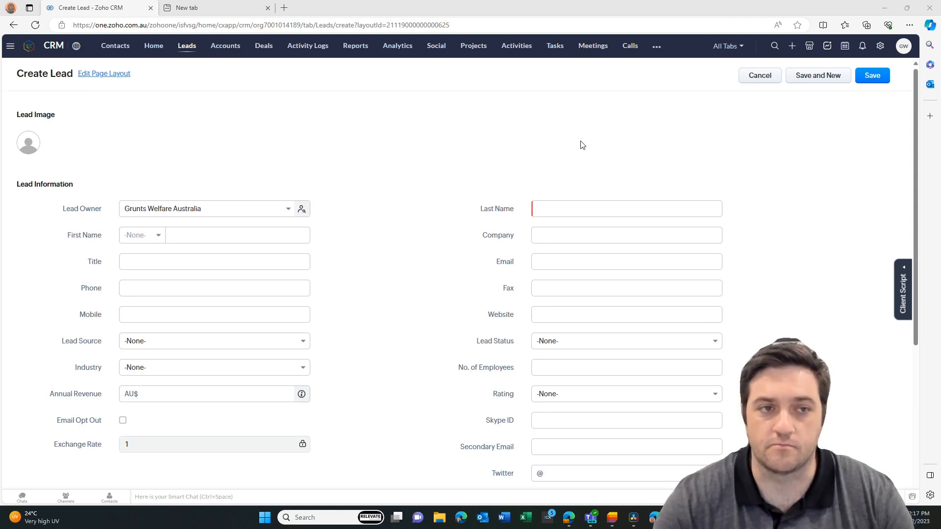
{"action": "mouse_move", "coordinate": [104, 73]}
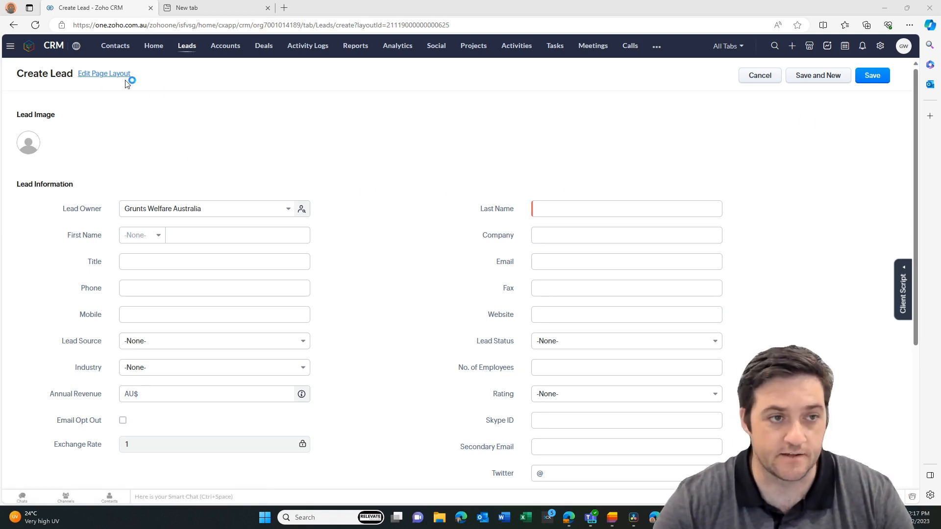
Edit the Leads page layout and remove the Fax field, confirming the removal.
{"action": "left_click", "coordinate": [104, 73]}
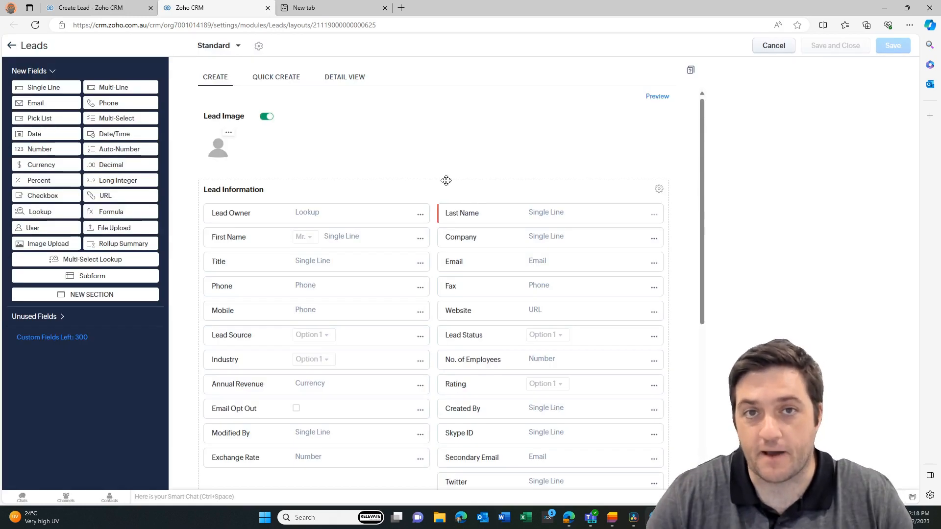
{"action": "mouse_move", "coordinate": [502, 250]}
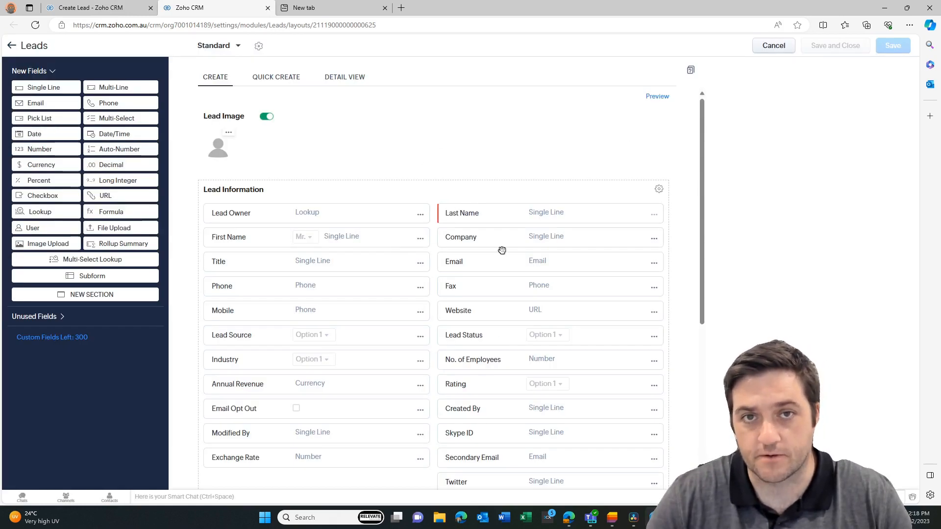
{"action": "left_click", "coordinate": [654, 287]}
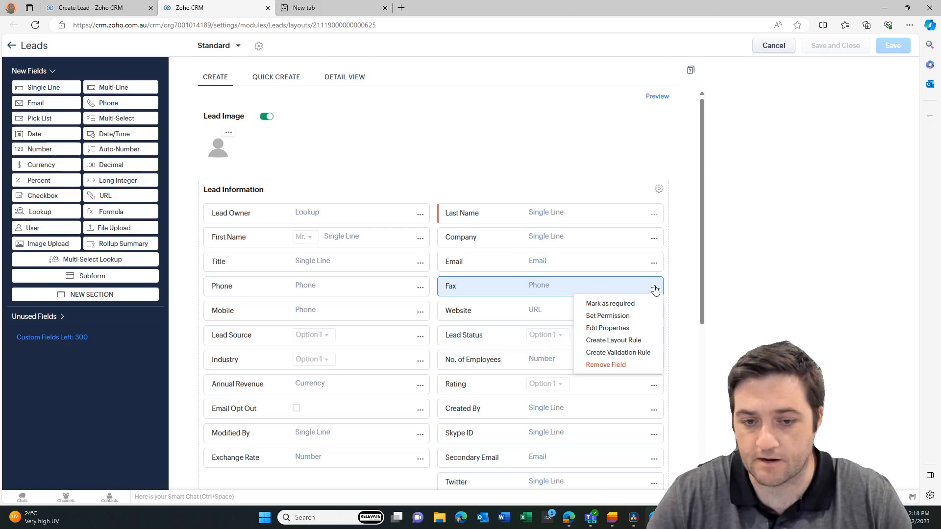
{"action": "mouse_move", "coordinate": [618, 297]}
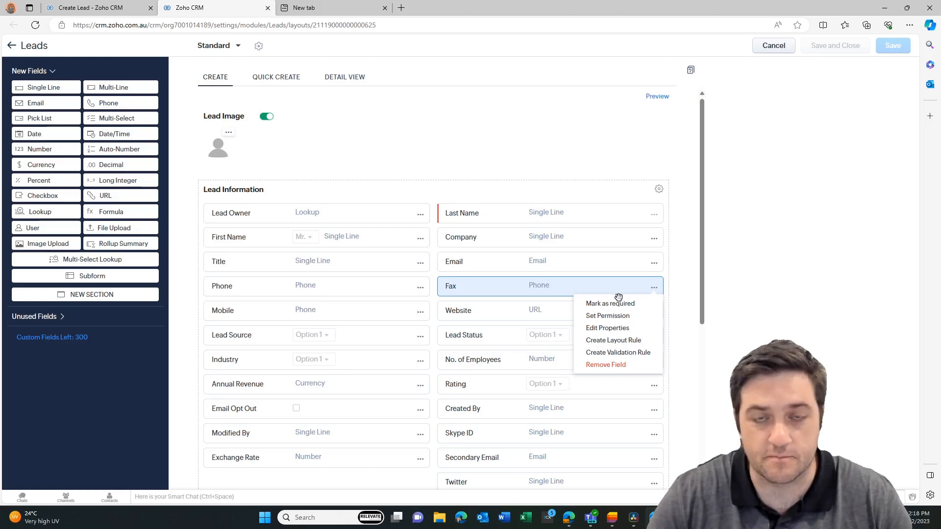
{"action": "mouse_move", "coordinate": [607, 328]}
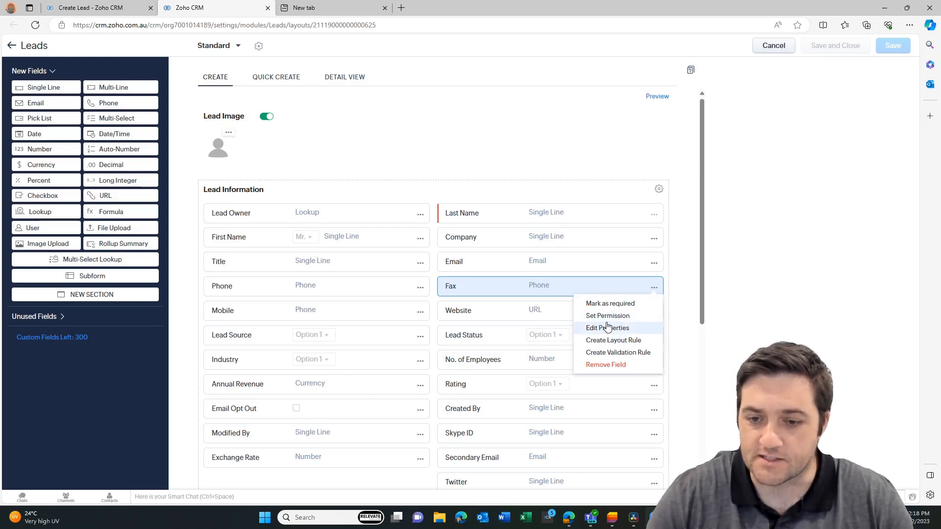
{"action": "mouse_move", "coordinate": [605, 365]}
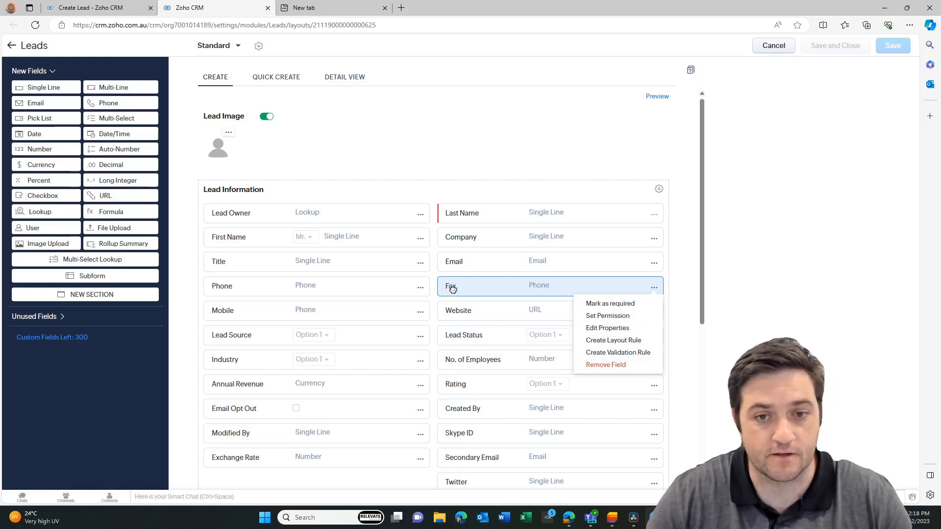
{"action": "scroll", "scroll_direction": "down", "scroll_amount": 3}
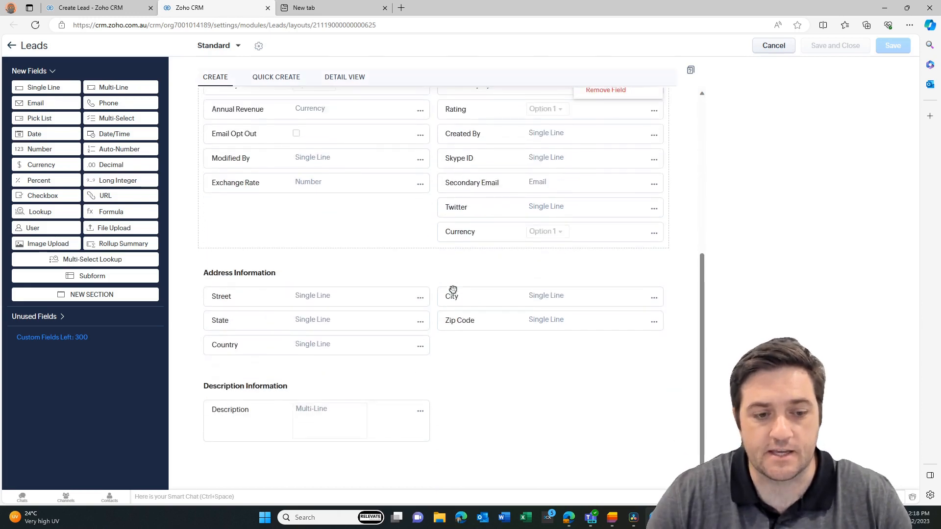
{"action": "left_click", "coordinate": [653, 288]}
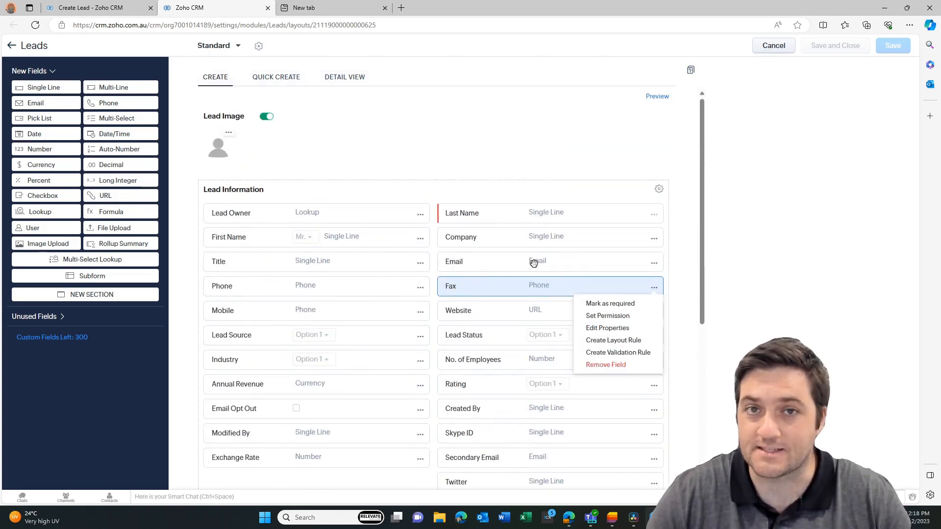
{"action": "left_click", "coordinate": [606, 364]}
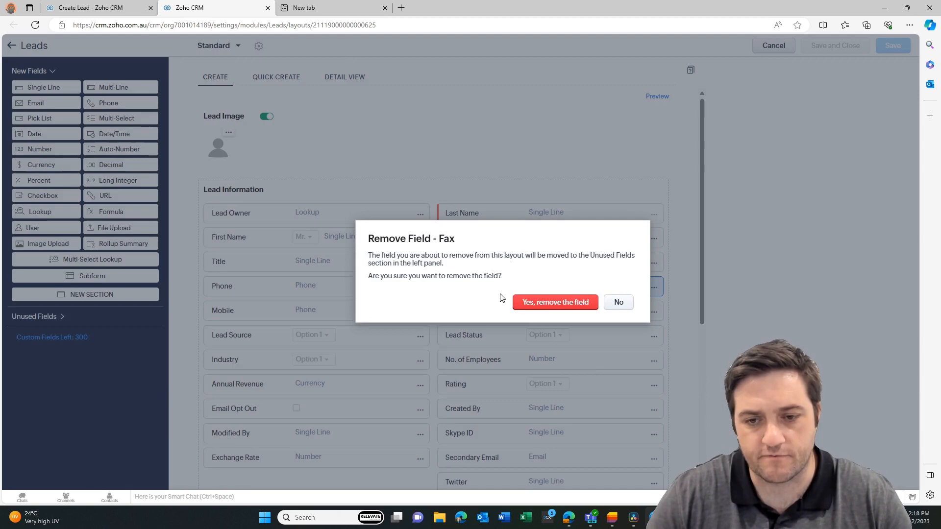
{"action": "left_click", "coordinate": [554, 302]}
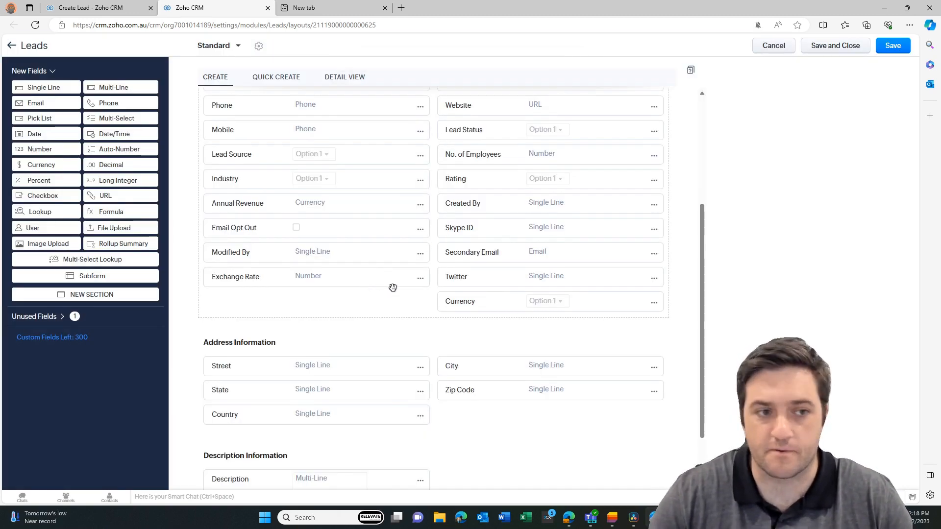
{"action": "mouse_move", "coordinate": [120, 117]}
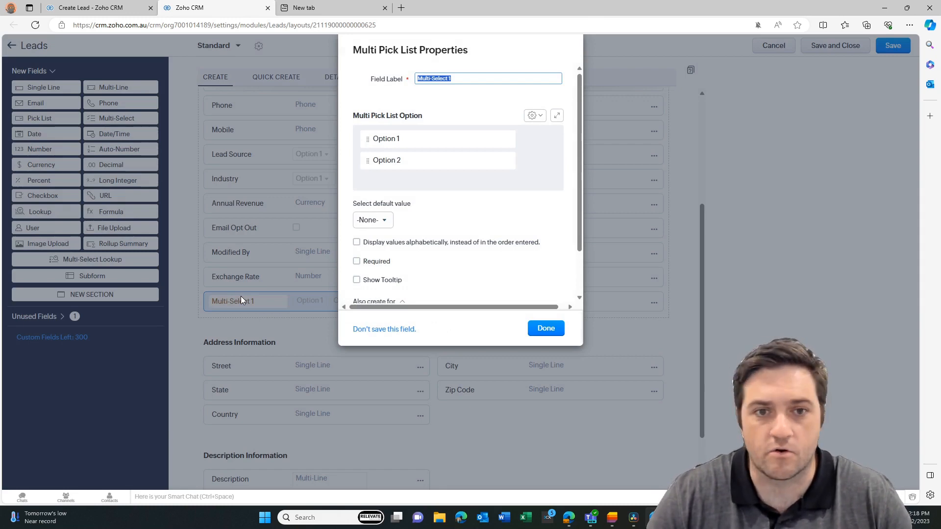
{"action": "mouse_move", "coordinate": [479, 217]}
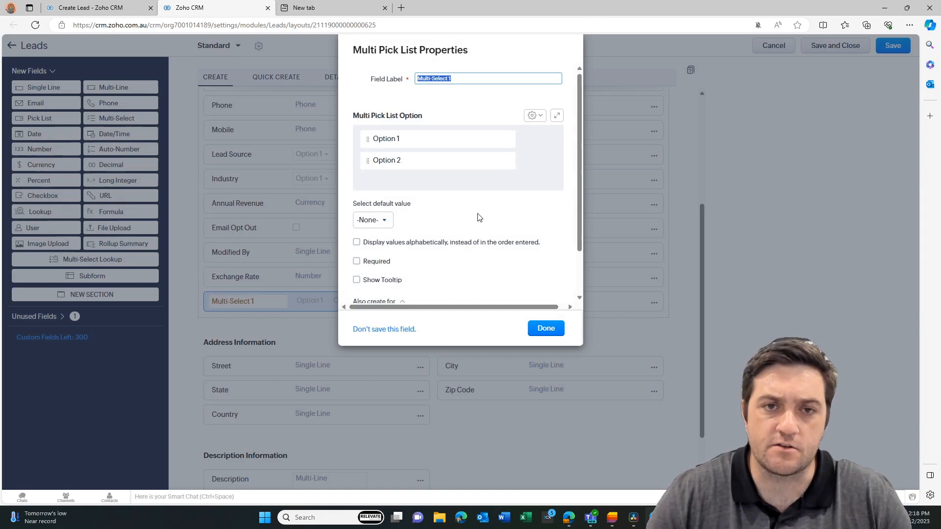
{"action": "mouse_move", "coordinate": [420, 107]}
{"action": "type", "text": "Member"}
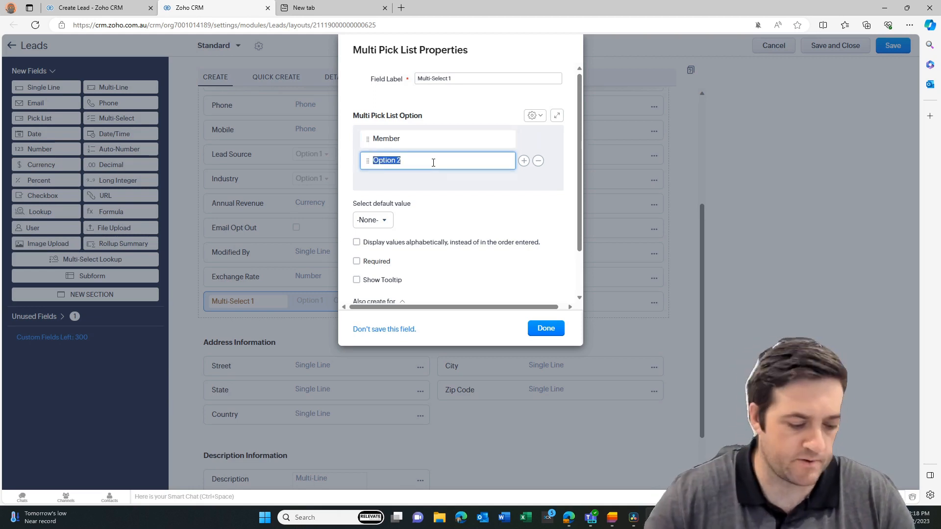
Name the second option Affiliate and label the multi-select field Person Type.
{"action": "type", "text": "Affiliate"}
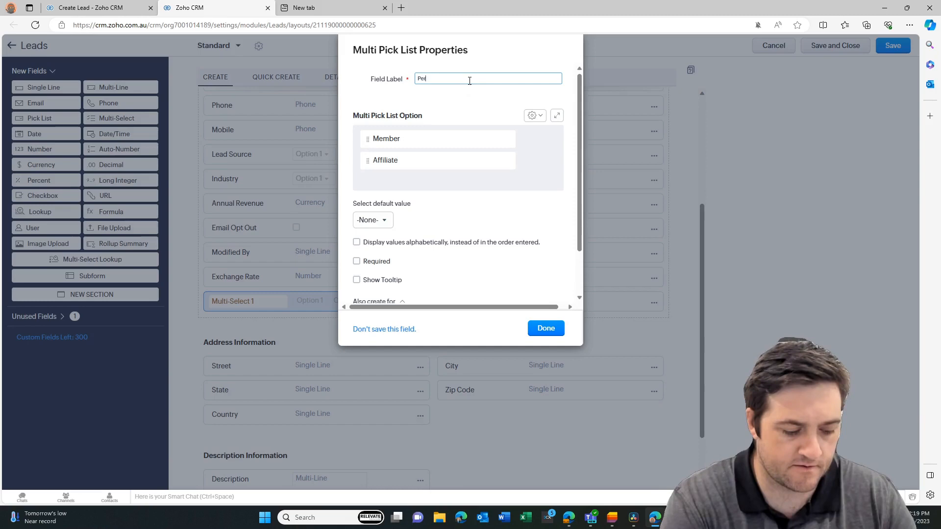
{"action": "type", "text": "Person Type"}
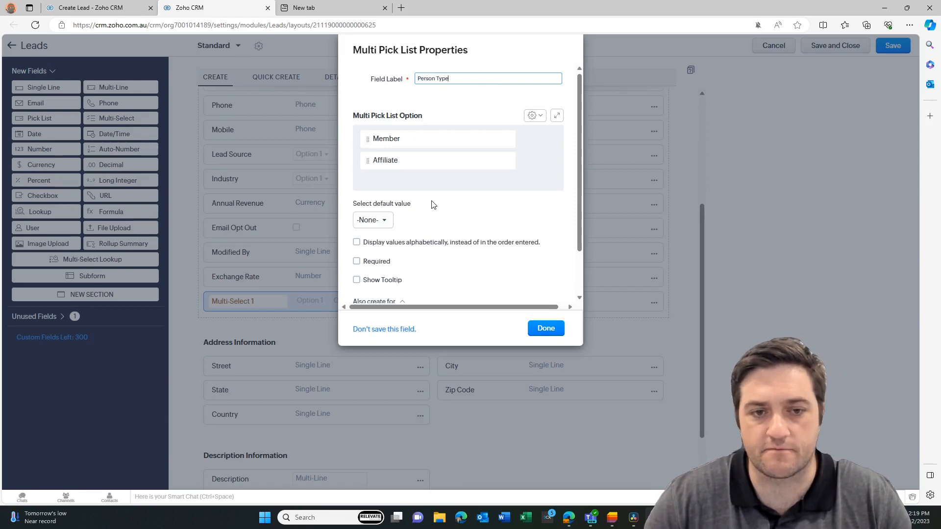
{"action": "mouse_move", "coordinate": [412, 223]}
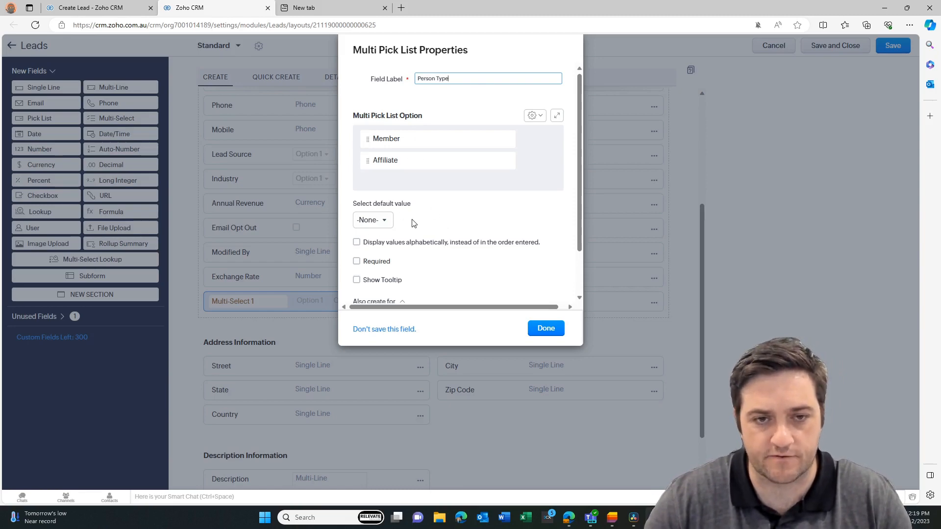
Set Person Type's default to Member and add the tooltip 'Who is this person to us'.
{"action": "left_click", "coordinate": [372, 219]}
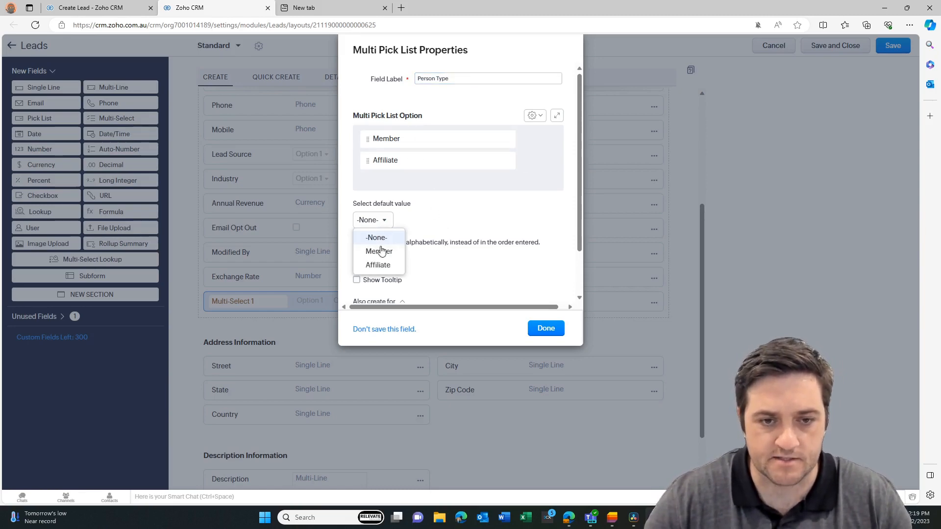
{"action": "left_click", "coordinate": [379, 251]}
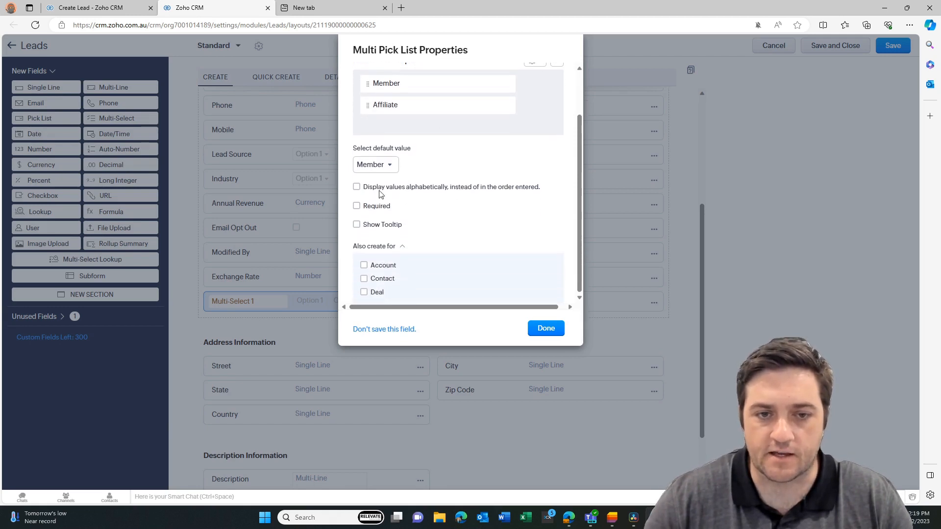
{"action": "mouse_move", "coordinate": [381, 219]}
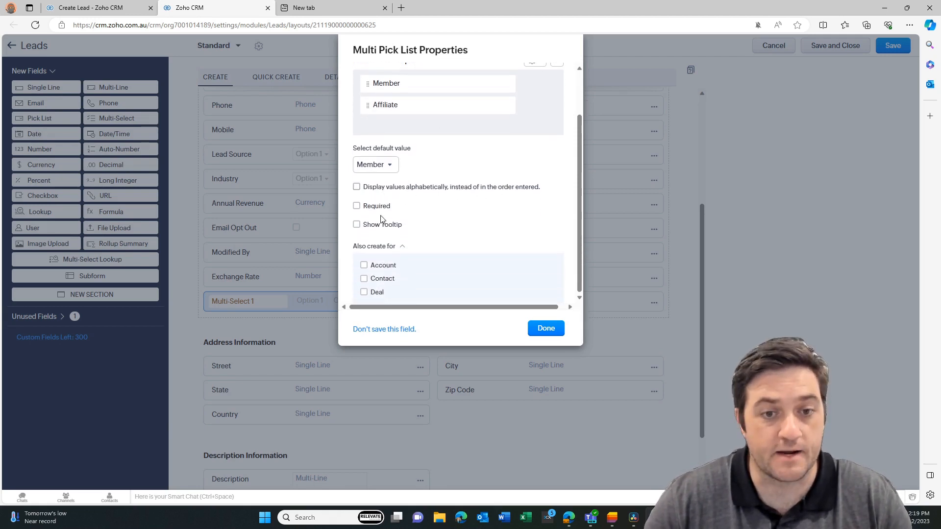
{"action": "mouse_move", "coordinate": [415, 234]}
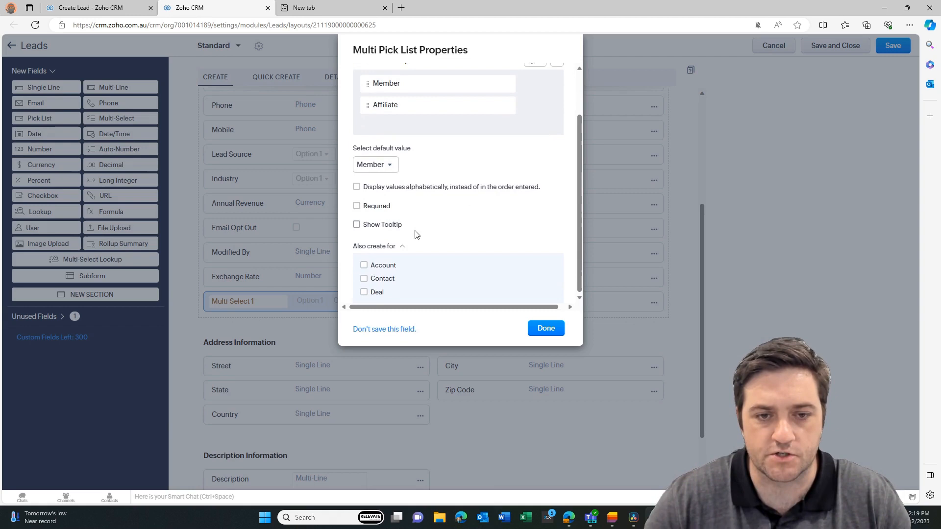
{"action": "left_click", "coordinate": [357, 224]}
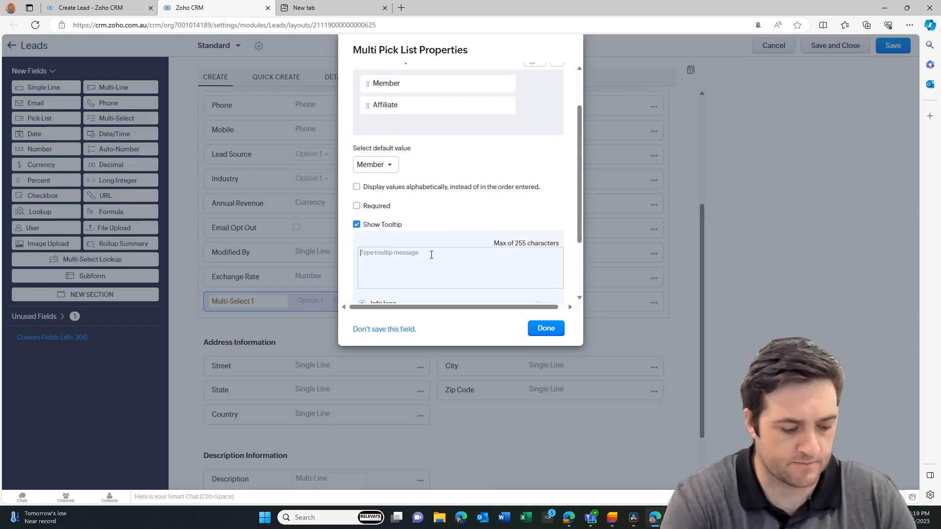
{"action": "type", "text": "Who is this"}
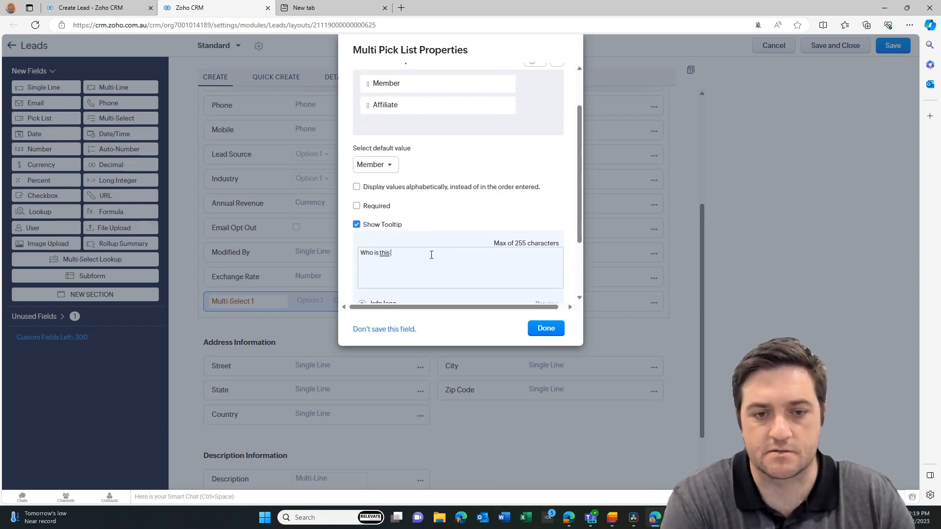
{"action": "type", "text": "person tp"}
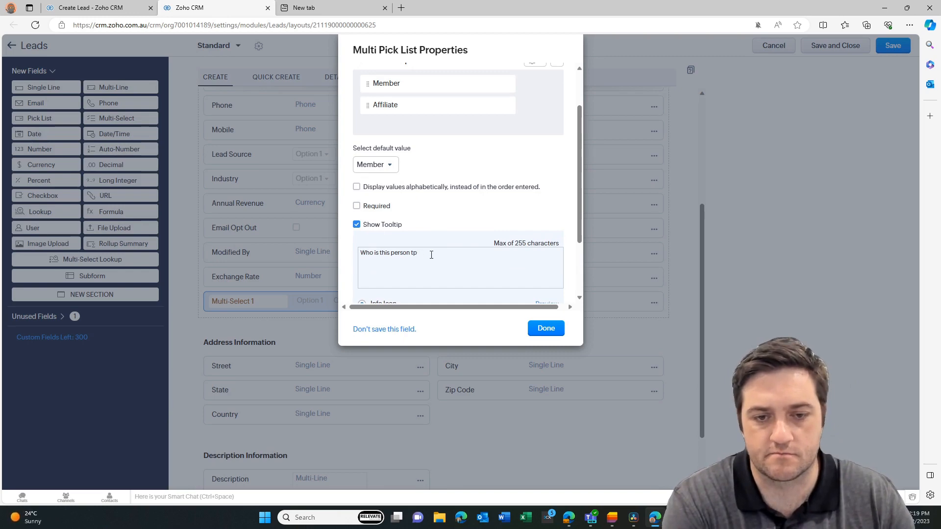
{"action": "type", "text": "o us"}
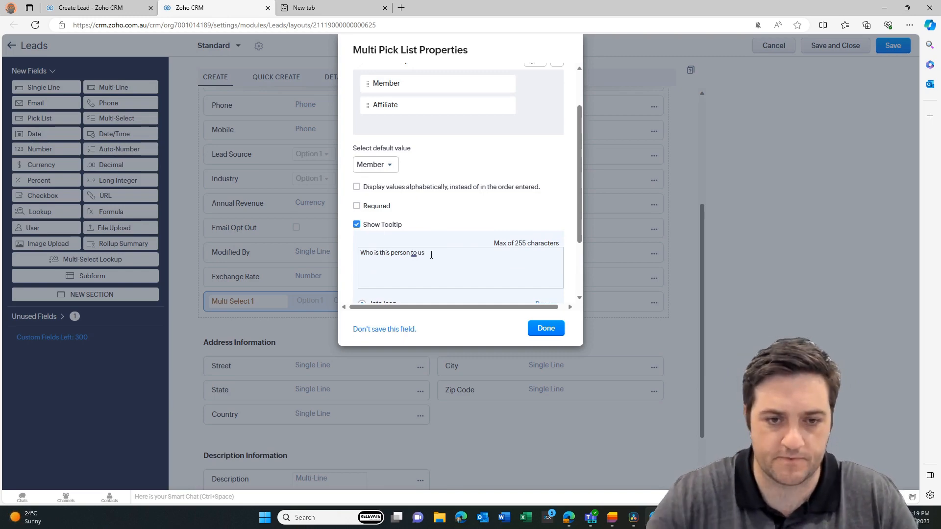
{"action": "left_click", "coordinate": [545, 328]}
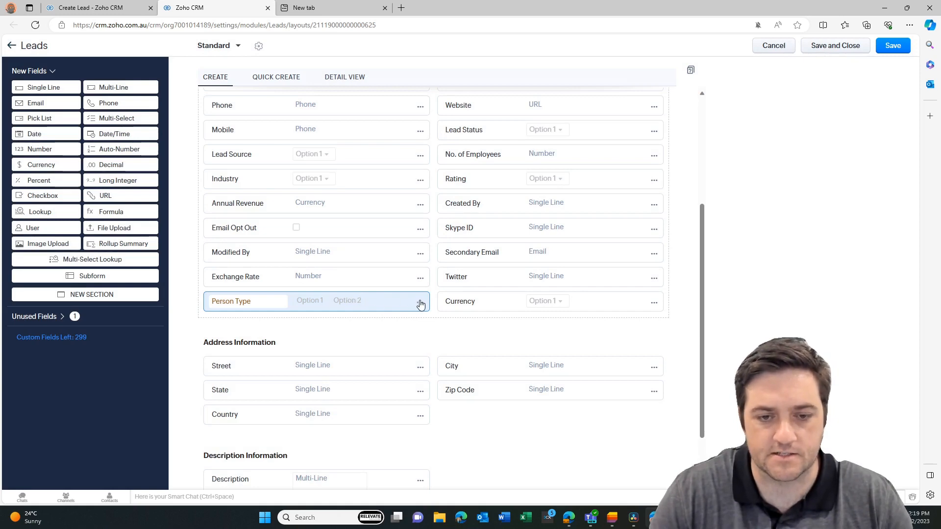
{"action": "mouse_move", "coordinate": [420, 301]}
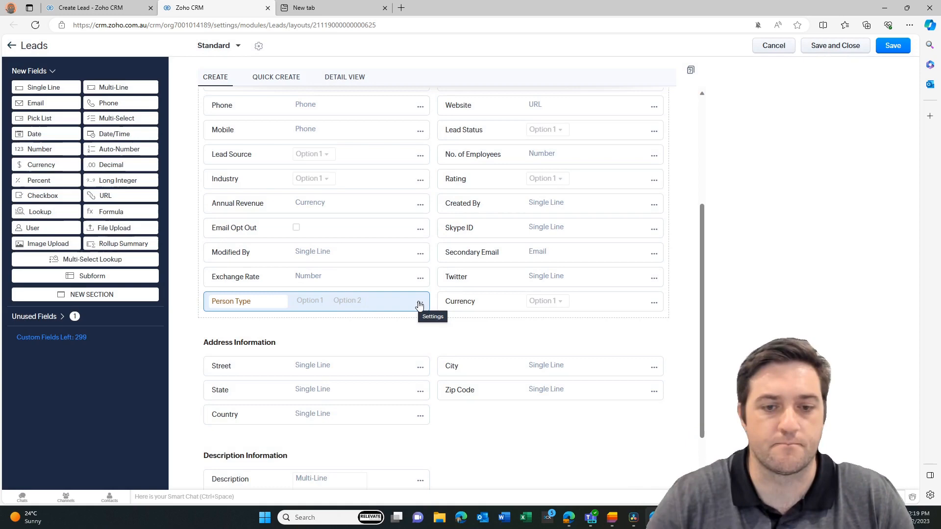
{"action": "left_click", "coordinate": [420, 301]}
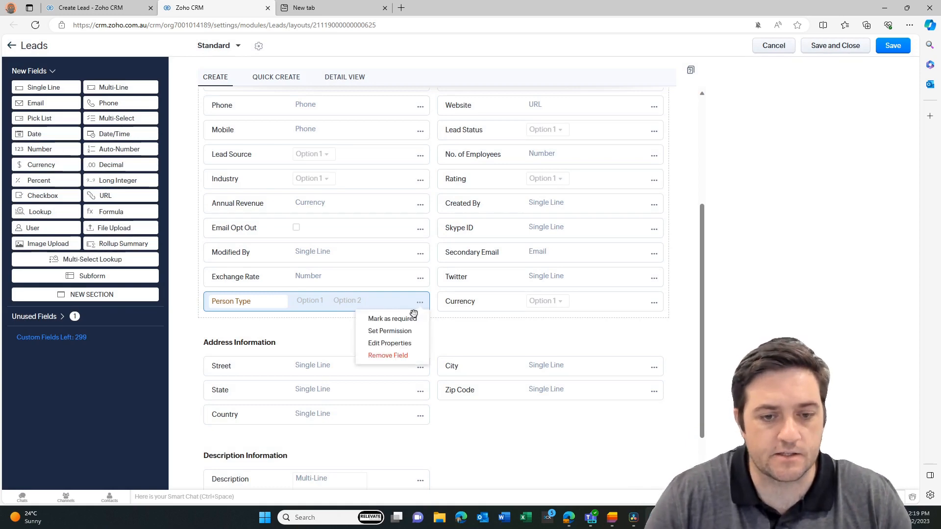
{"action": "left_click", "coordinate": [394, 335]}
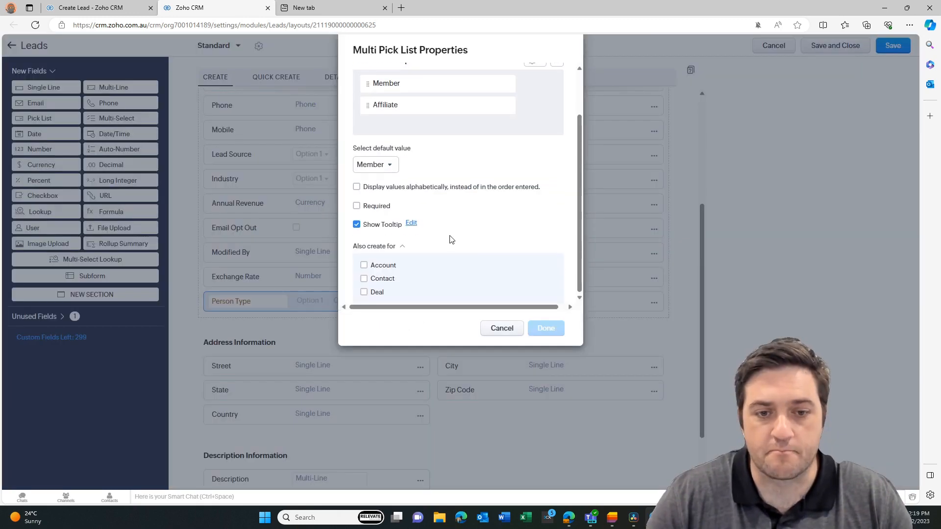
{"action": "mouse_move", "coordinate": [396, 295]}
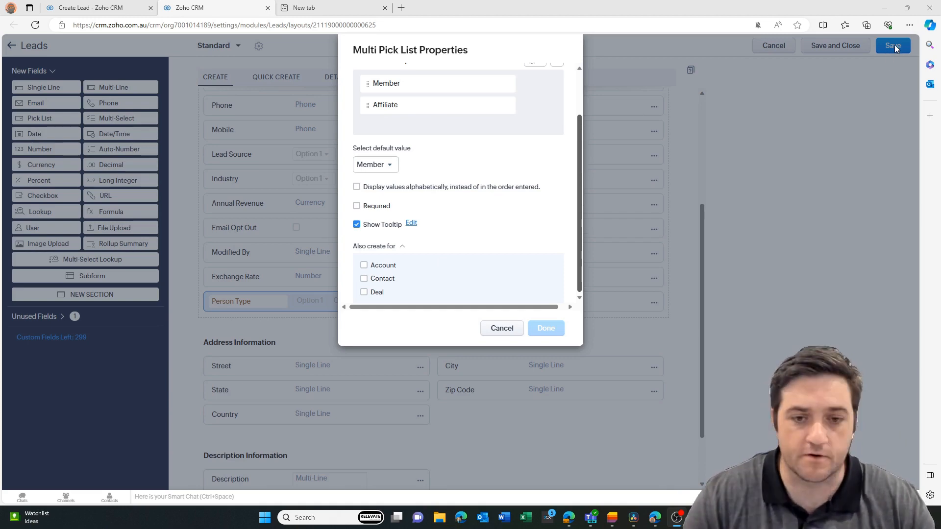
{"action": "left_click", "coordinate": [545, 328]}
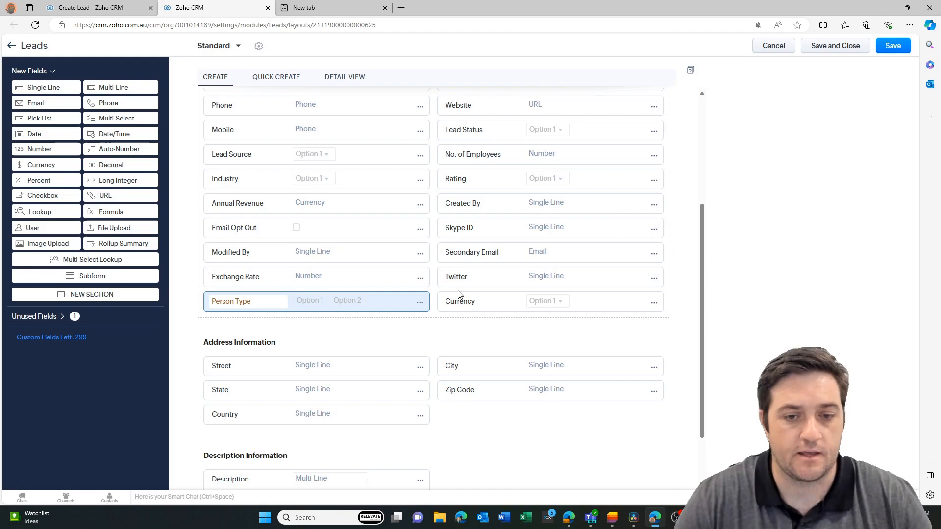
In Person Type's properties, also create the field for Contacts and confirm.
{"action": "left_click", "coordinate": [420, 301]}
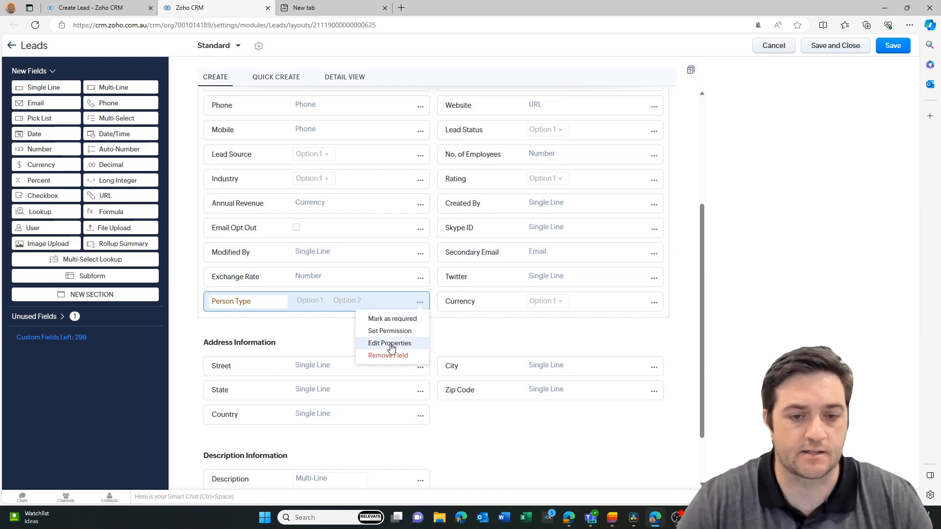
{"action": "left_click", "coordinate": [389, 342]}
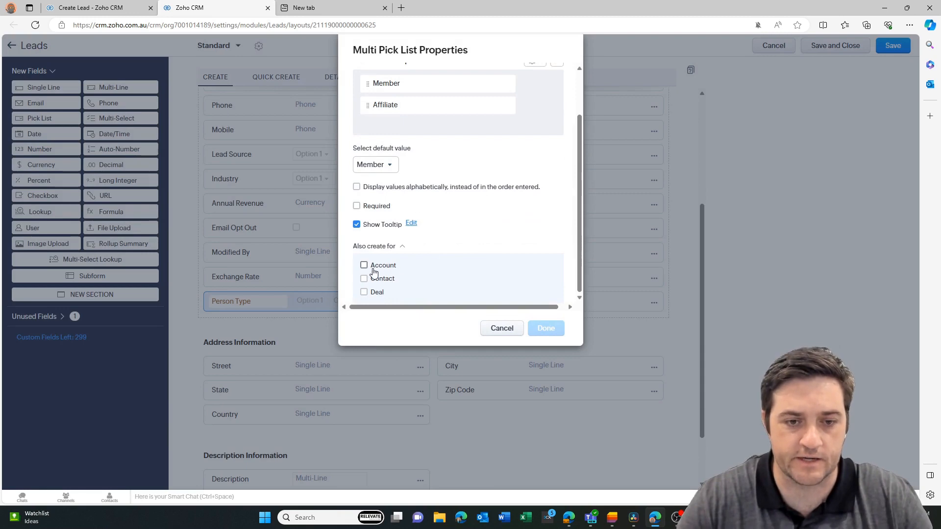
{"action": "mouse_move", "coordinate": [372, 284]}
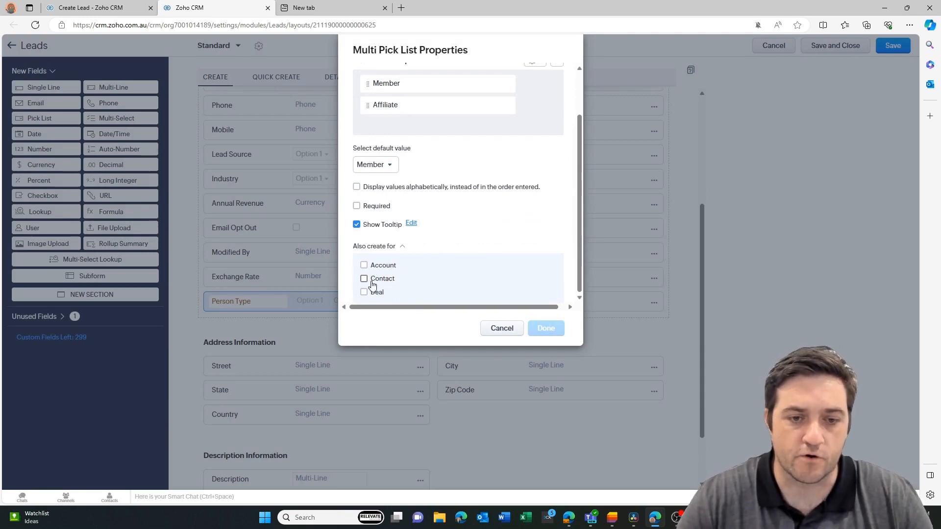
{"action": "left_click", "coordinate": [363, 278]}
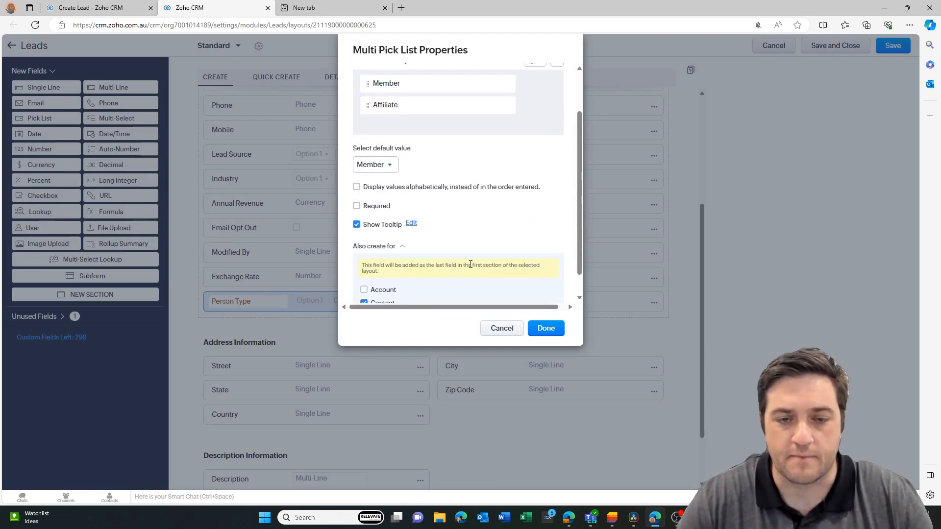
{"action": "scroll", "scroll_direction": "down", "scroll_amount": 3}
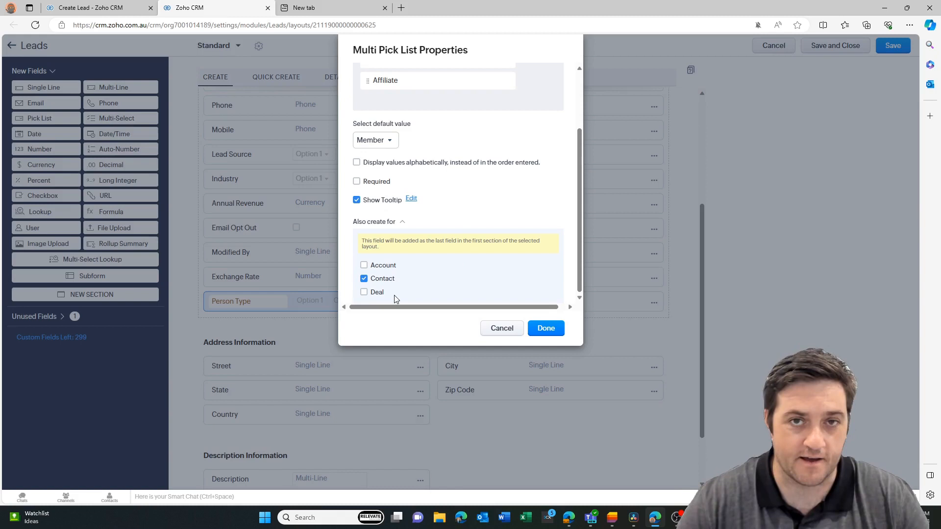
{"action": "mouse_move", "coordinate": [381, 251]}
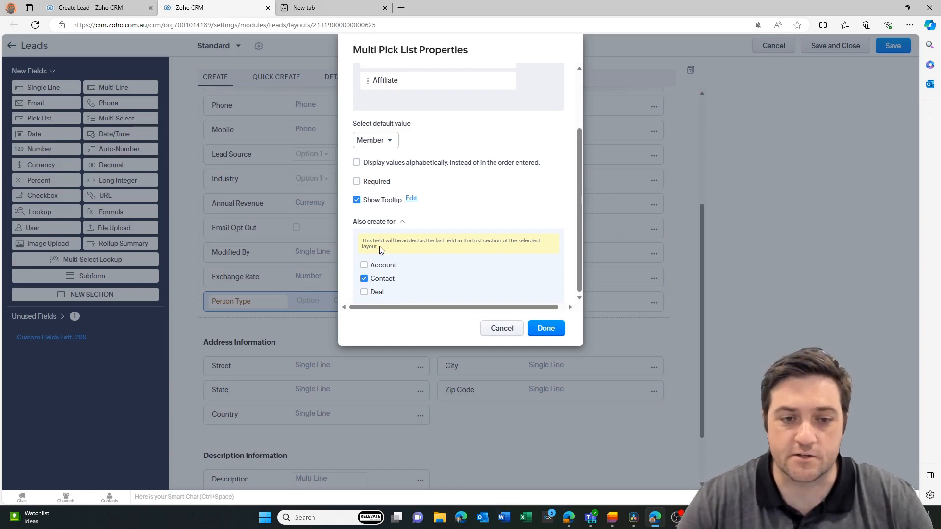
{"action": "mouse_move", "coordinate": [447, 243]}
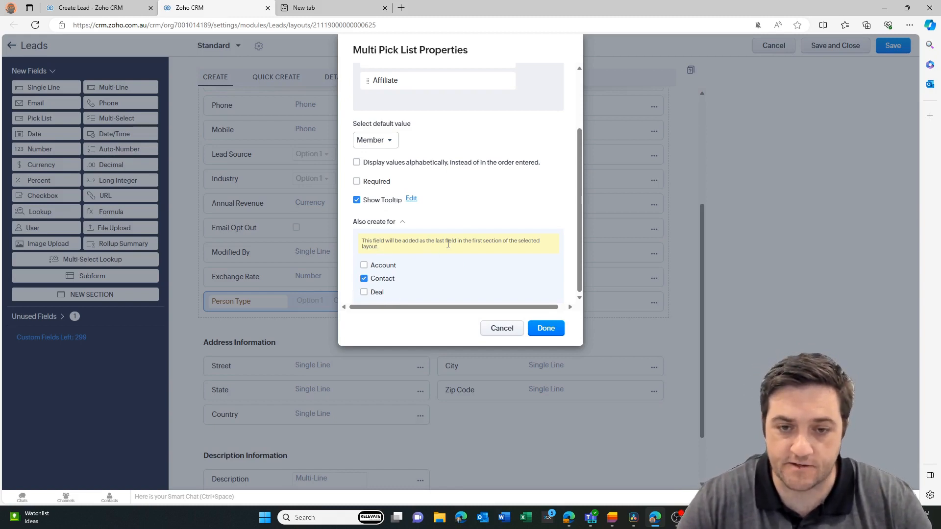
{"action": "mouse_move", "coordinate": [507, 262]}
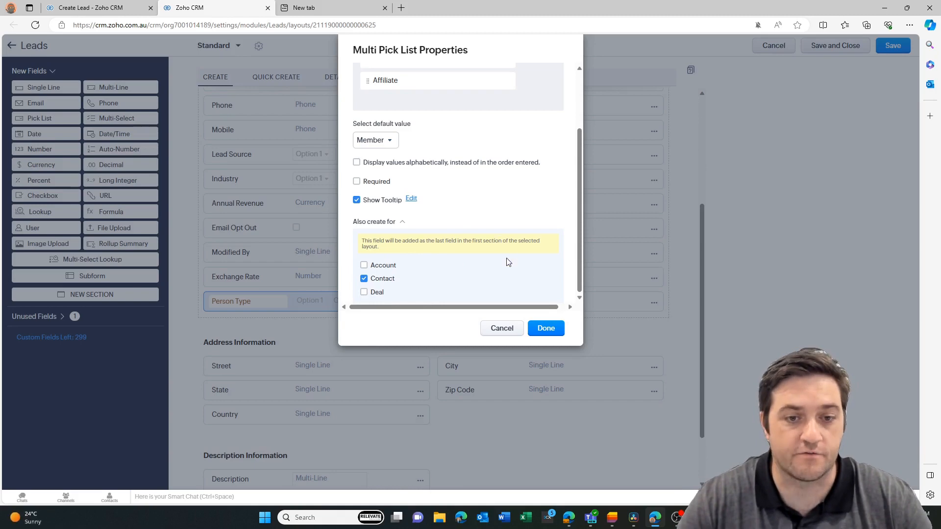
{"action": "mouse_move", "coordinate": [367, 250]}
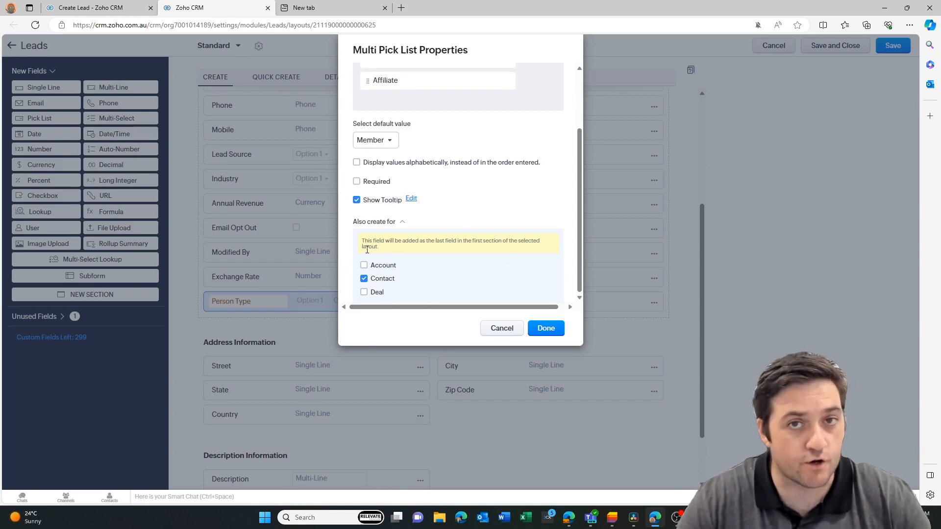
{"action": "mouse_move", "coordinate": [367, 288]}
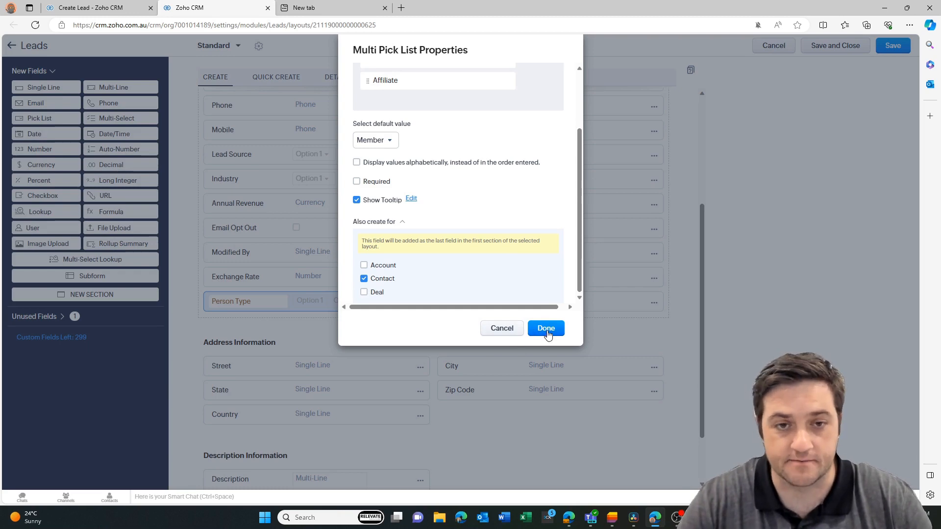
{"action": "left_click", "coordinate": [545, 329]}
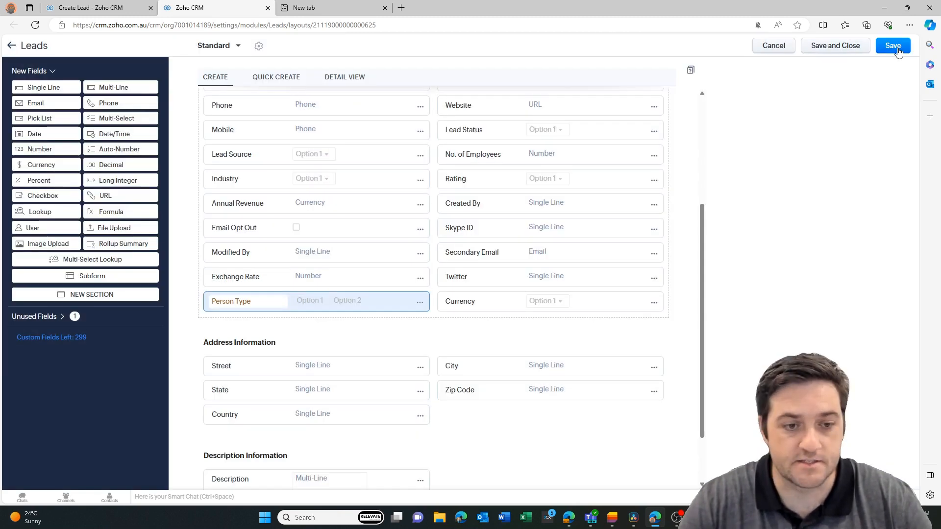
Save the Leads layout, then add Affiliate to the new contact's Person Type values.
{"action": "left_click", "coordinate": [892, 45]}
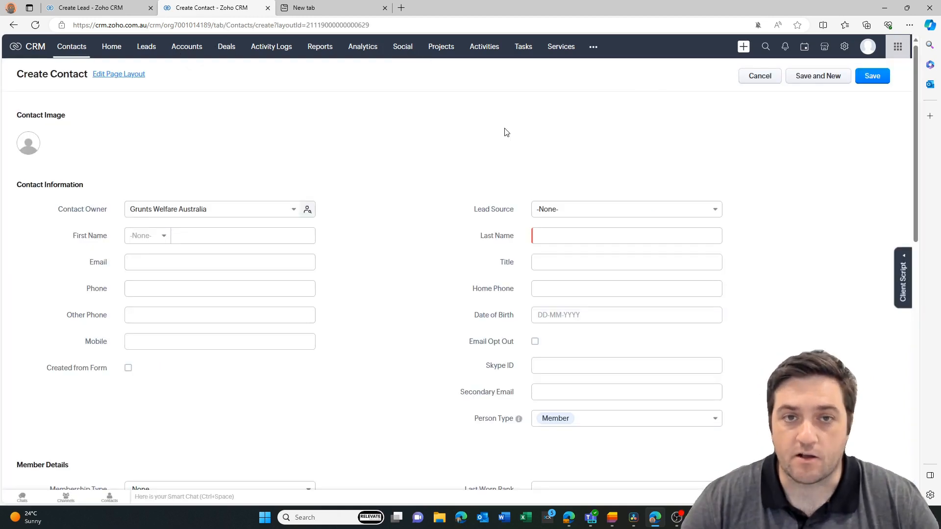
{"action": "mouse_move", "coordinate": [393, 181]}
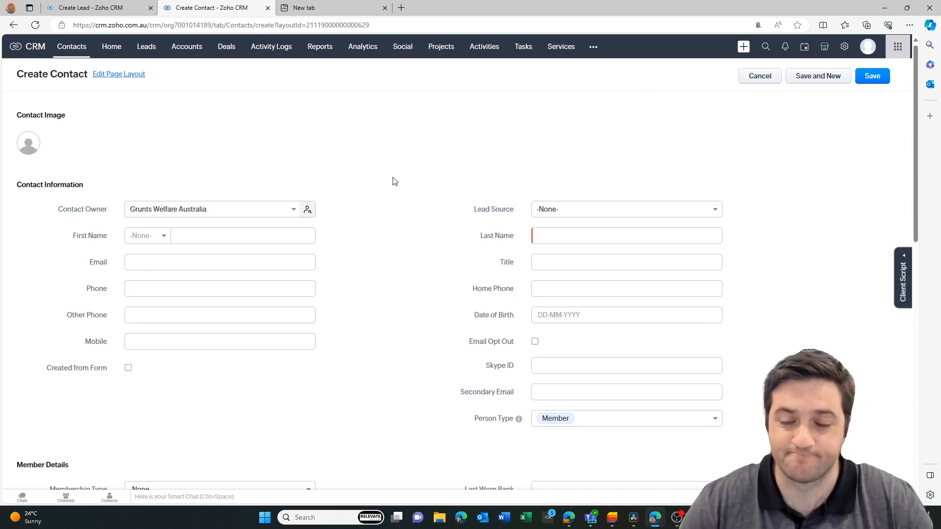
{"action": "scroll", "scroll_direction": "down", "scroll_amount": 3}
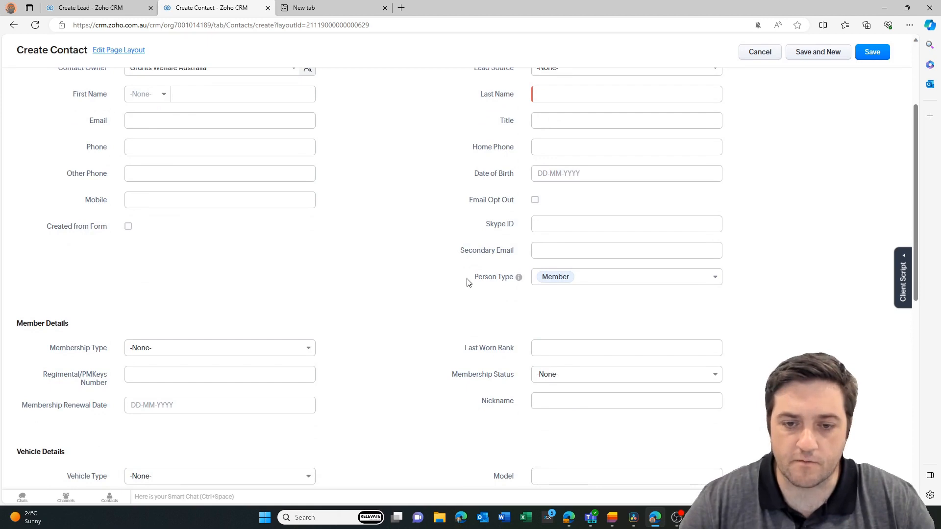
{"action": "mouse_move", "coordinate": [519, 283]}
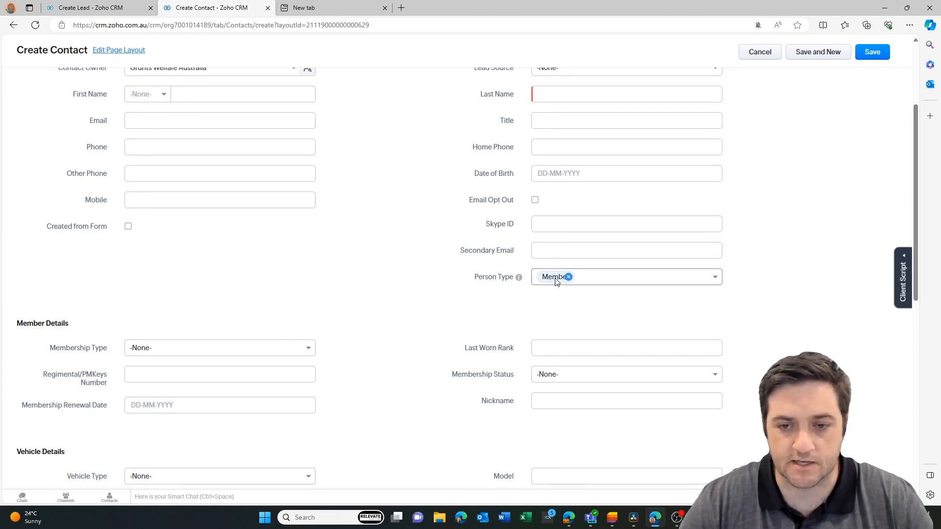
{"action": "mouse_move", "coordinate": [518, 276]}
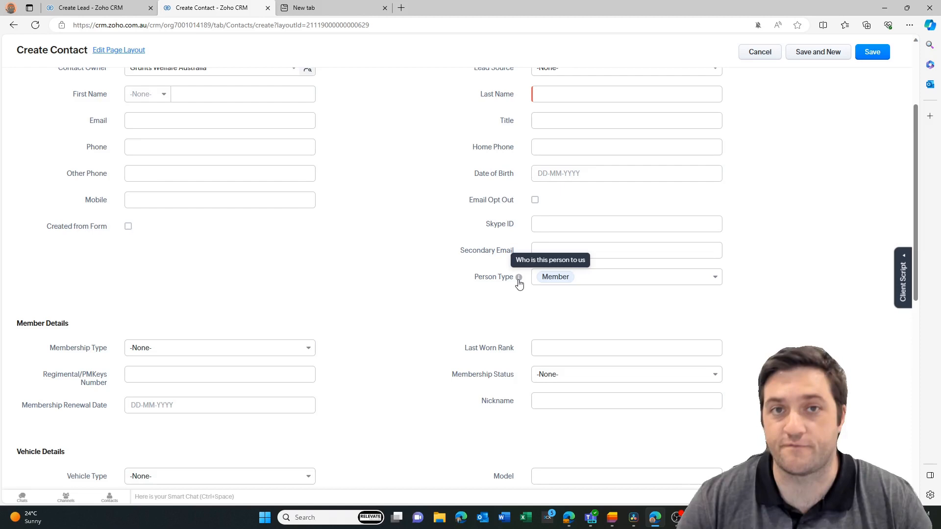
{"action": "mouse_move", "coordinate": [518, 278]}
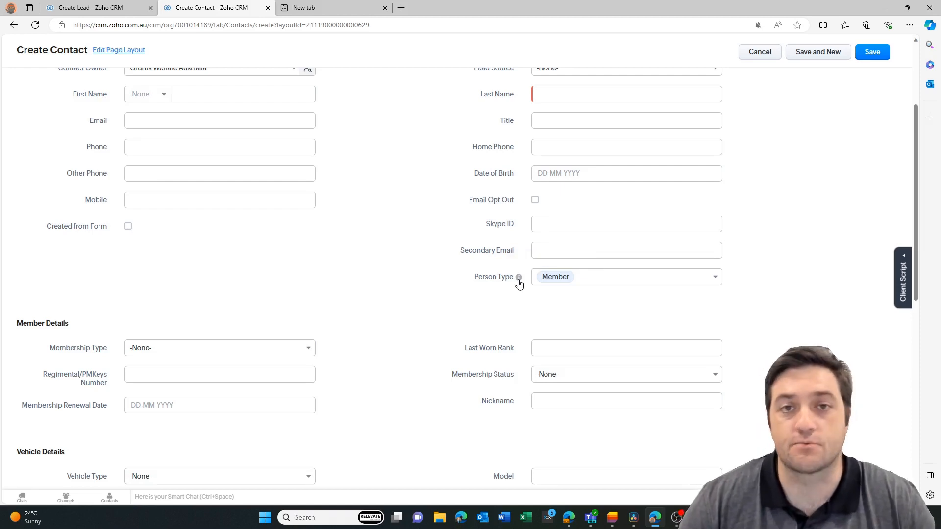
{"action": "mouse_move", "coordinate": [518, 276]}
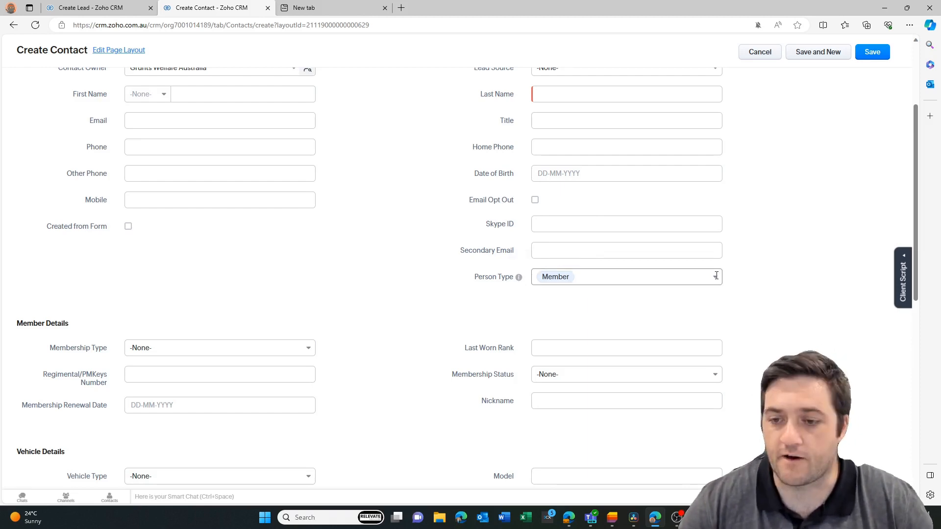
{"action": "left_click", "coordinate": [626, 277]}
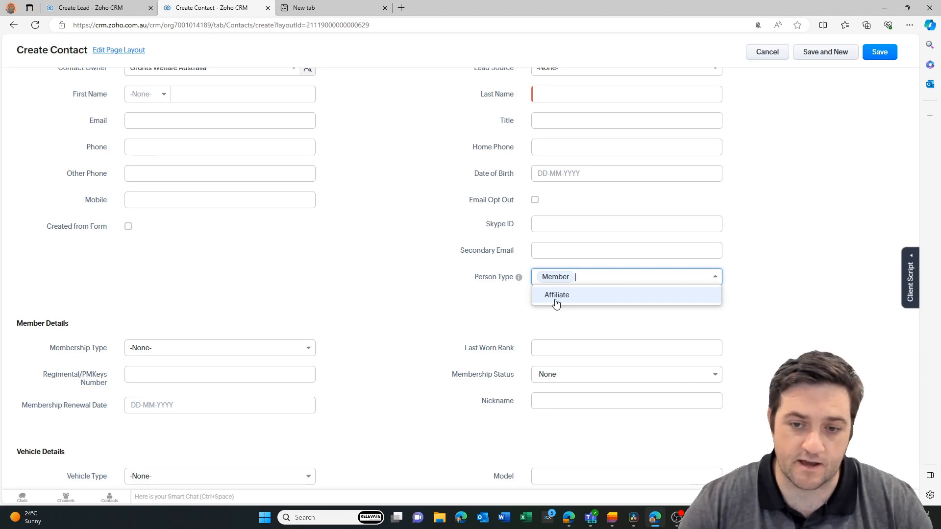
{"action": "left_click", "coordinate": [556, 294]}
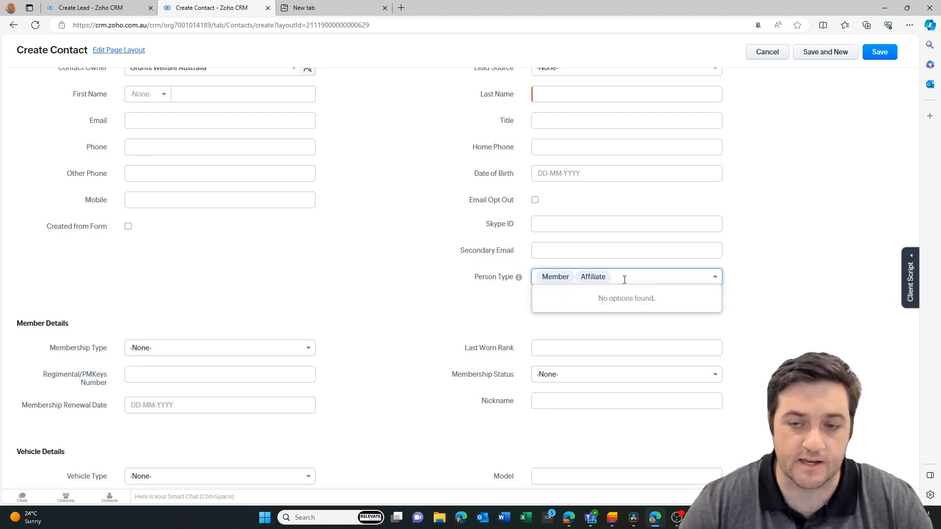
{"action": "mouse_move", "coordinate": [580, 294]}
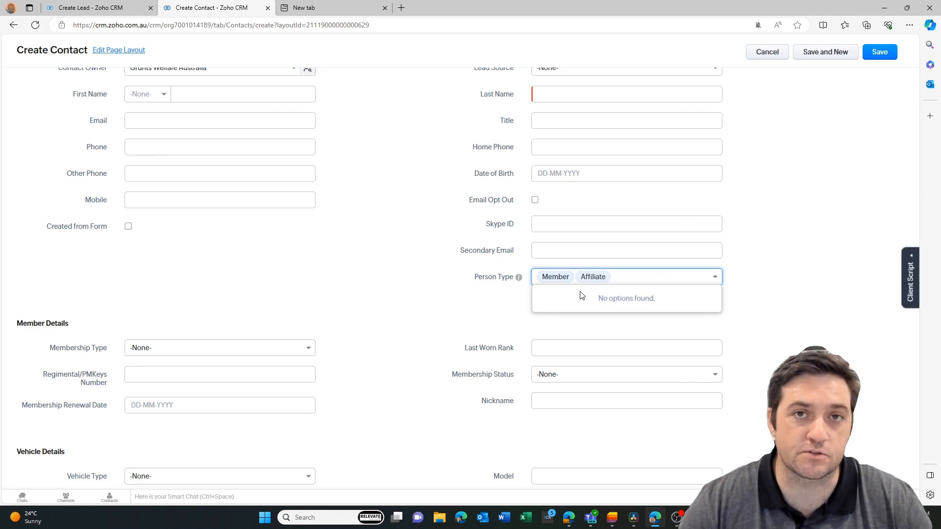
{"action": "left_click", "coordinate": [687, 312]}
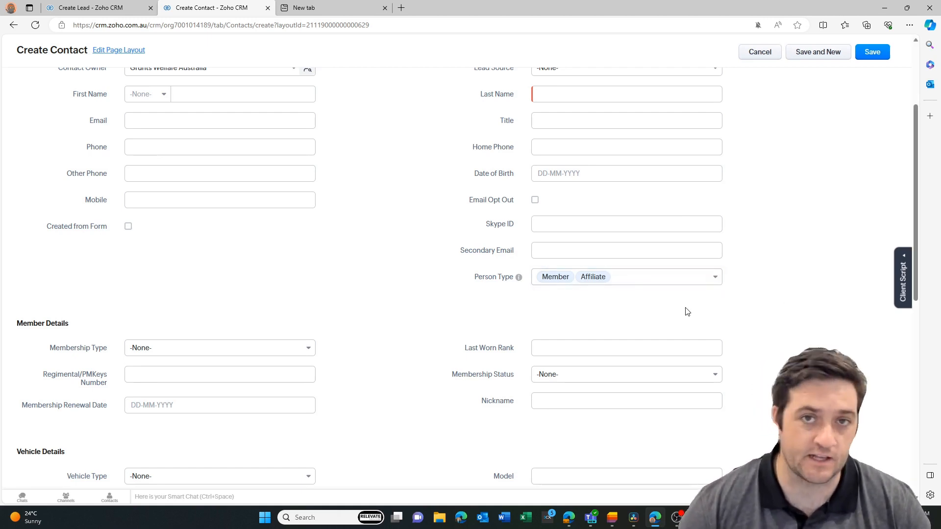
{"action": "scroll", "scroll_direction": "up", "scroll_amount": 3}
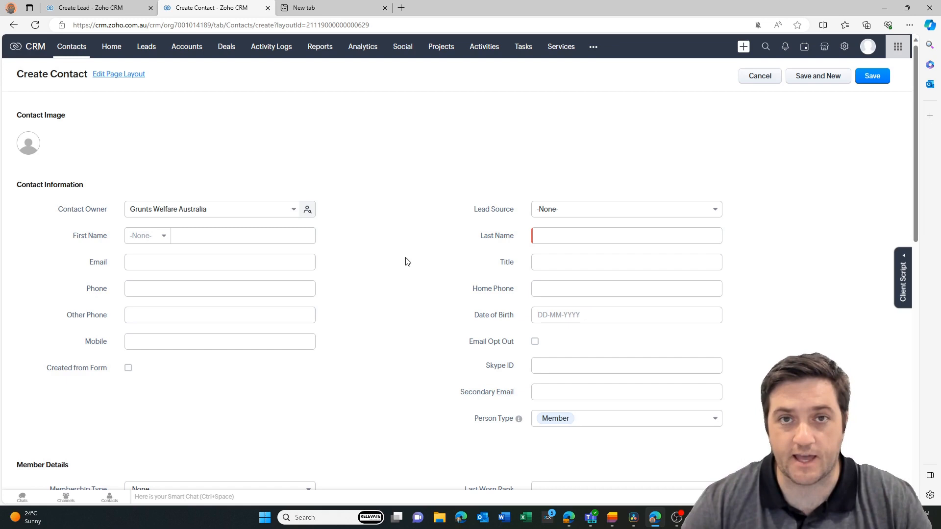
{"action": "mouse_move", "coordinate": [238, 58]}
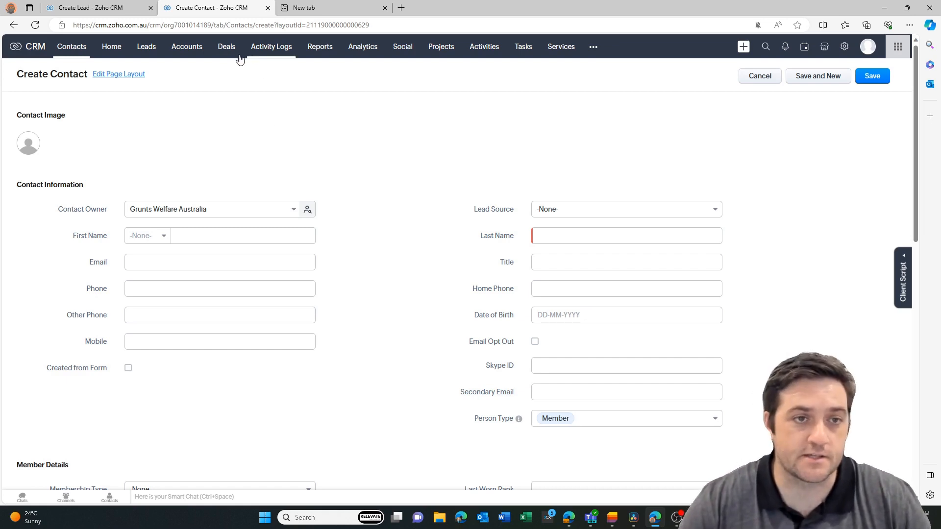
Open a new deal form from the Deals tab.
{"action": "left_click", "coordinate": [227, 46]}
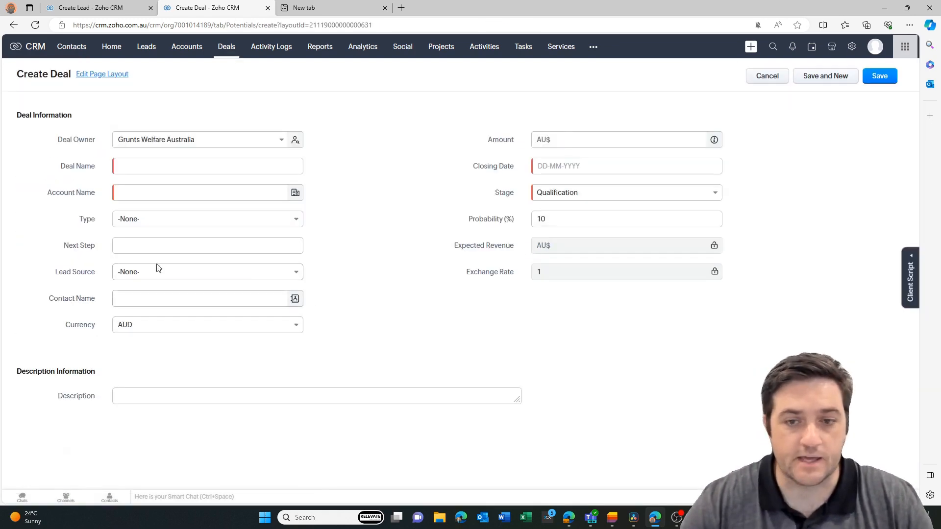
{"action": "mouse_move", "coordinate": [267, 225]}
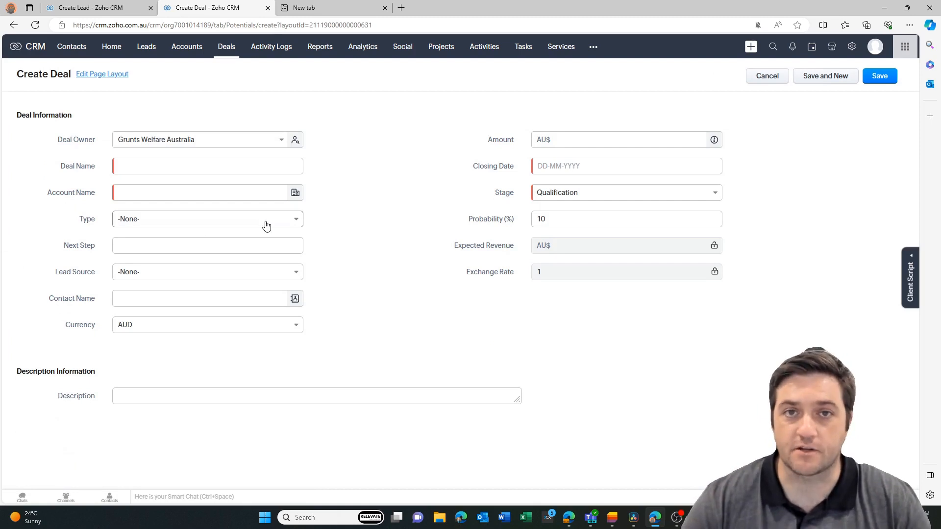
{"action": "mouse_move", "coordinate": [350, 209]}
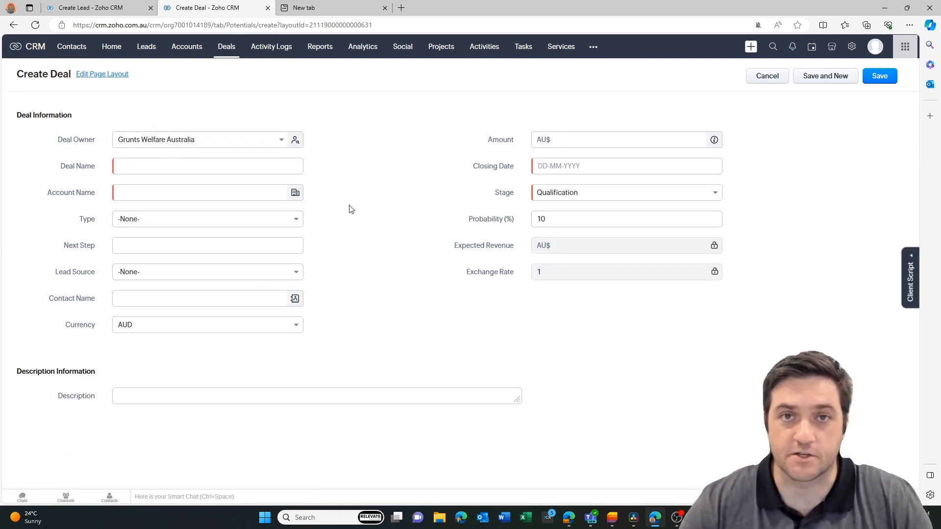
{"action": "mouse_move", "coordinate": [280, 344]}
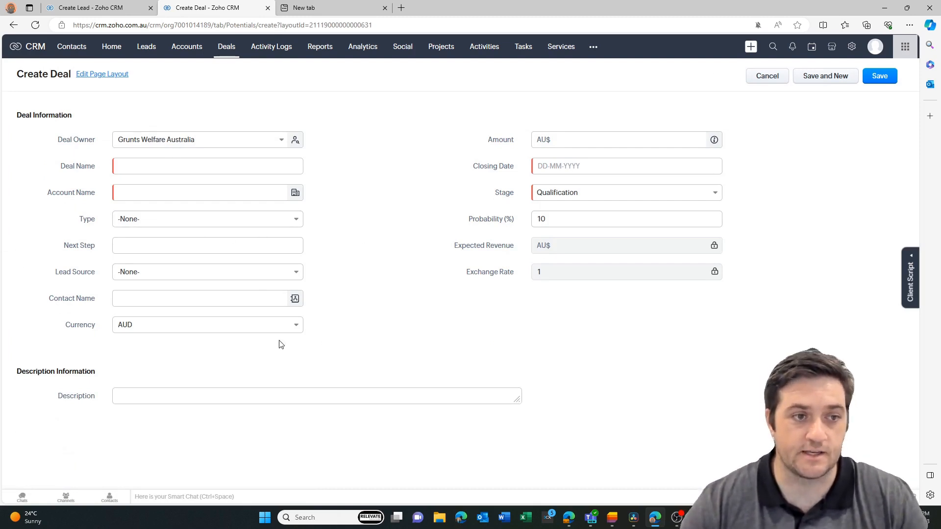
{"action": "mouse_move", "coordinate": [397, 285]}
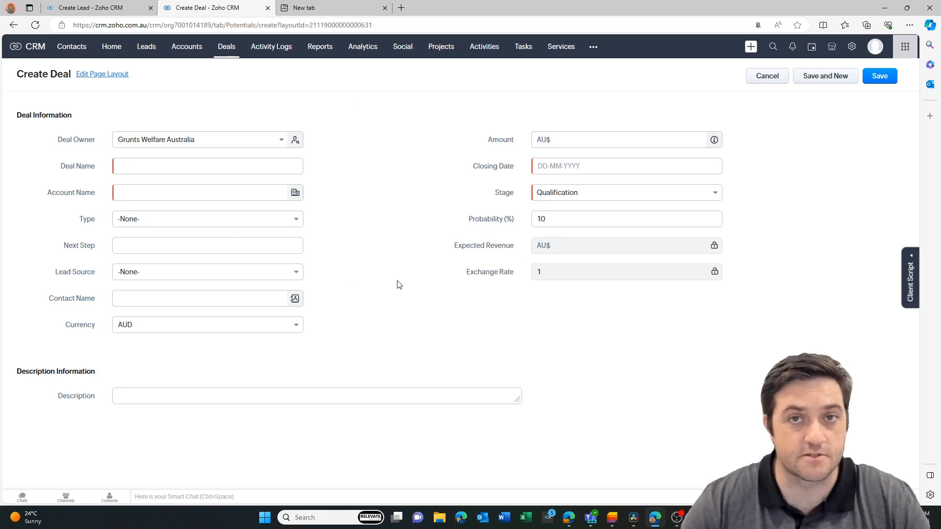
{"action": "mouse_move", "coordinate": [145, 85]}
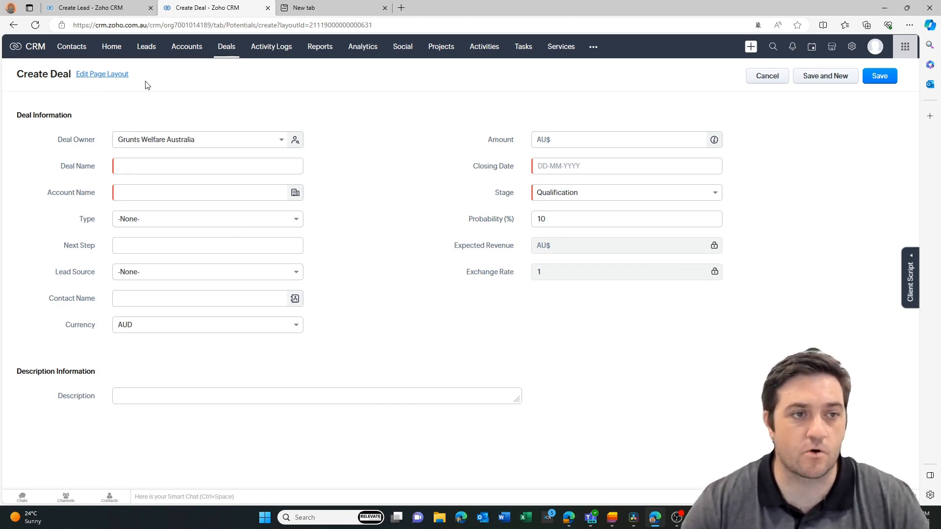
{"action": "mouse_move", "coordinate": [200, 200]}
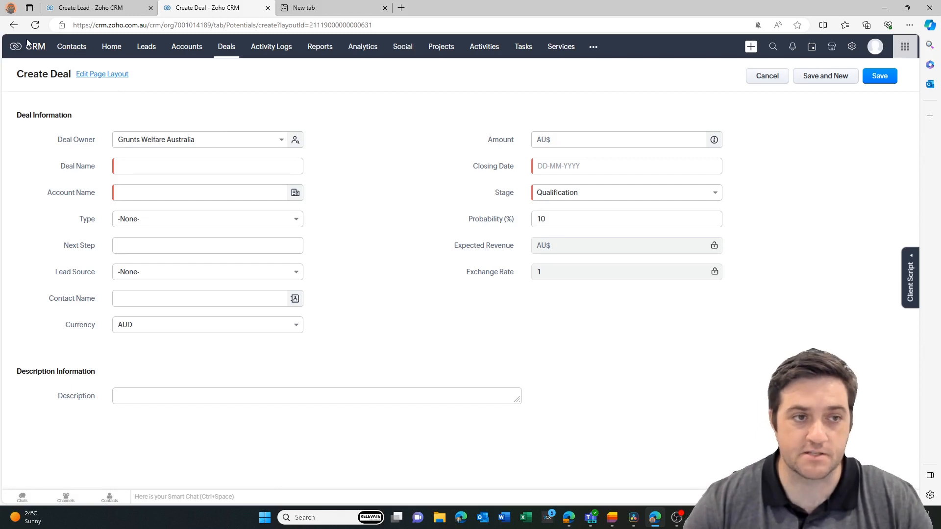
{"action": "mouse_move", "coordinate": [238, 129]}
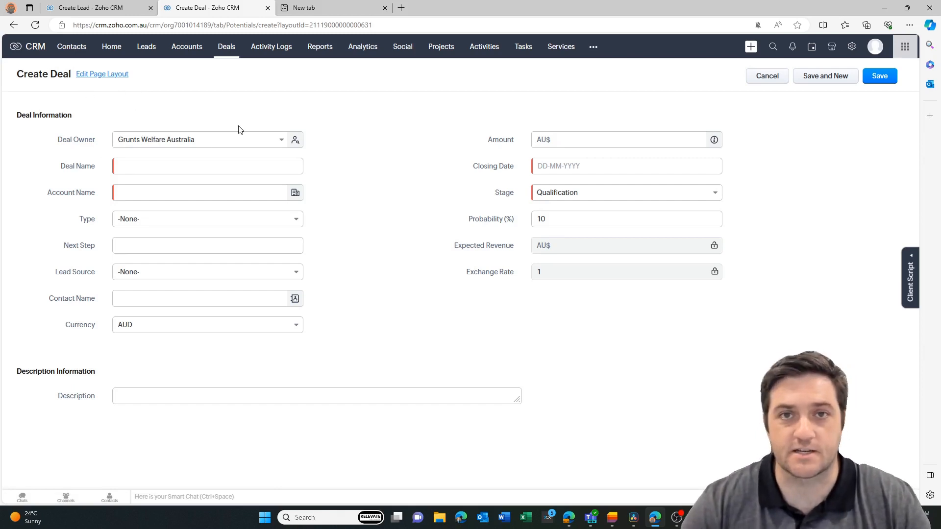
{"action": "mouse_move", "coordinate": [258, 153]}
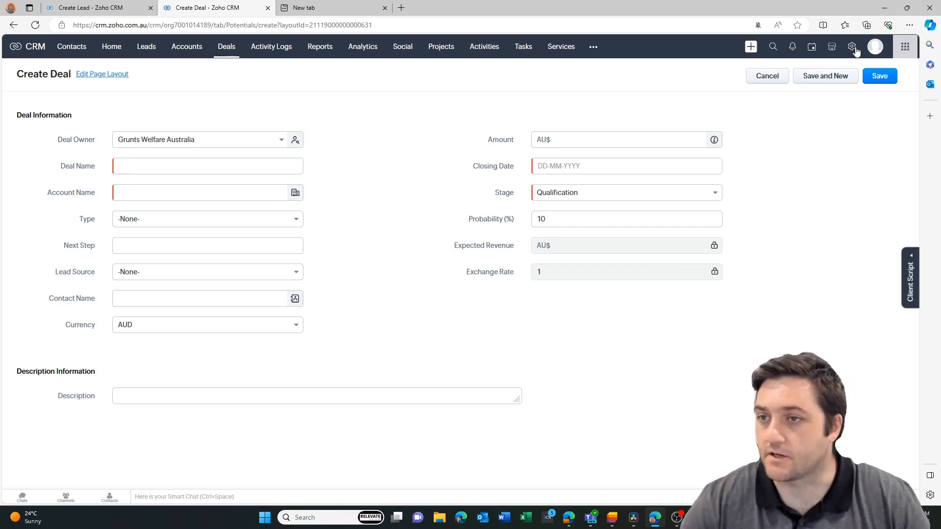
Go through Setup, Modules and Fields, and Deals layouts to the Standard layout editor.
{"action": "left_click", "coordinate": [852, 46]}
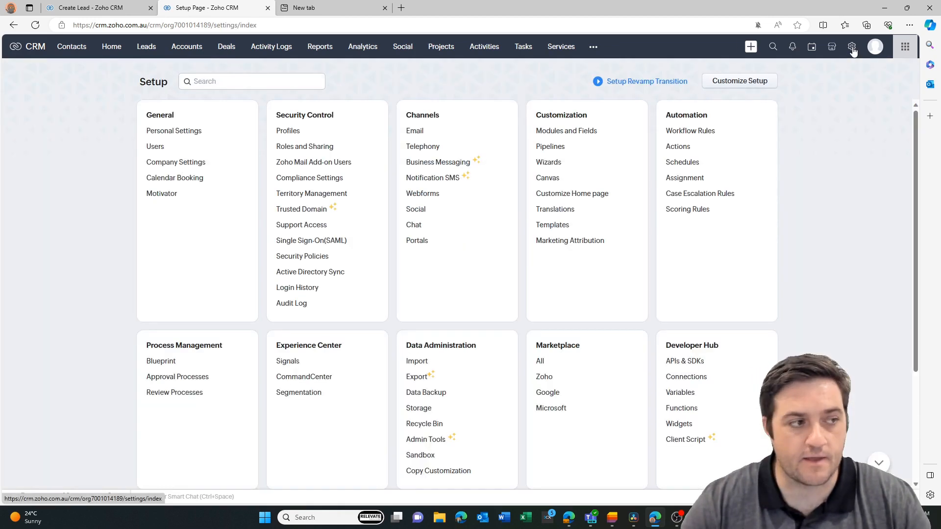
{"action": "mouse_move", "coordinate": [566, 131]}
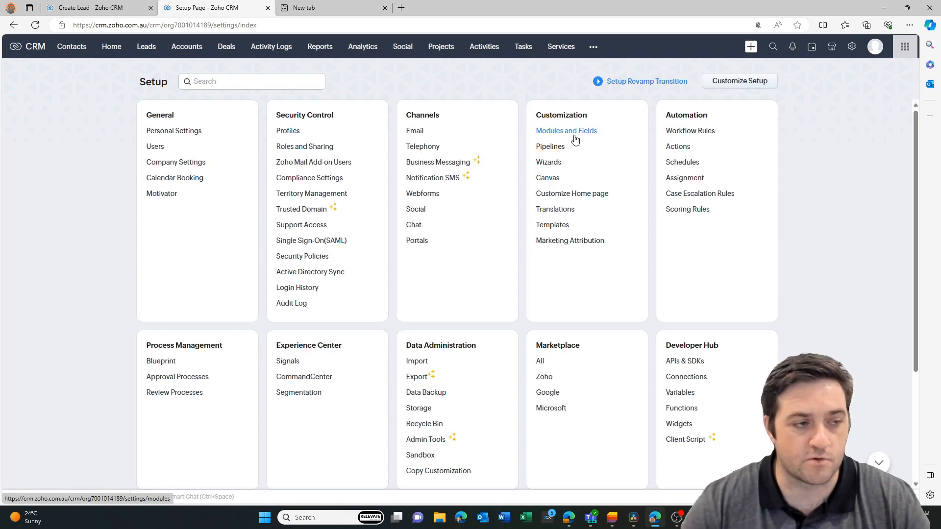
{"action": "left_click", "coordinate": [566, 131]}
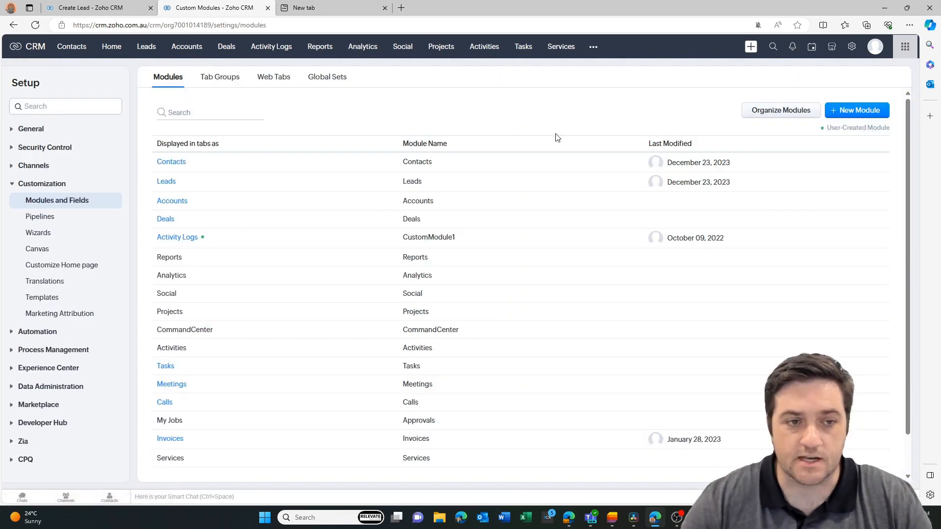
{"action": "mouse_move", "coordinate": [172, 200]}
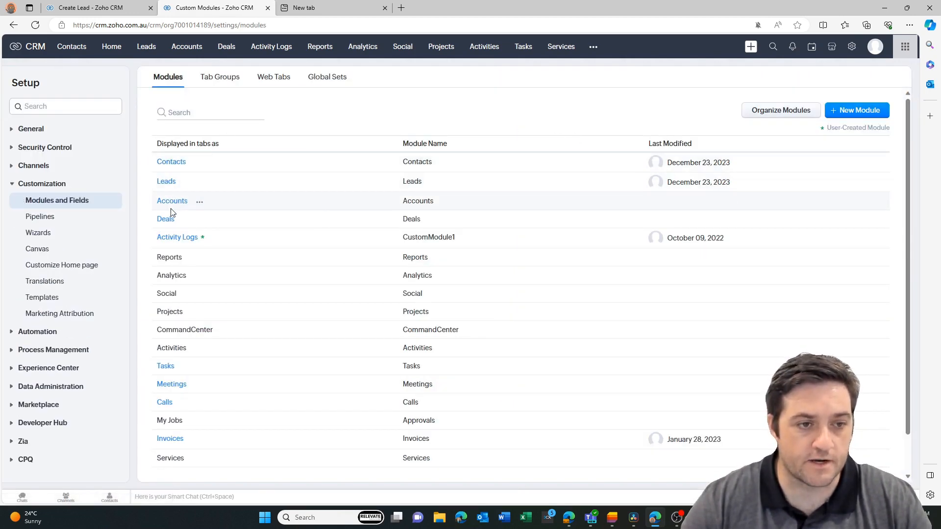
{"action": "left_click", "coordinate": [186, 220]}
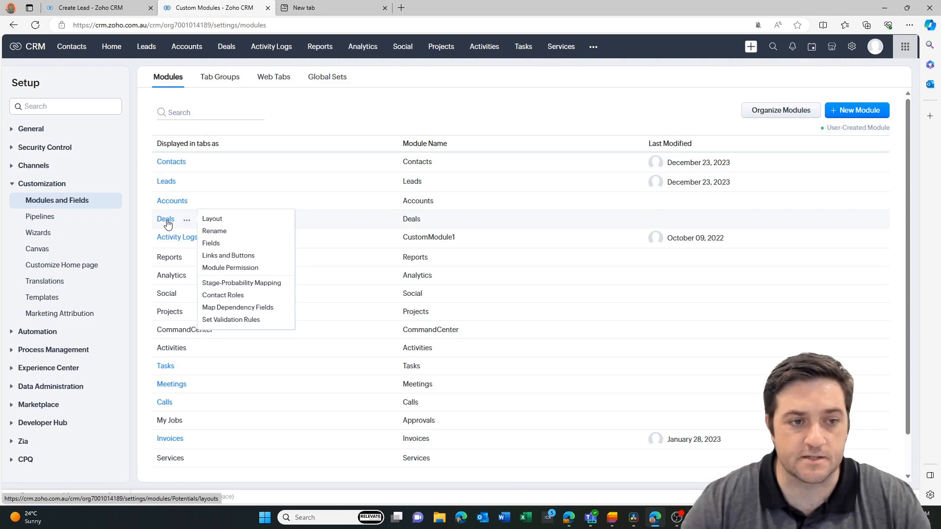
{"action": "left_click", "coordinate": [212, 219]}
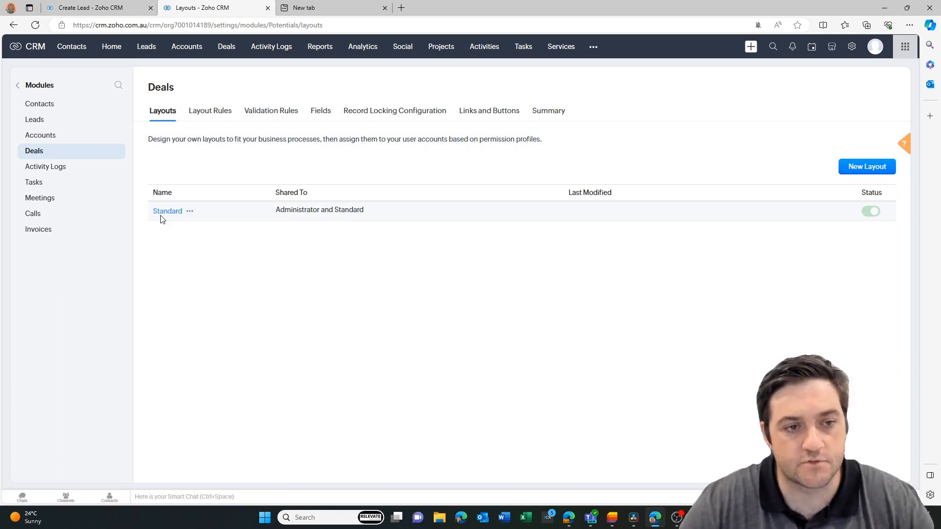
{"action": "mouse_move", "coordinate": [168, 211]}
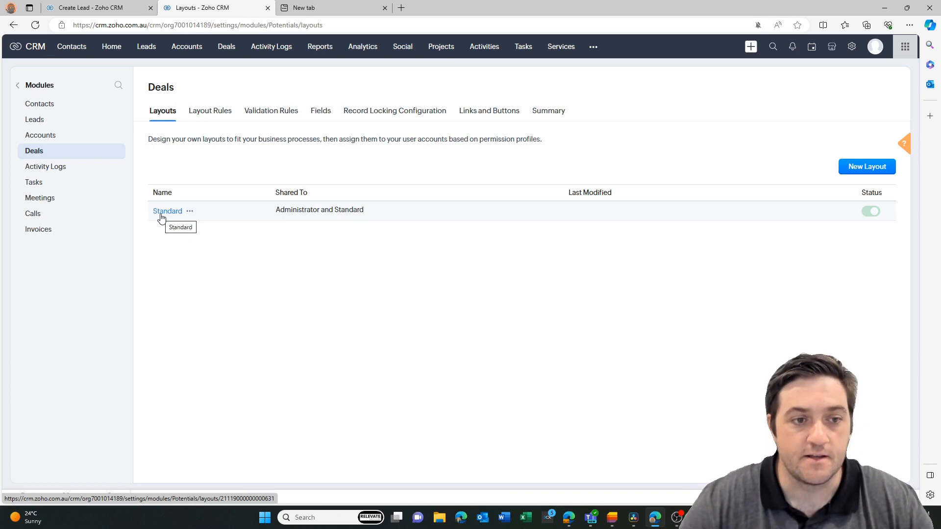
{"action": "mouse_move", "coordinate": [168, 272]}
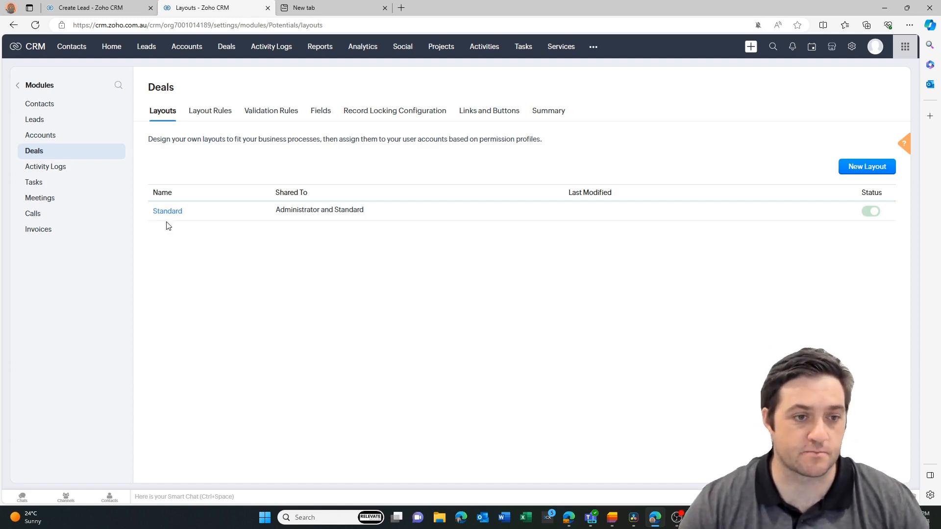
{"action": "left_click", "coordinate": [166, 211]}
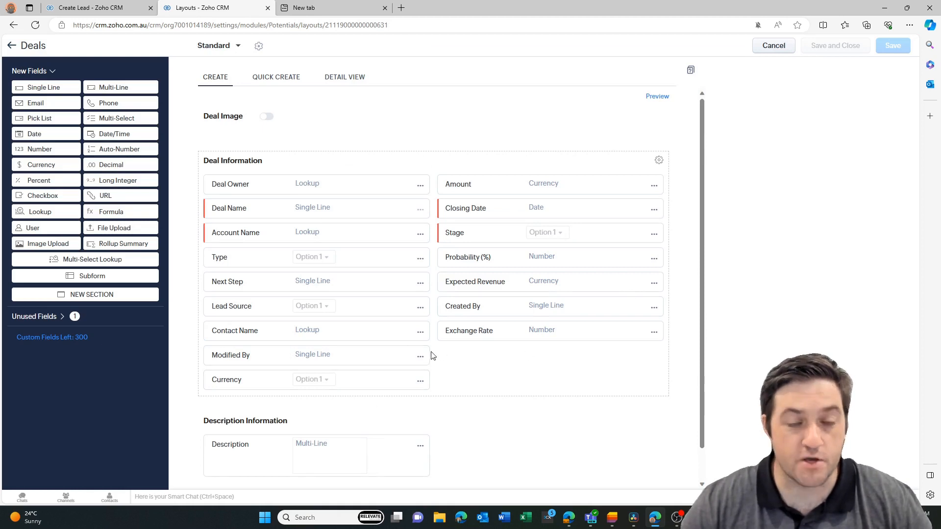
{"action": "mouse_move", "coordinate": [347, 217]}
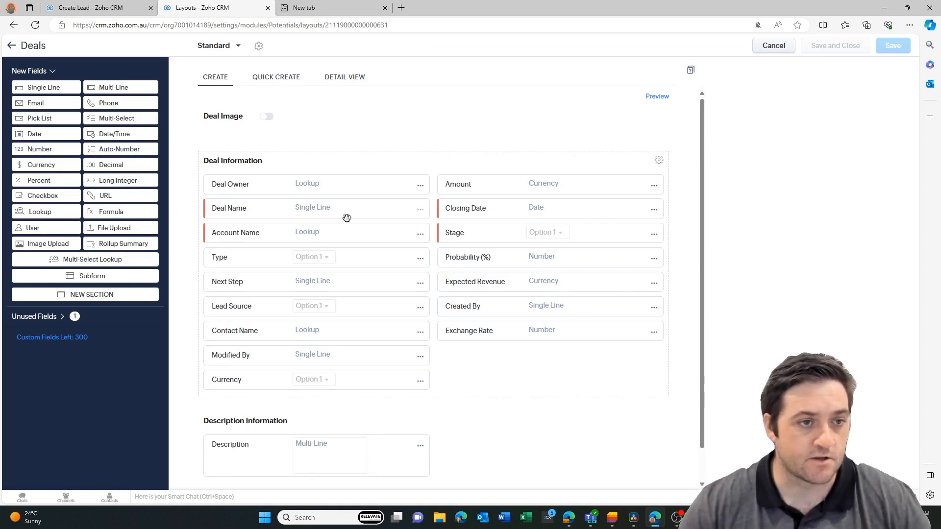
{"action": "mouse_move", "coordinate": [120, 118]}
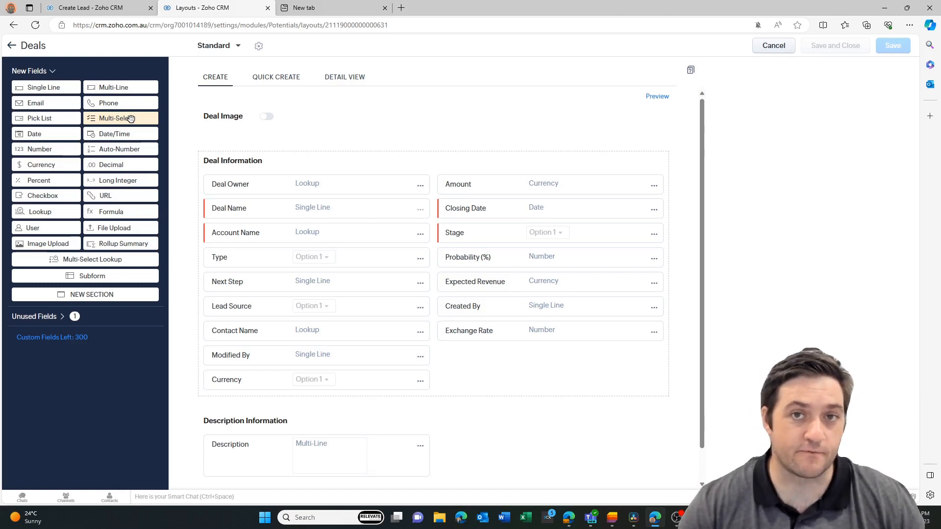
{"action": "mouse_move", "coordinate": [62, 145]}
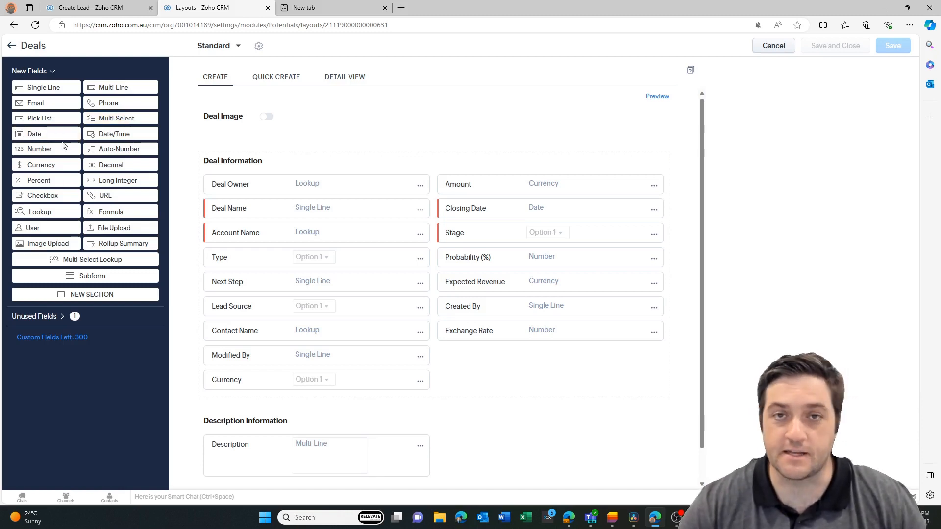
{"action": "mouse_move", "coordinate": [38, 149]}
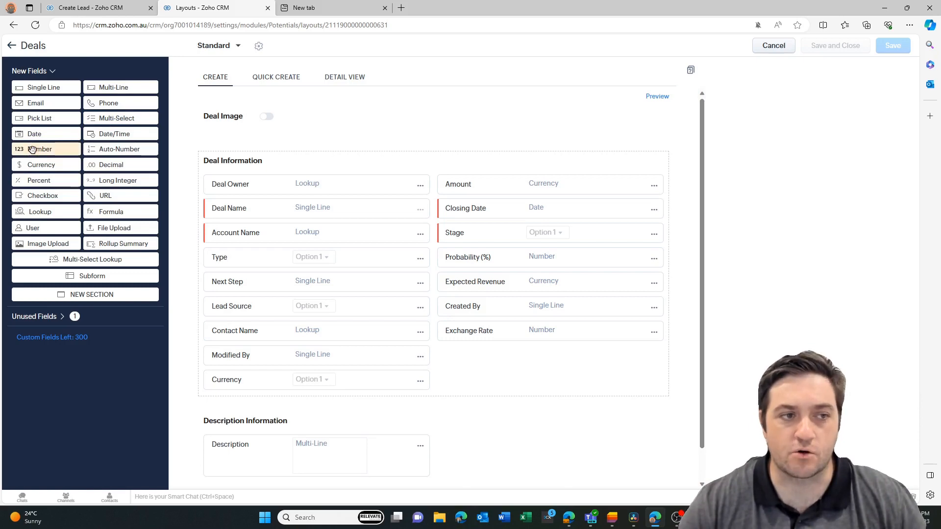
{"action": "mouse_move", "coordinate": [44, 87]}
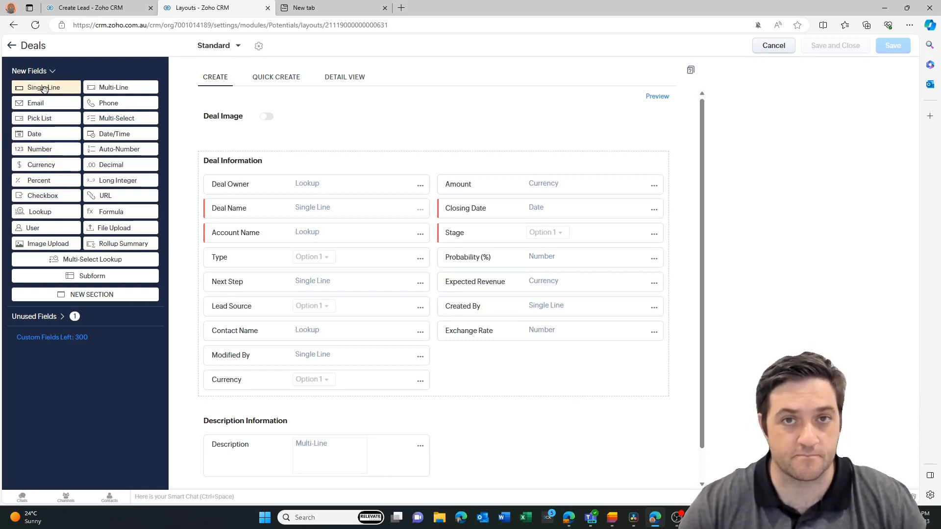
{"action": "mouse_move", "coordinate": [115, 118]}
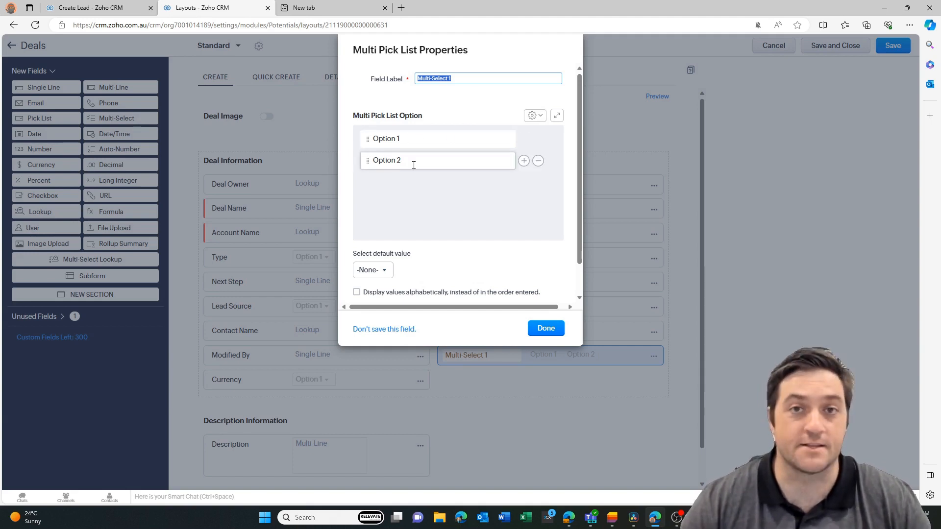
Label the new Deals multi-select field Person Type and confirm it.
{"action": "left_click", "coordinate": [487, 78]}
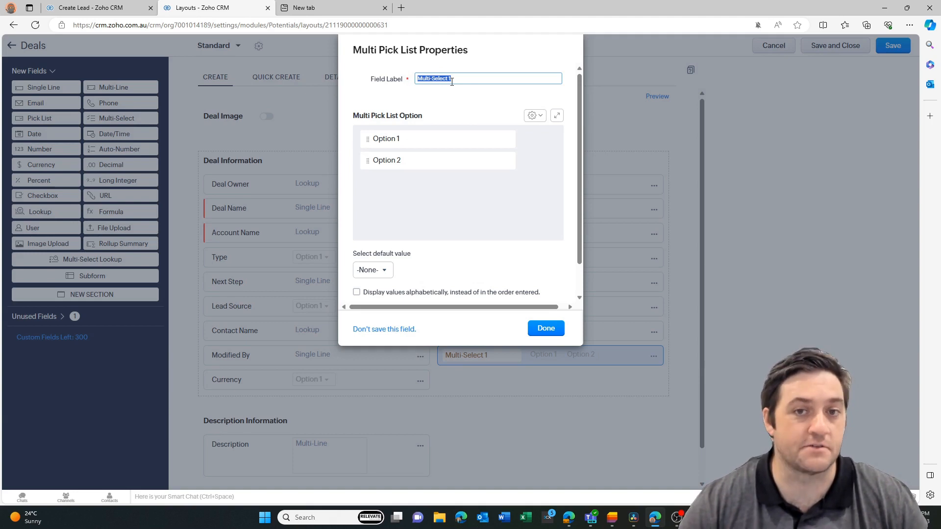
{"action": "type", "text": "Person Type"}
{"action": "left_click", "coordinate": [438, 160]}
{"action": "type", "text": "Affiliate"}
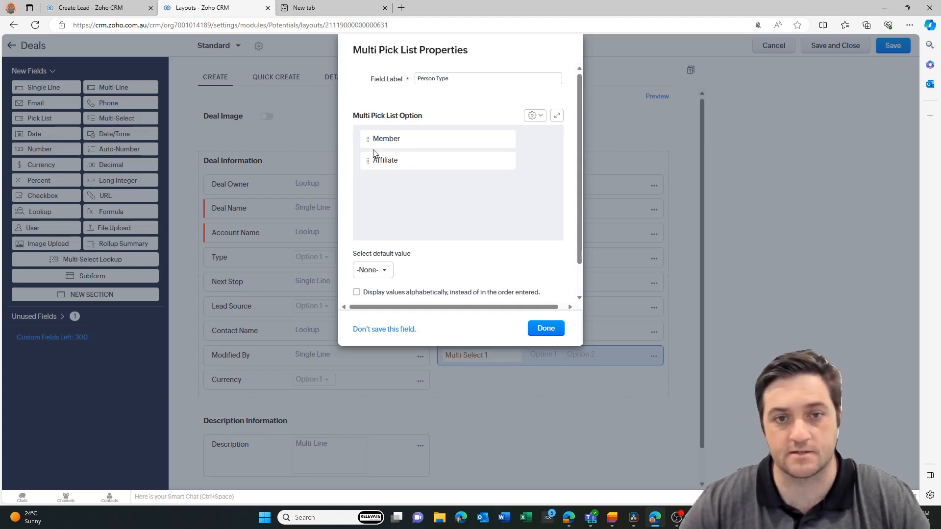
{"action": "mouse_move", "coordinate": [426, 197]}
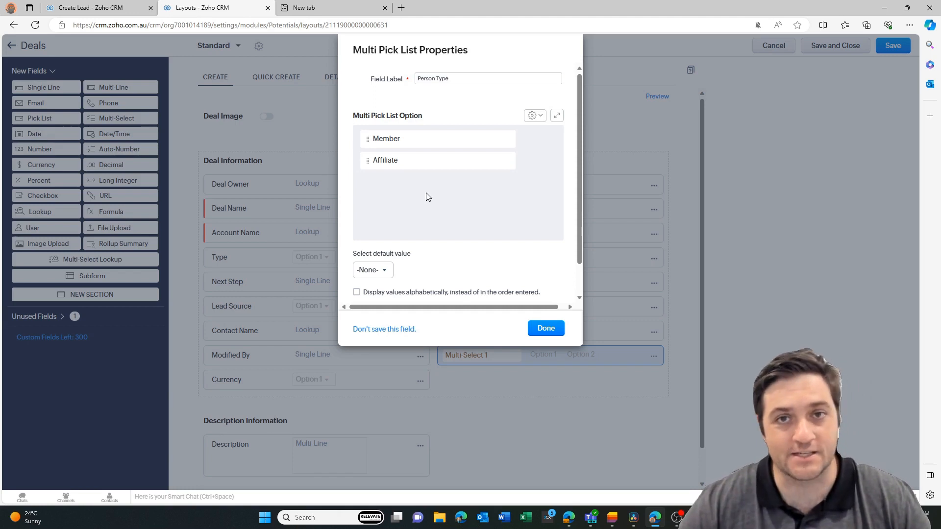
{"action": "mouse_move", "coordinate": [426, 178]}
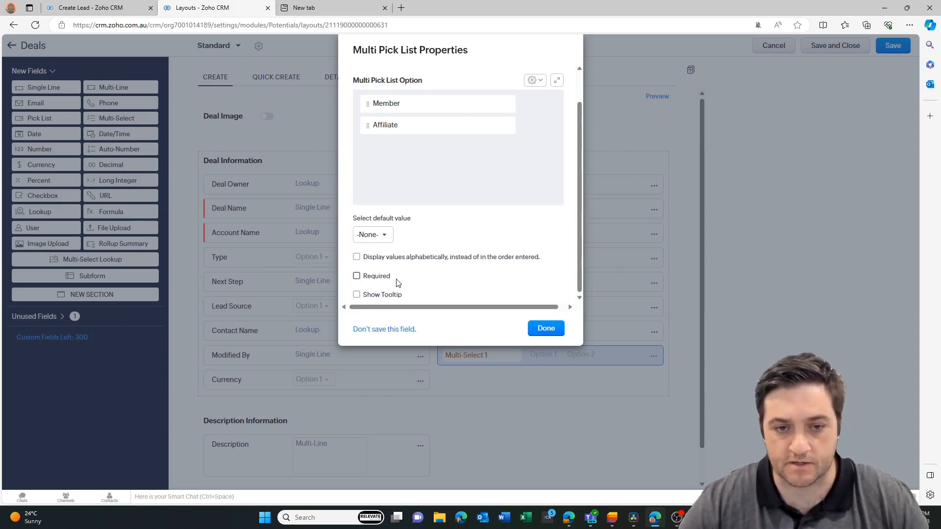
{"action": "mouse_move", "coordinate": [521, 336]}
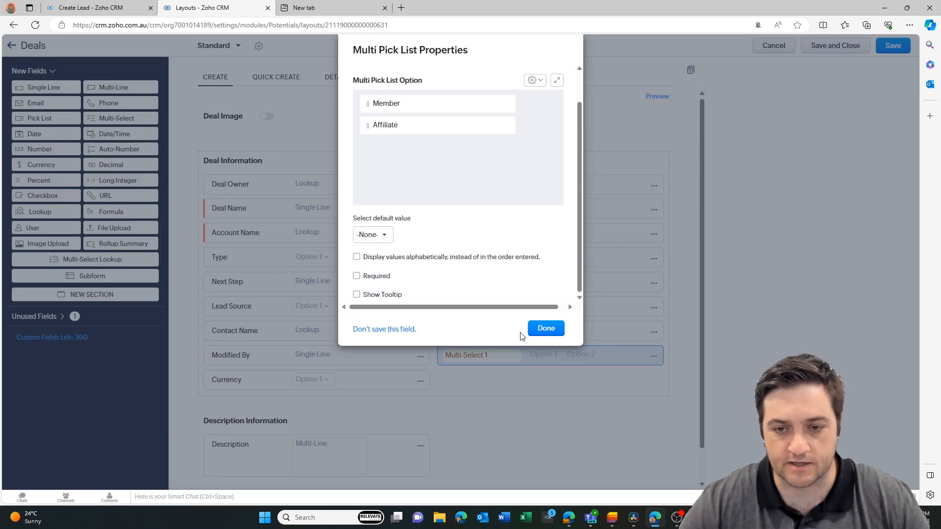
{"action": "mouse_move", "coordinate": [435, 181]}
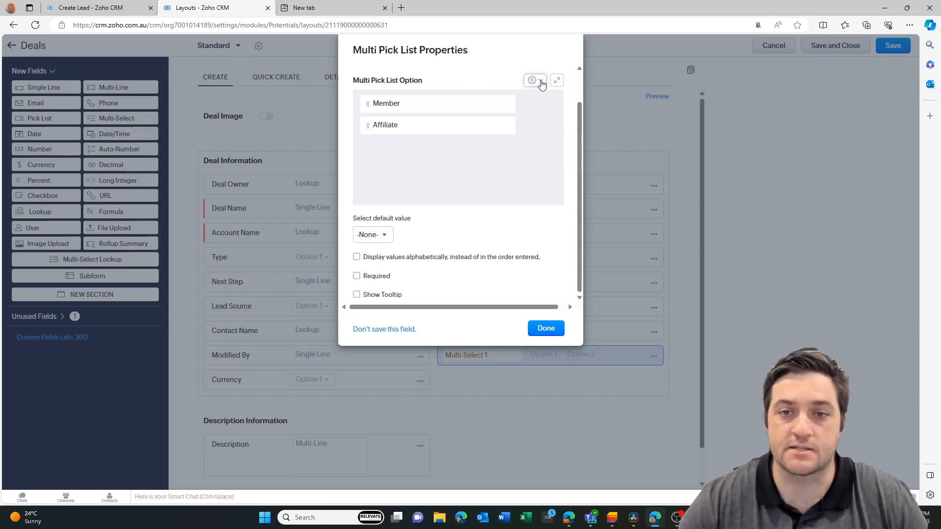
{"action": "left_click", "coordinate": [532, 80]}
{"action": "type", "text": "Person Type"}
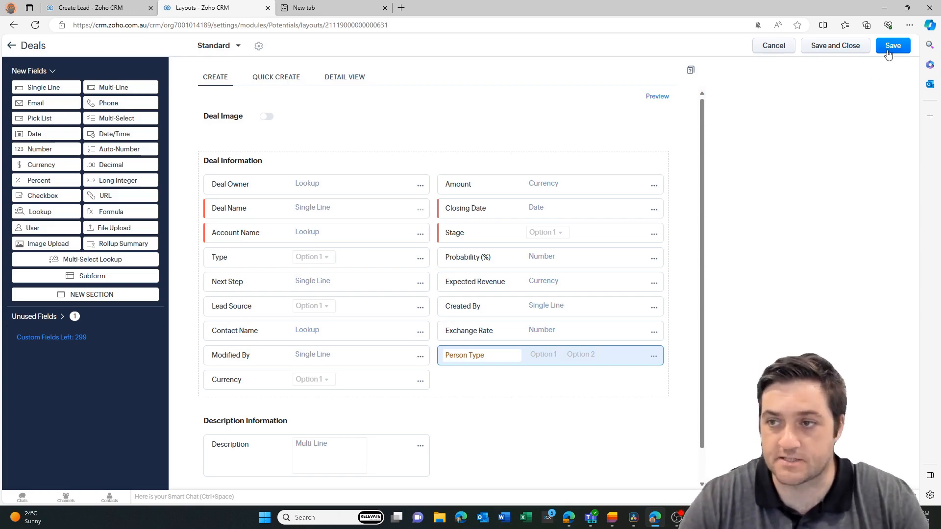
Save the Standard Deals layout and go back to the layouts list.
{"action": "left_click", "coordinate": [892, 45]}
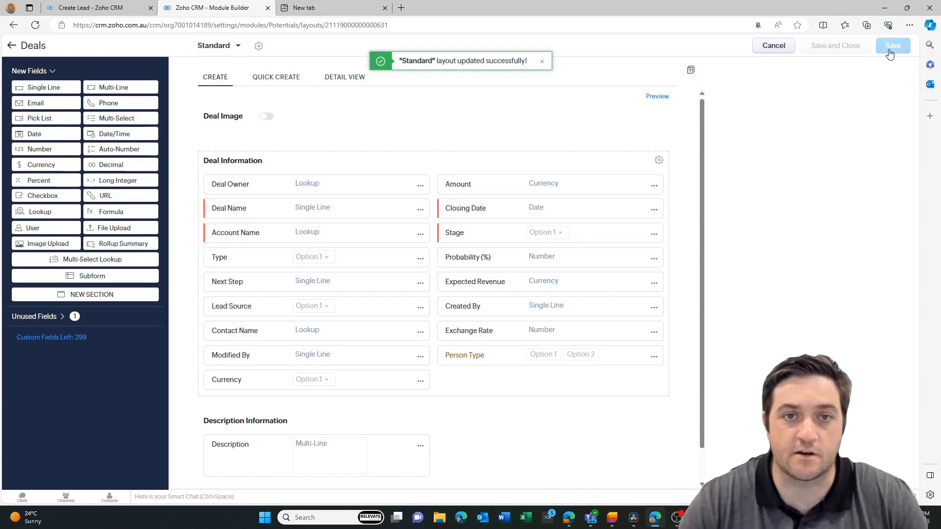
{"action": "mouse_move", "coordinate": [10, 45]}
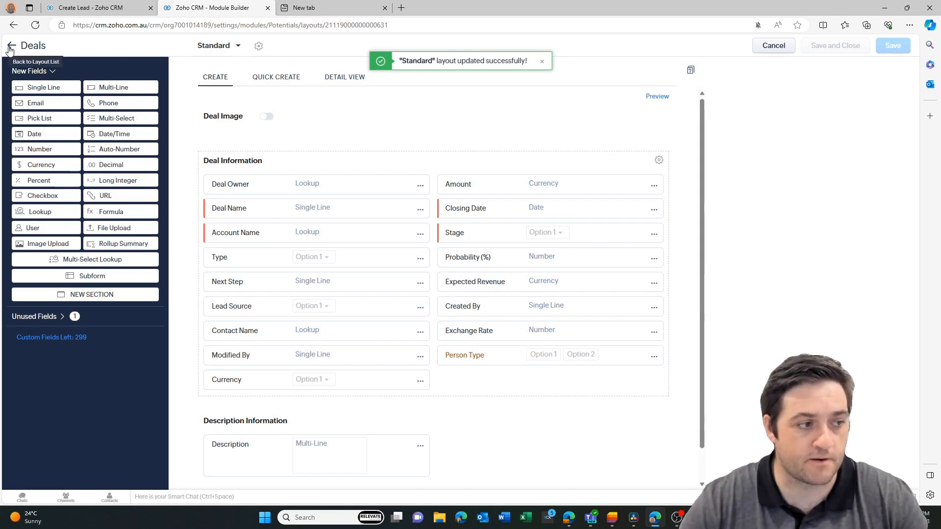
{"action": "left_click", "coordinate": [9, 45]}
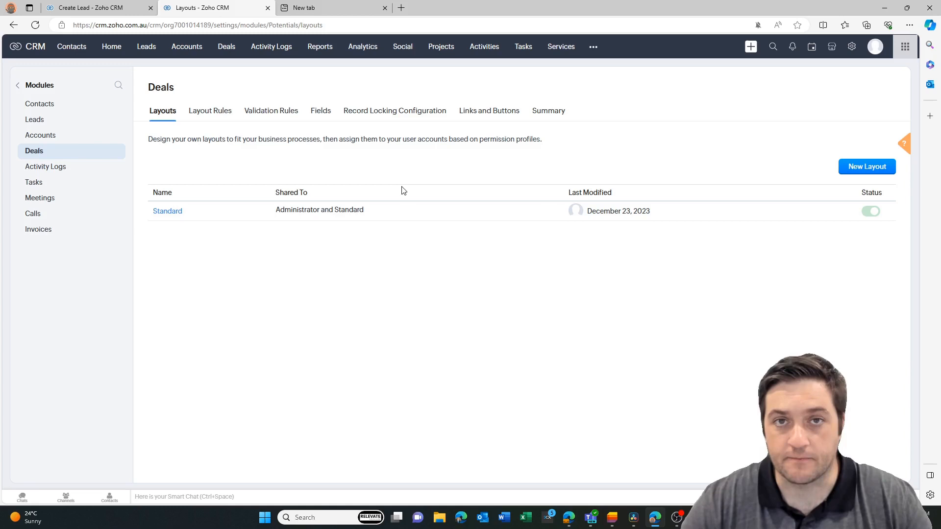
{"action": "mouse_move", "coordinate": [245, 156]}
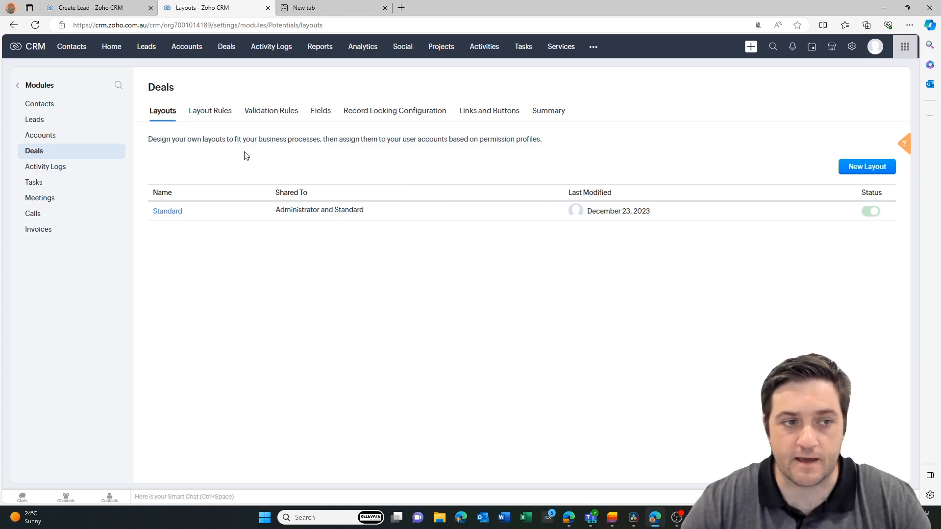
{"action": "mouse_move", "coordinate": [470, 173]}
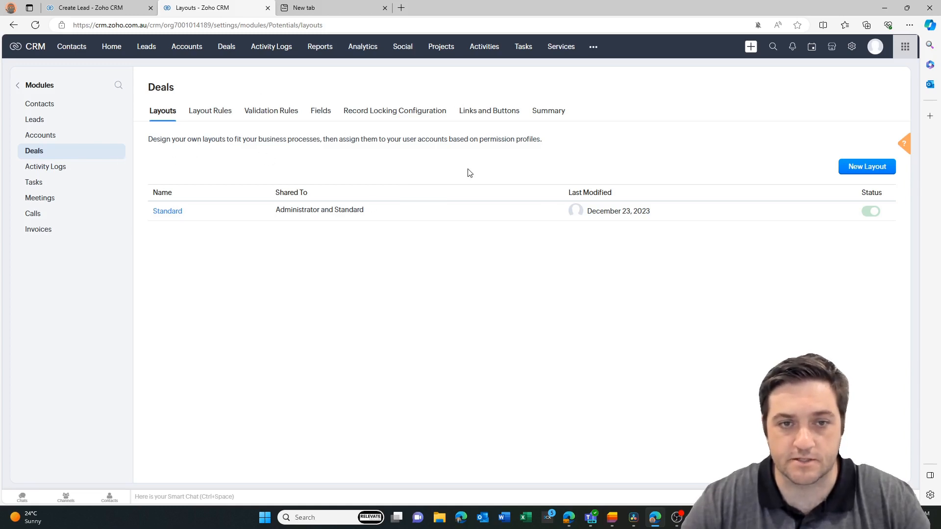
{"action": "mouse_move", "coordinate": [465, 174]}
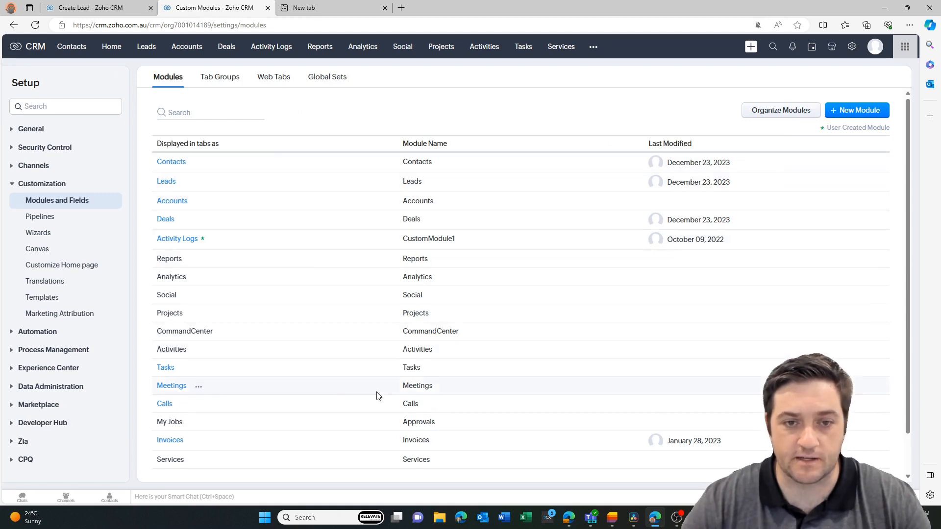
{"action": "mouse_move", "coordinate": [596, 208]}
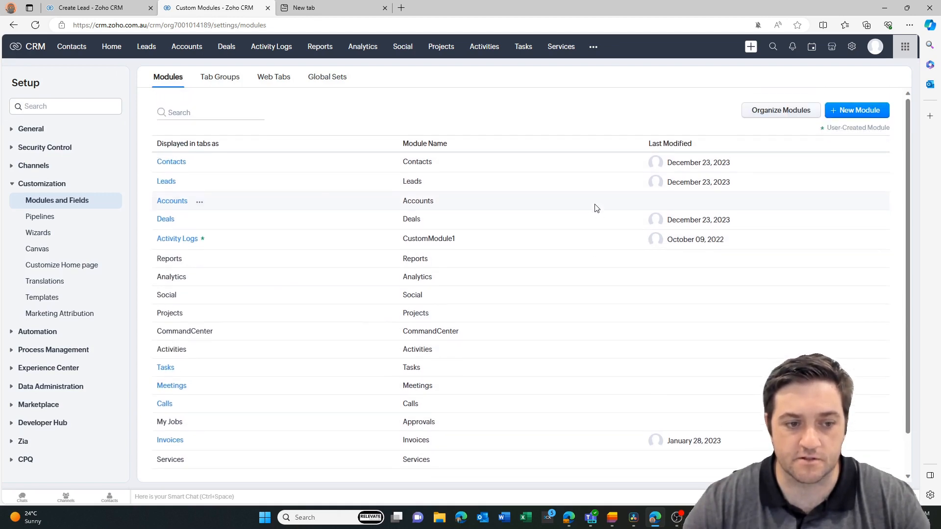
{"action": "mouse_move", "coordinate": [843, 75]}
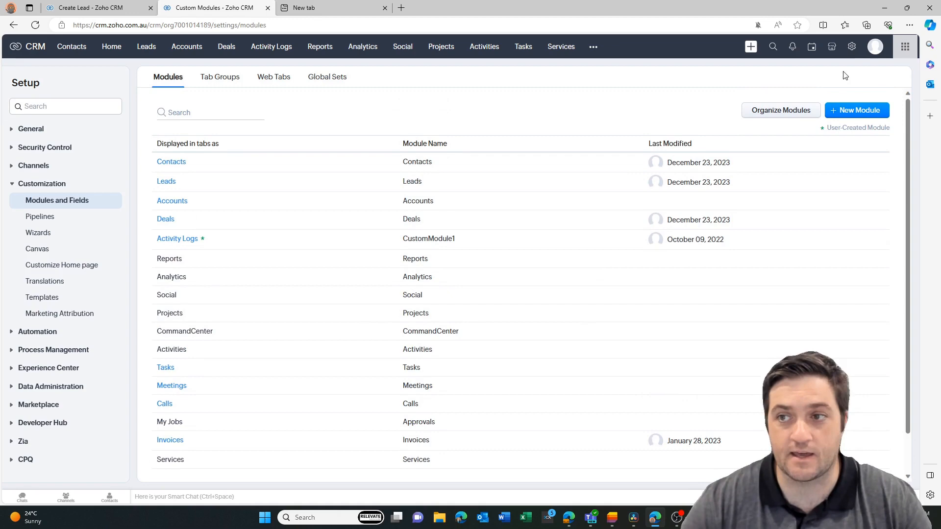
{"action": "mouse_move", "coordinate": [852, 46]}
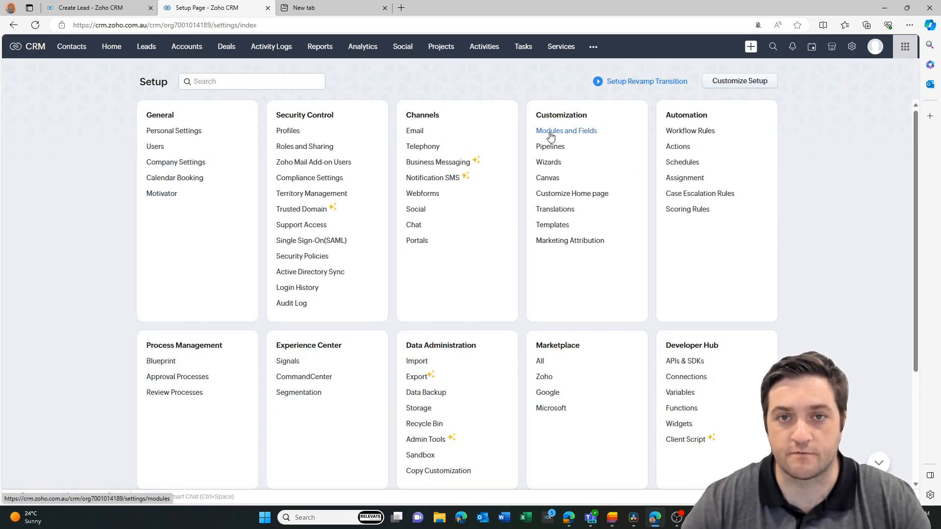
Reopen Modules and Fields and show the Leads module's options menu.
{"action": "left_click", "coordinate": [565, 131]}
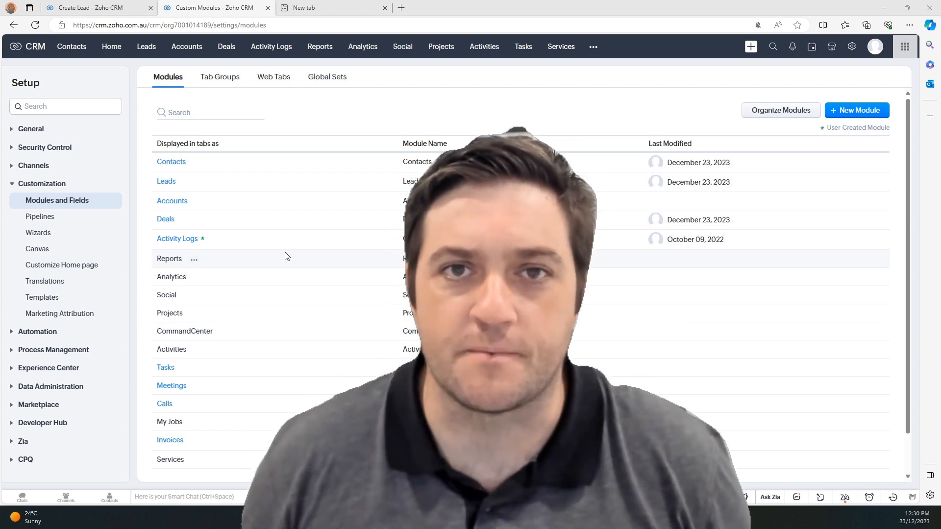
{"action": "left_click", "coordinate": [196, 200]}
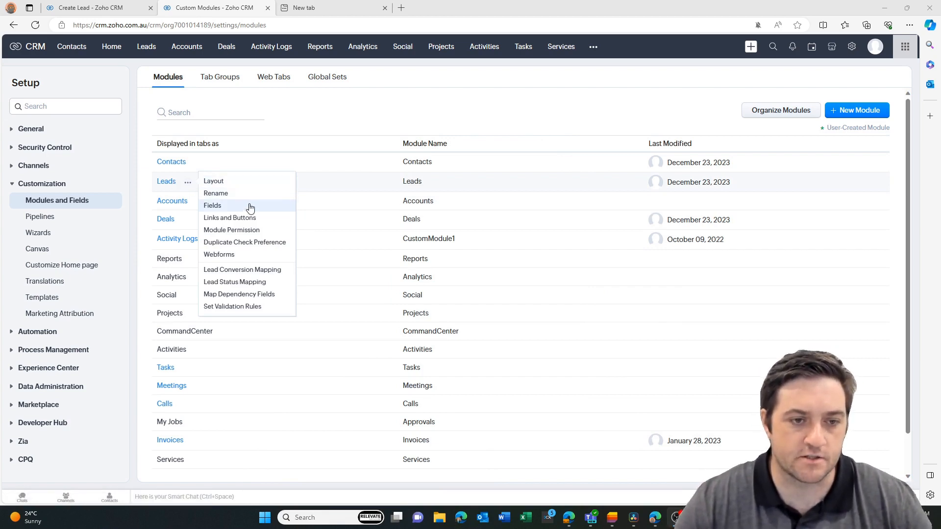
{"action": "mouse_move", "coordinate": [269, 242]}
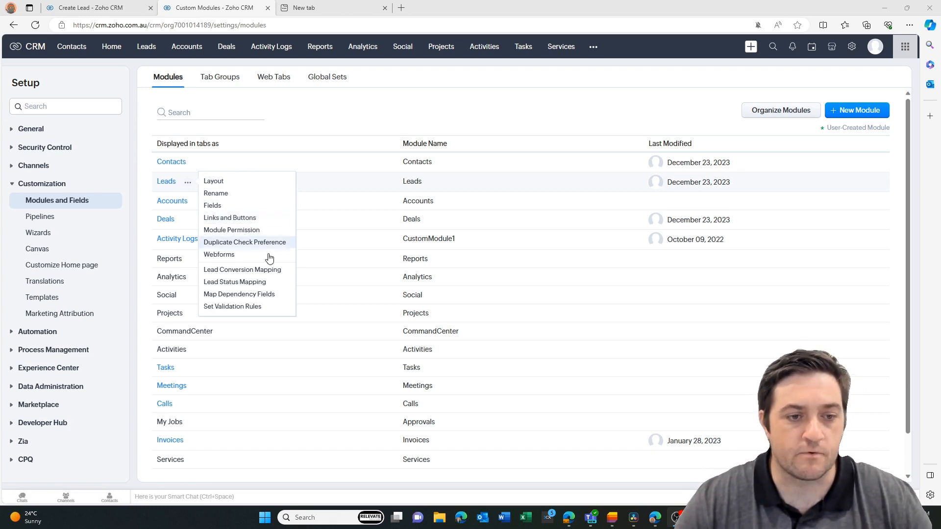
{"action": "mouse_move", "coordinate": [273, 269]}
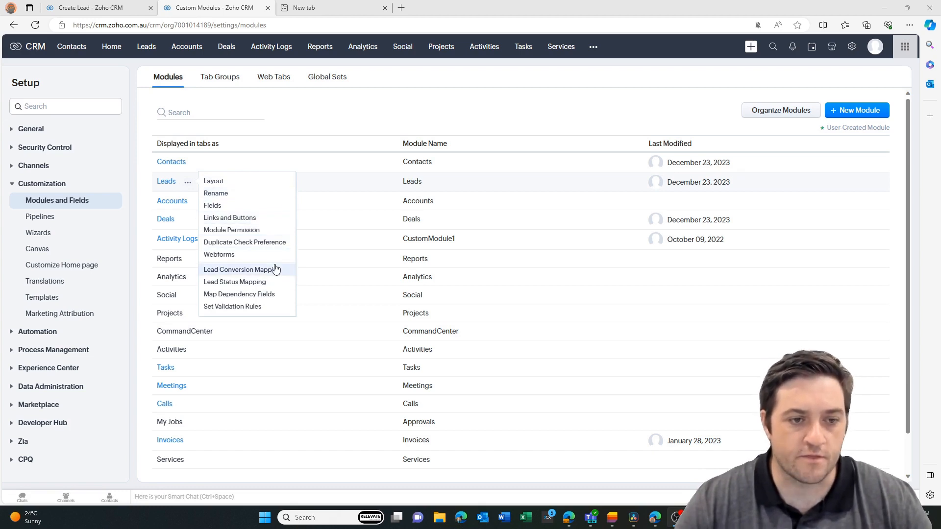
{"action": "mouse_move", "coordinate": [266, 230]}
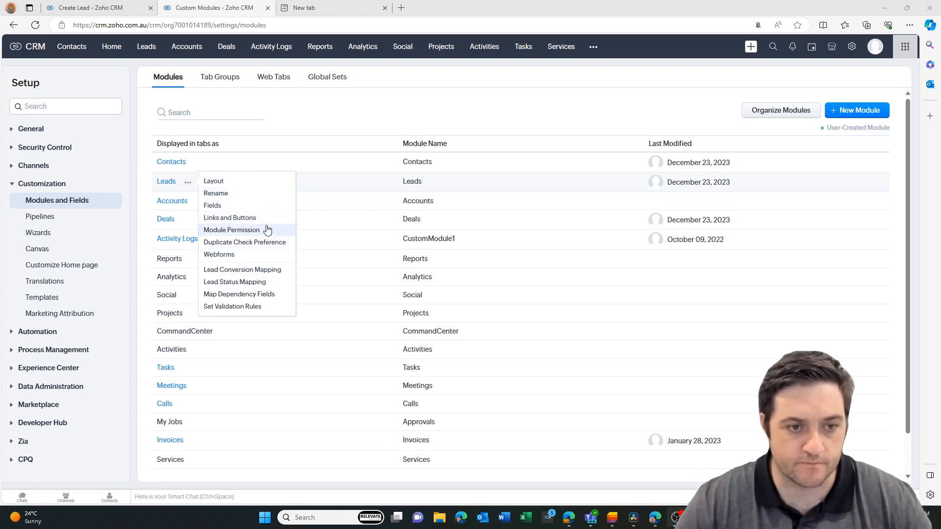
{"action": "mouse_move", "coordinate": [242, 270]}
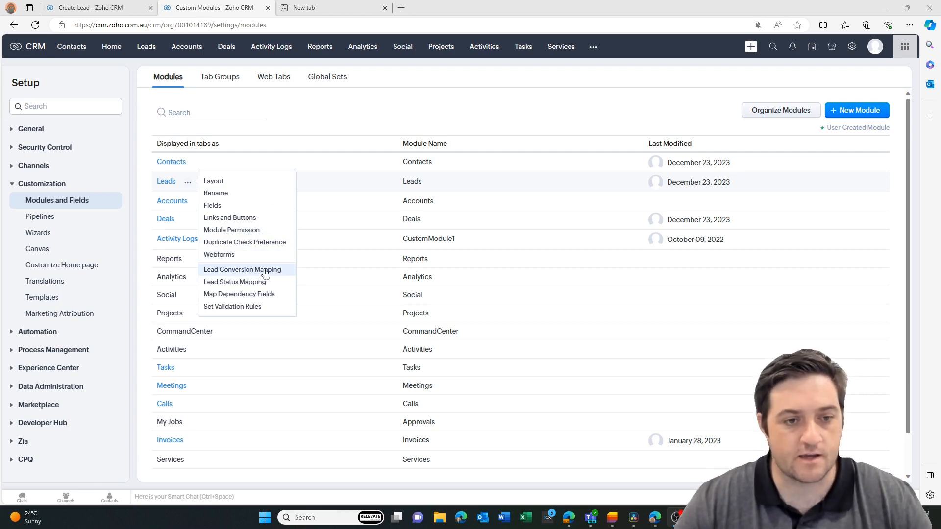
In Lead Conversion Mapping, map the lead's Person Type to the Deal's Person Type field.
{"action": "left_click", "coordinate": [242, 269]}
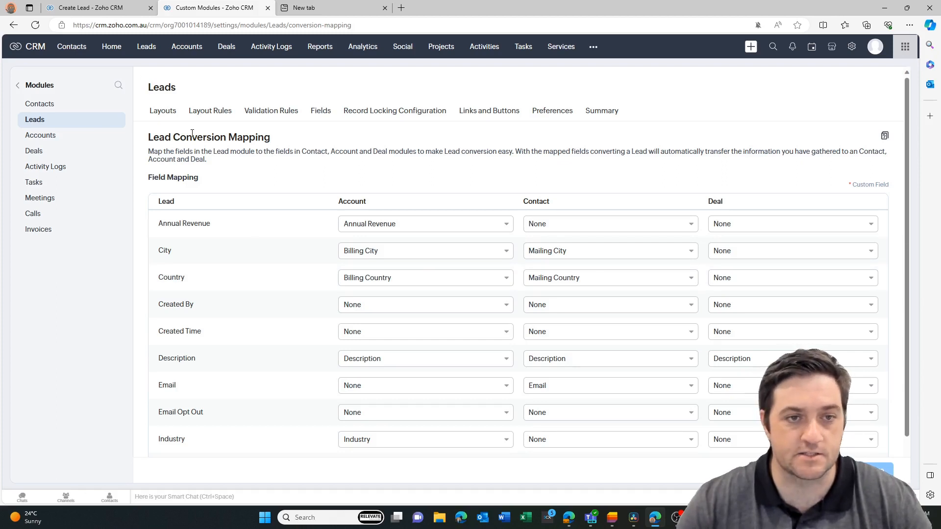
{"action": "scroll", "scroll_direction": "down", "scroll_amount": 3}
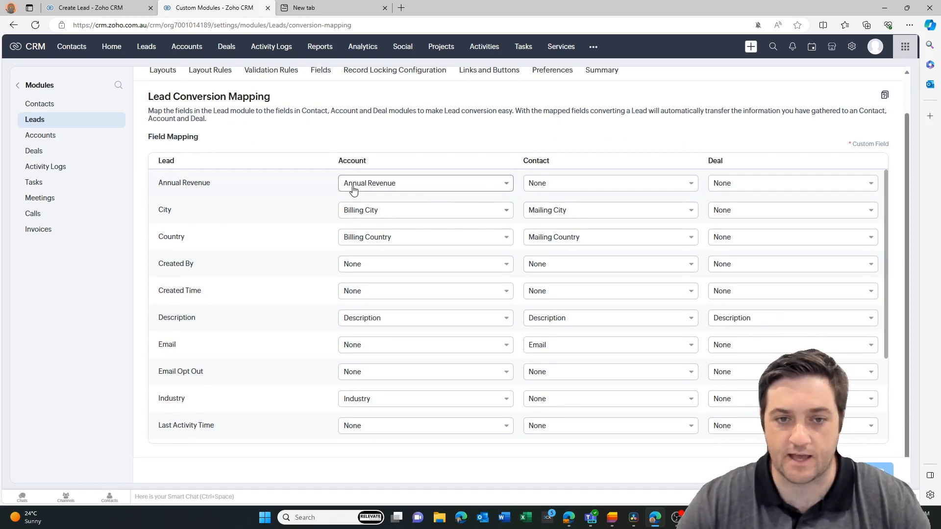
{"action": "mouse_move", "coordinate": [178, 217]}
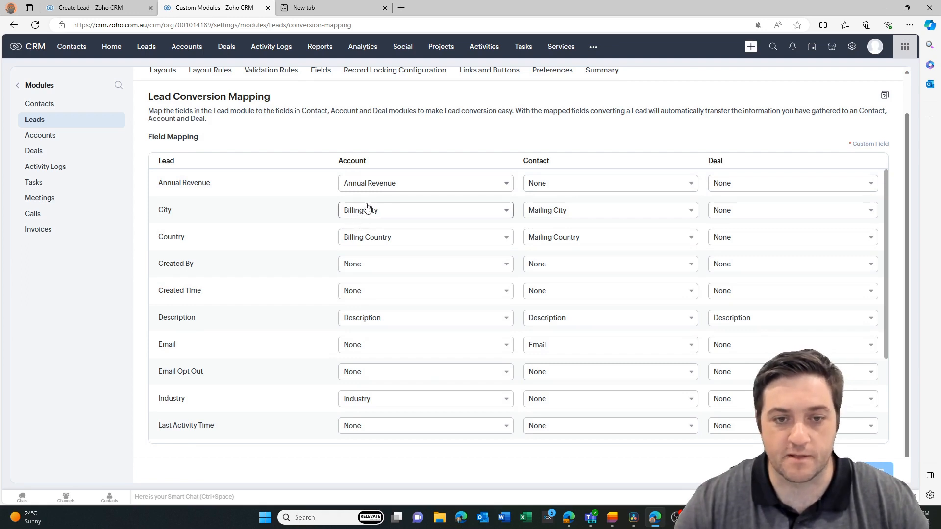
{"action": "mouse_move", "coordinate": [467, 189]}
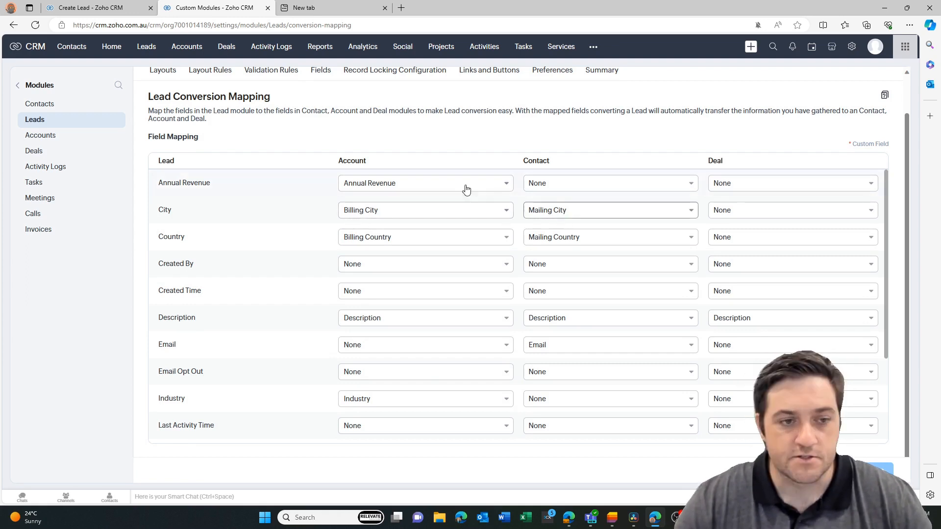
{"action": "scroll", "scroll_direction": "down", "scroll_amount": 3}
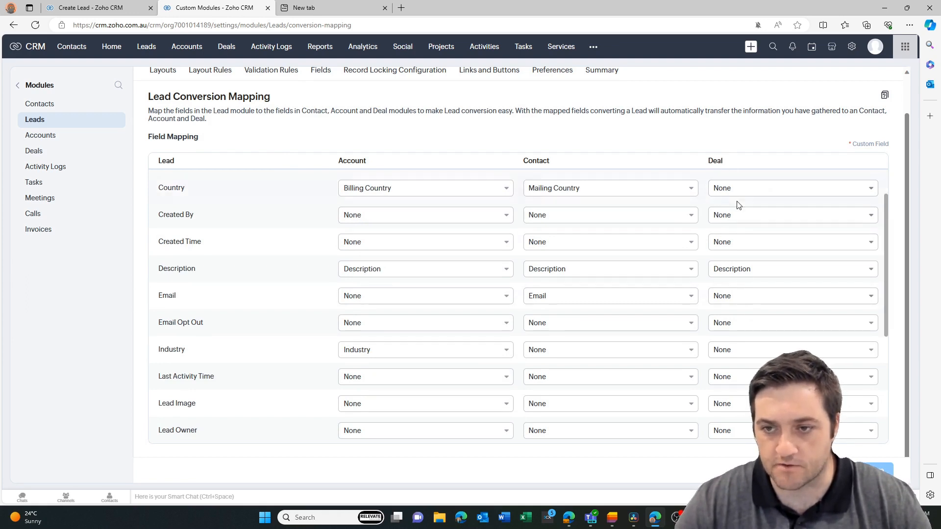
{"action": "scroll", "scroll_direction": "down", "scroll_amount": 3}
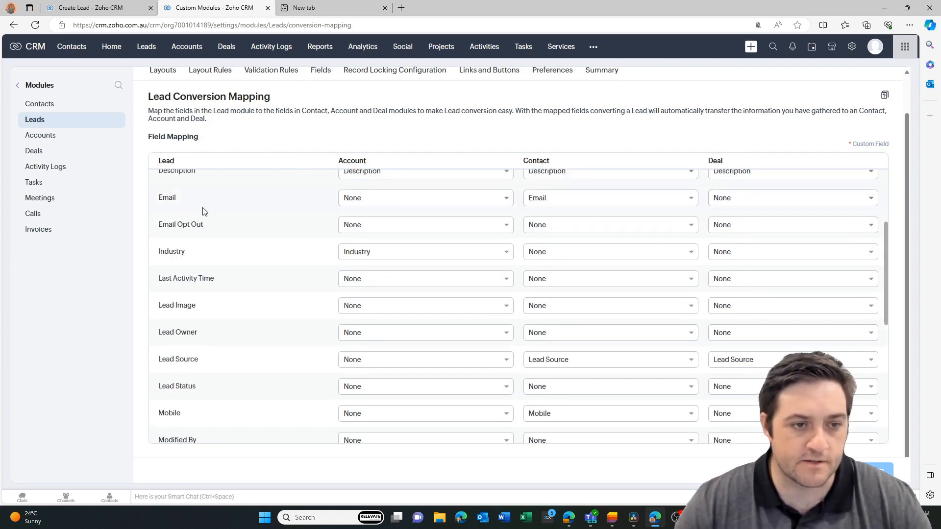
{"action": "scroll", "scroll_direction": "down", "scroll_amount": 3}
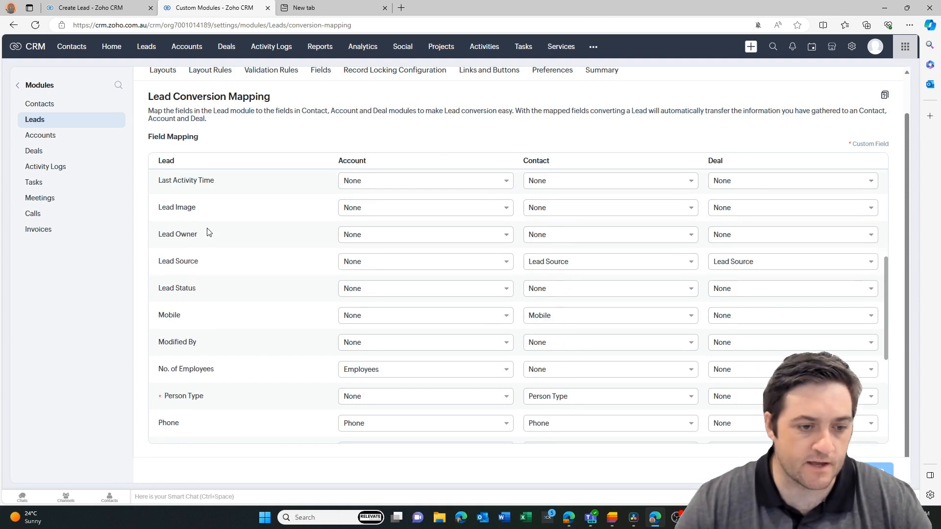
{"action": "scroll", "scroll_direction": "down", "scroll_amount": 3}
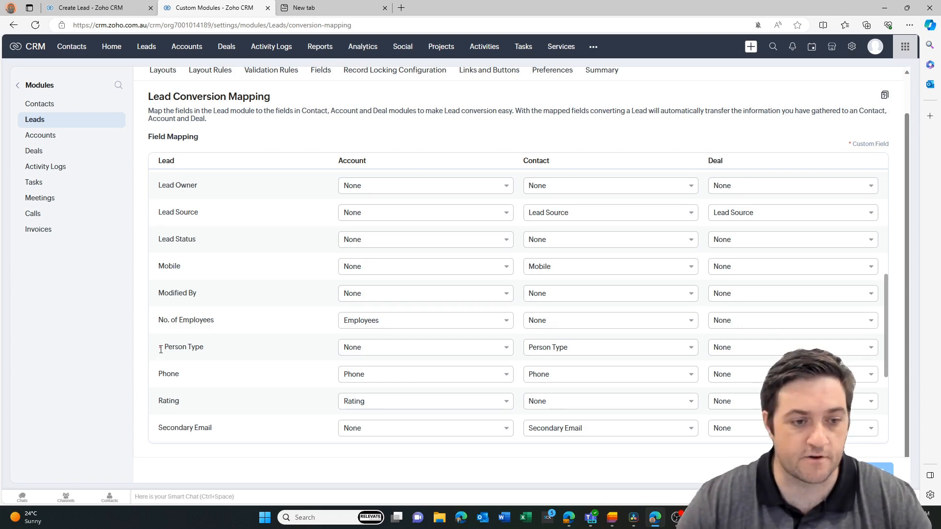
{"action": "mouse_move", "coordinate": [198, 347]}
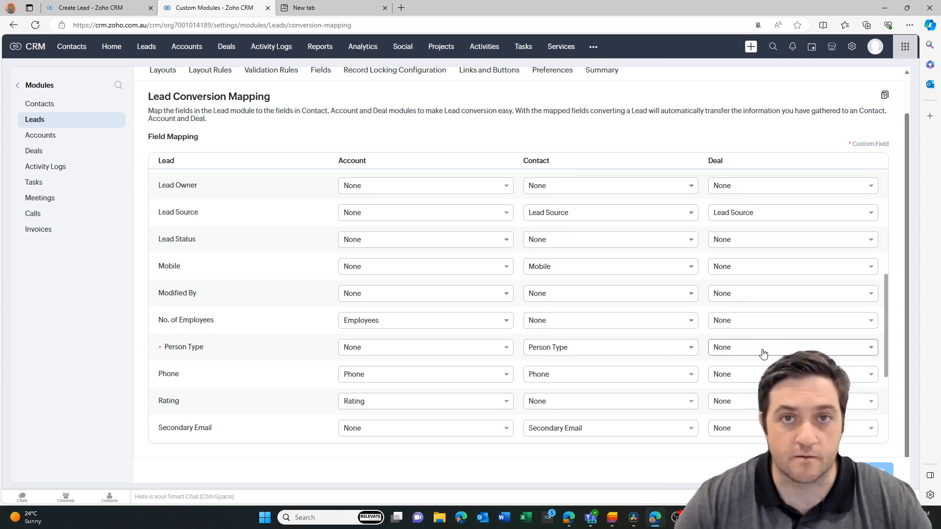
{"action": "mouse_move", "coordinate": [769, 353]}
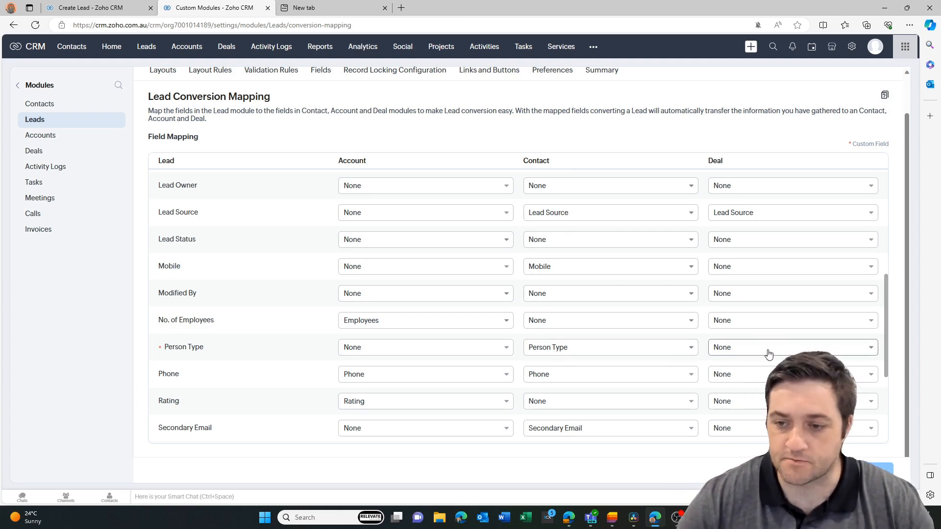
{"action": "left_click", "coordinate": [791, 347]}
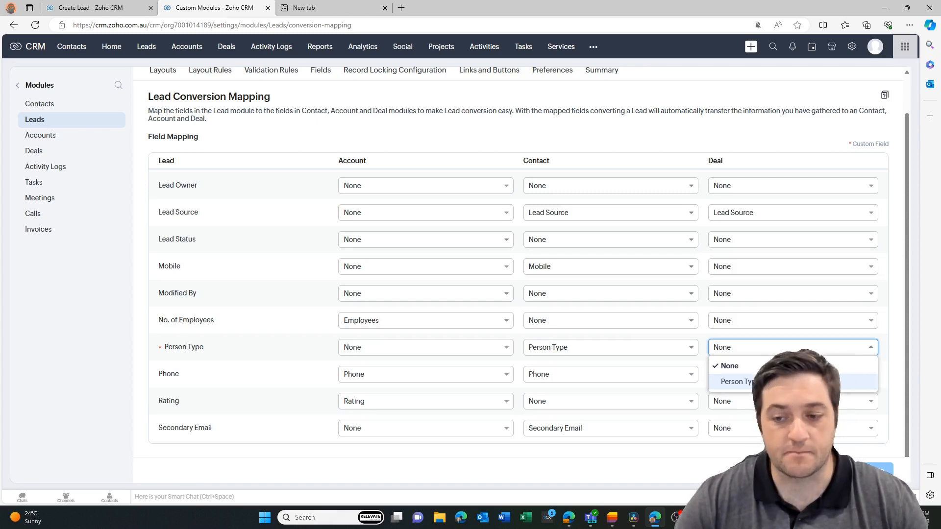
{"action": "left_click", "coordinate": [735, 382]}
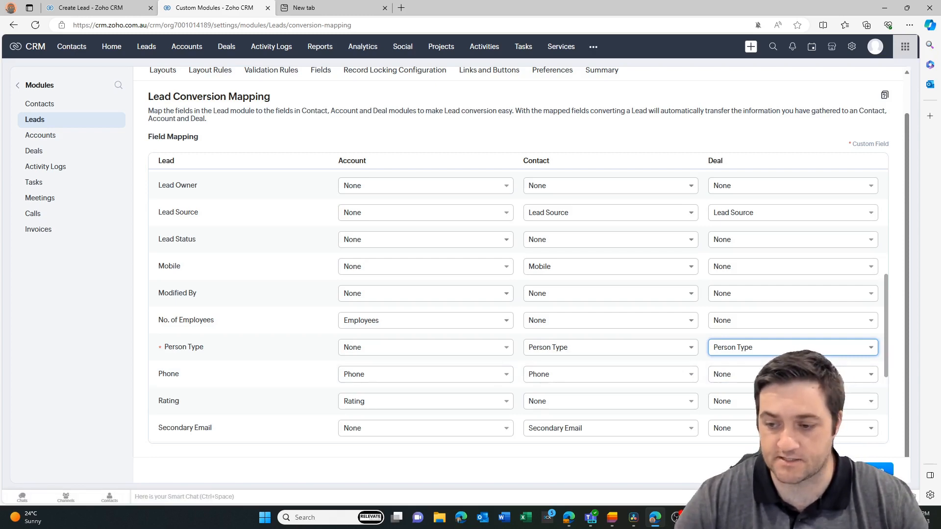
{"action": "scroll", "scroll_direction": "up", "scroll_amount": 3}
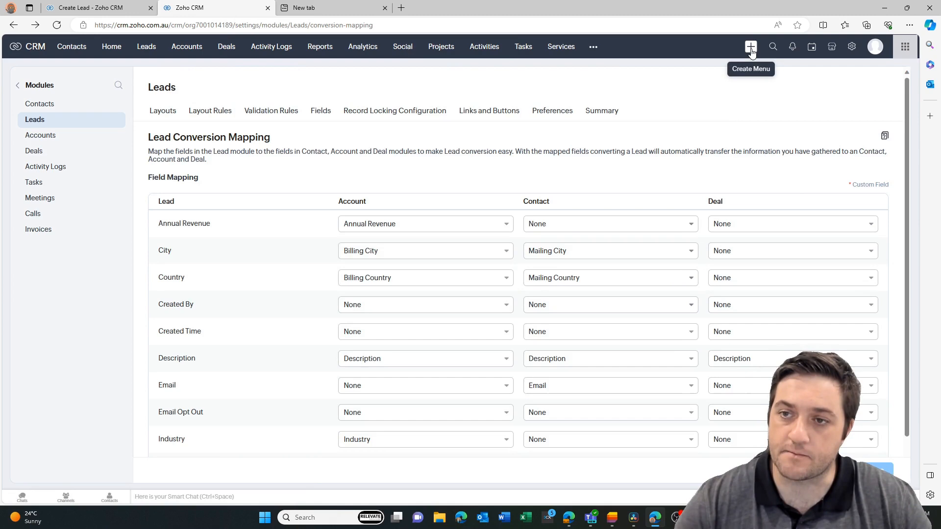
Create and save lead 'test test' with Person Type Member and Affiliate.
{"action": "left_click", "coordinate": [751, 46]}
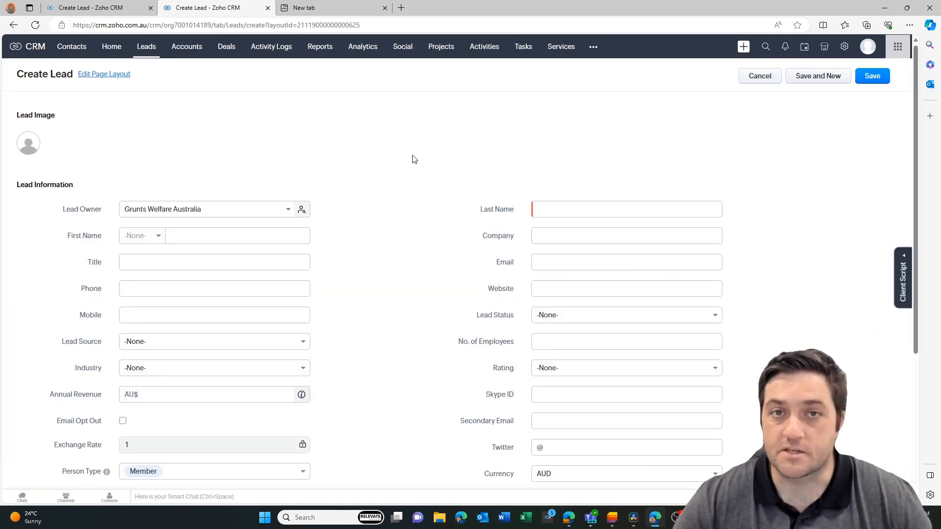
{"action": "left_click", "coordinate": [236, 235]}
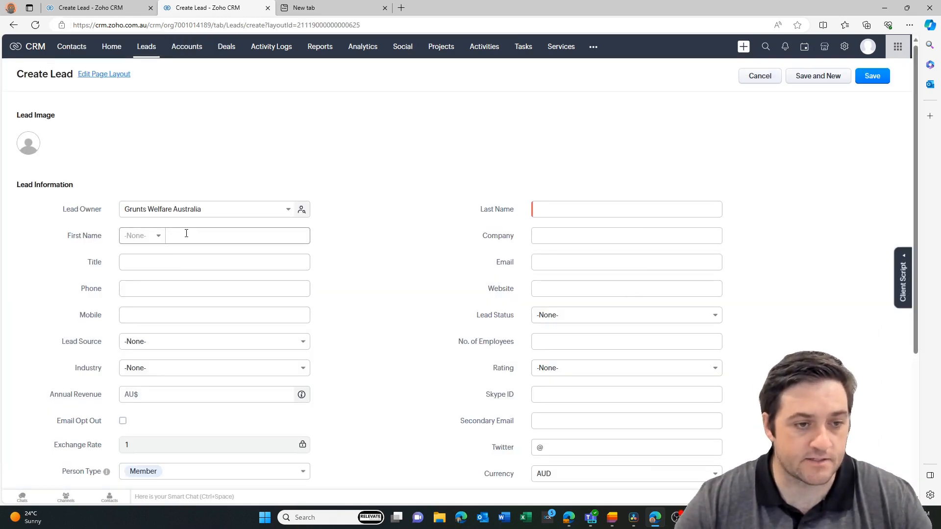
{"action": "type", "text": "test"}
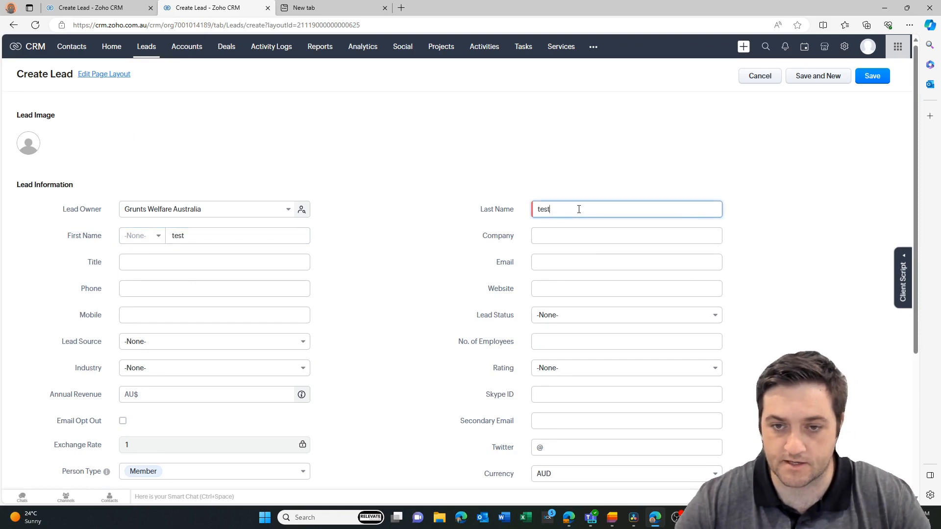
{"action": "scroll", "scroll_direction": "down", "scroll_amount": 3}
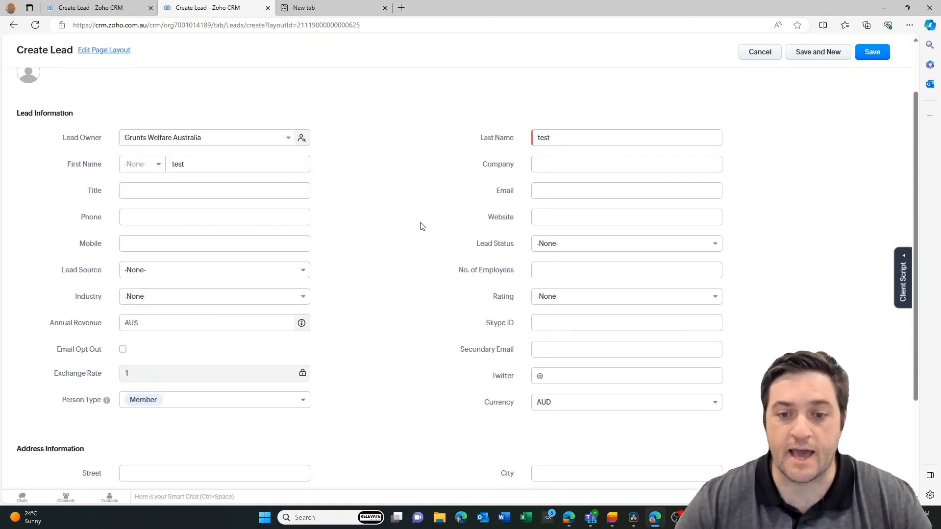
{"action": "mouse_move", "coordinate": [154, 390]}
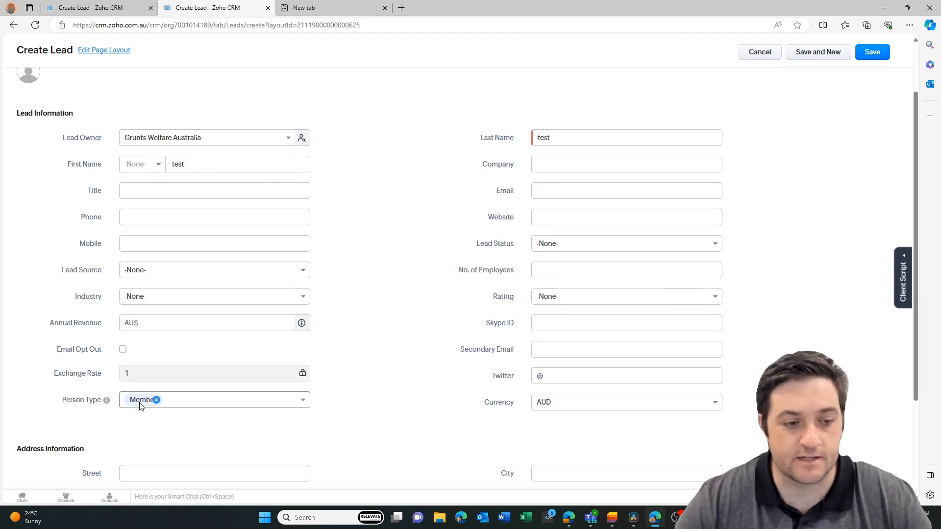
{"action": "left_click", "coordinate": [214, 400]}
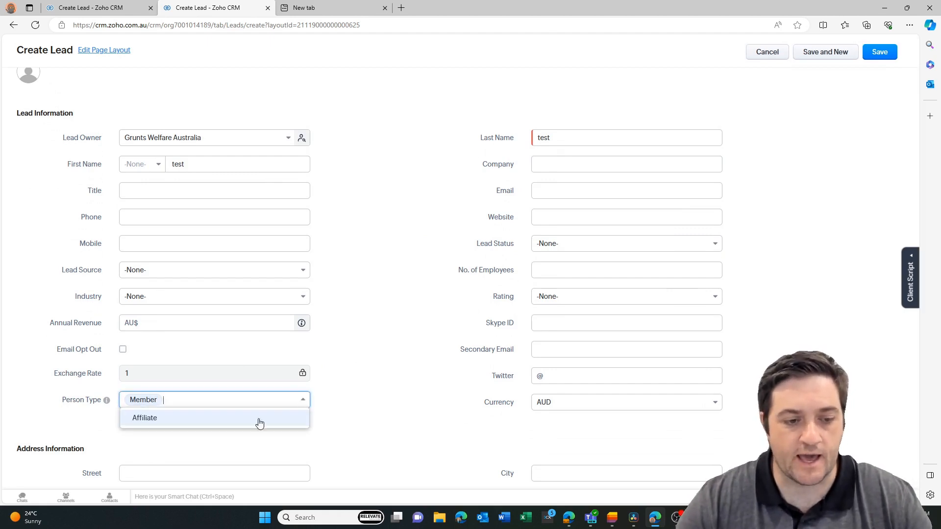
{"action": "left_click", "coordinate": [144, 417]}
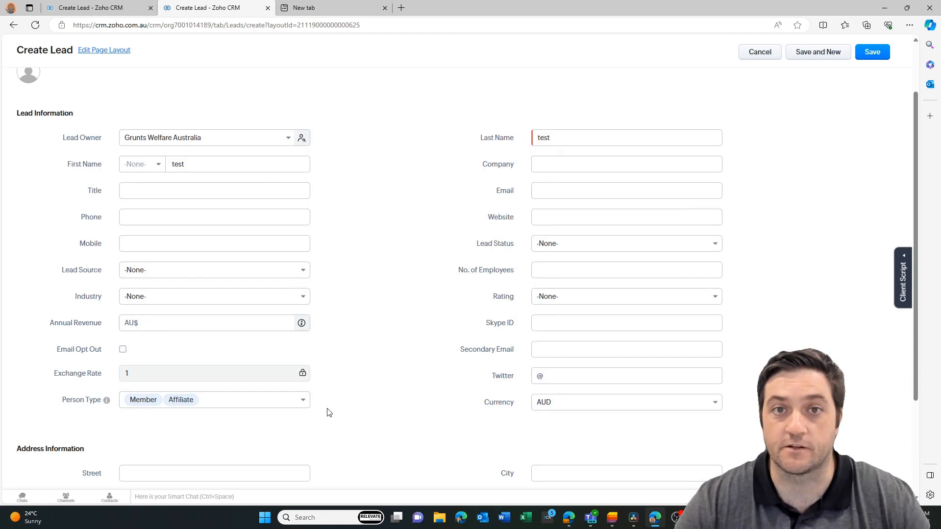
{"action": "scroll", "scroll_direction": "up", "scroll_amount": 3}
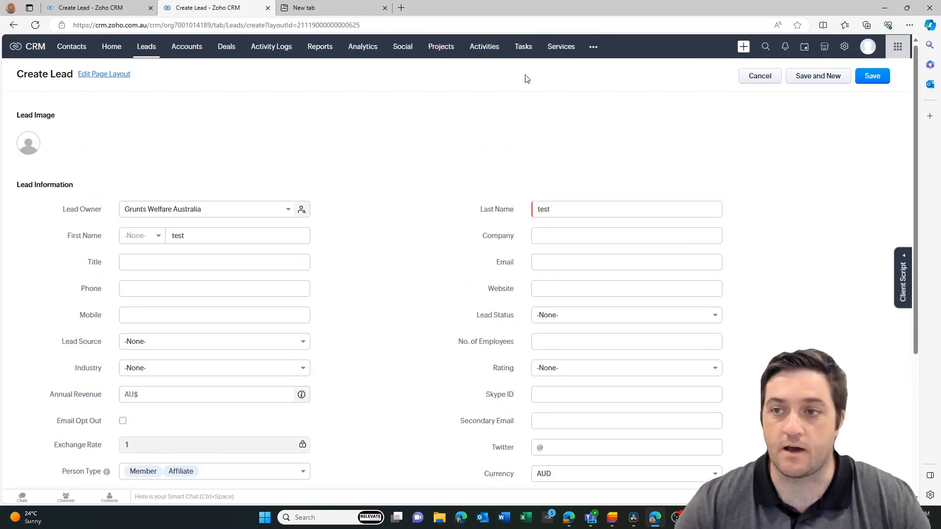
{"action": "mouse_move", "coordinate": [871, 80]}
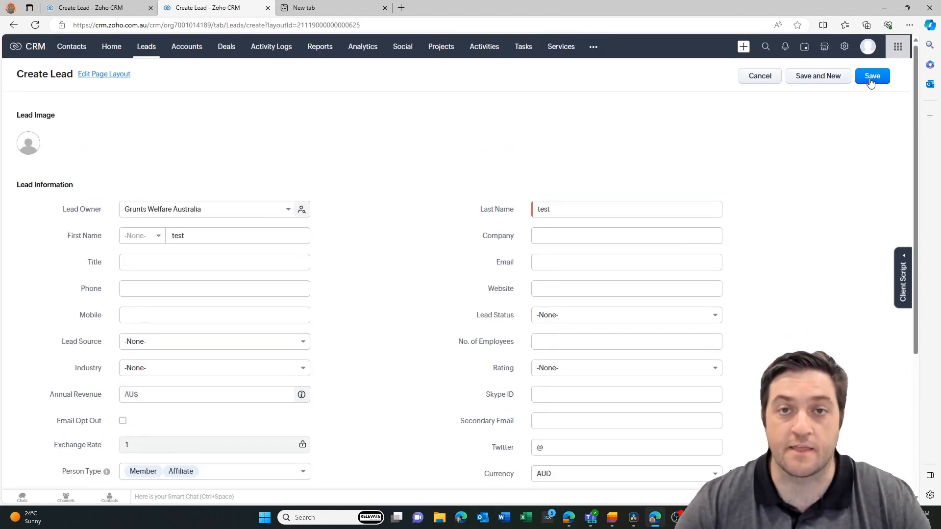
{"action": "left_click", "coordinate": [871, 75]}
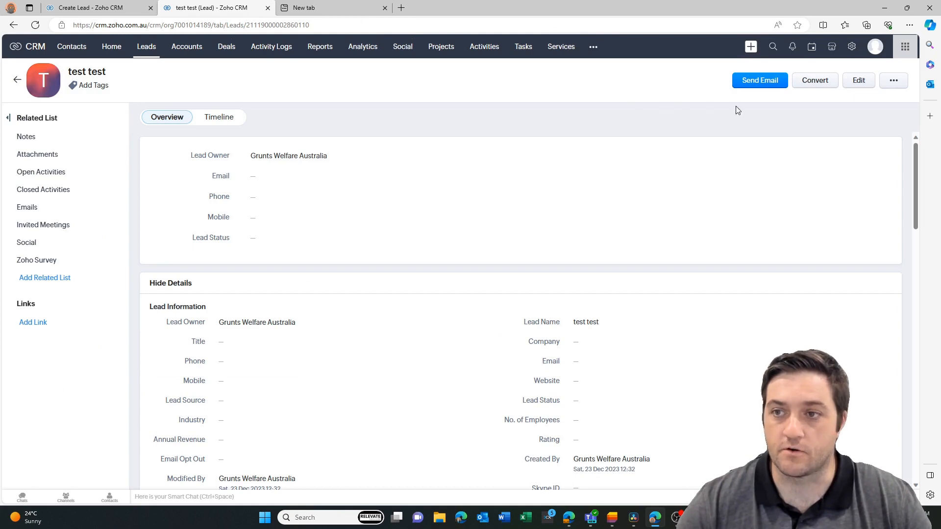
Convert the test lead, also creating a deal closing 24-12-2023.
{"action": "left_click", "coordinate": [815, 80]}
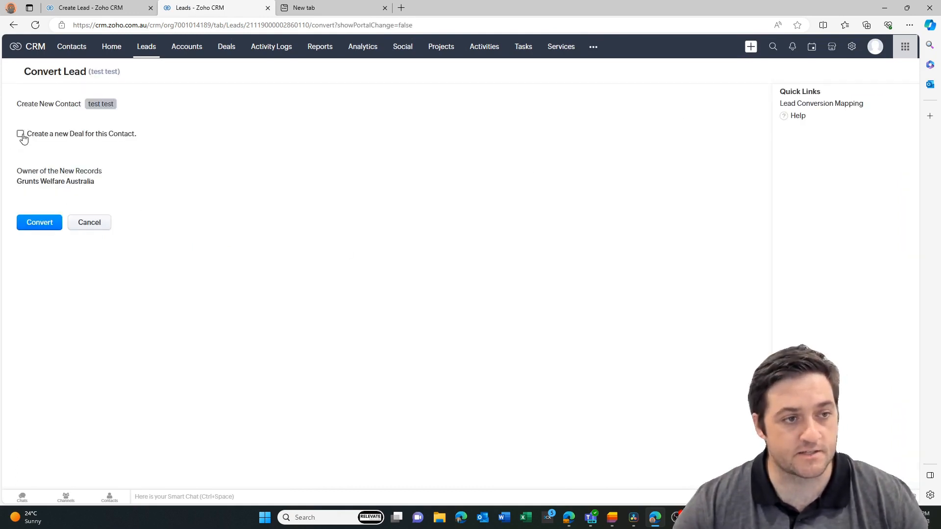
{"action": "left_click", "coordinate": [20, 133]}
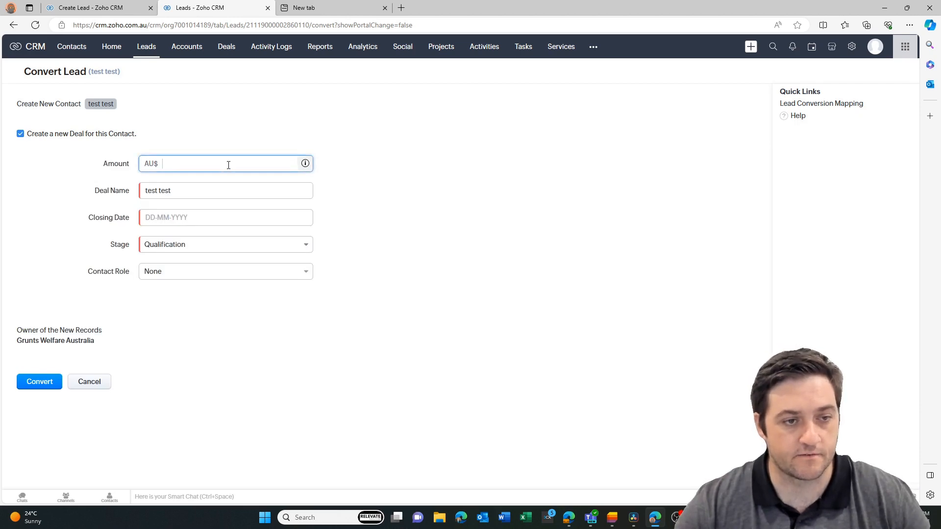
{"action": "type", "text": "24-12-2023"}
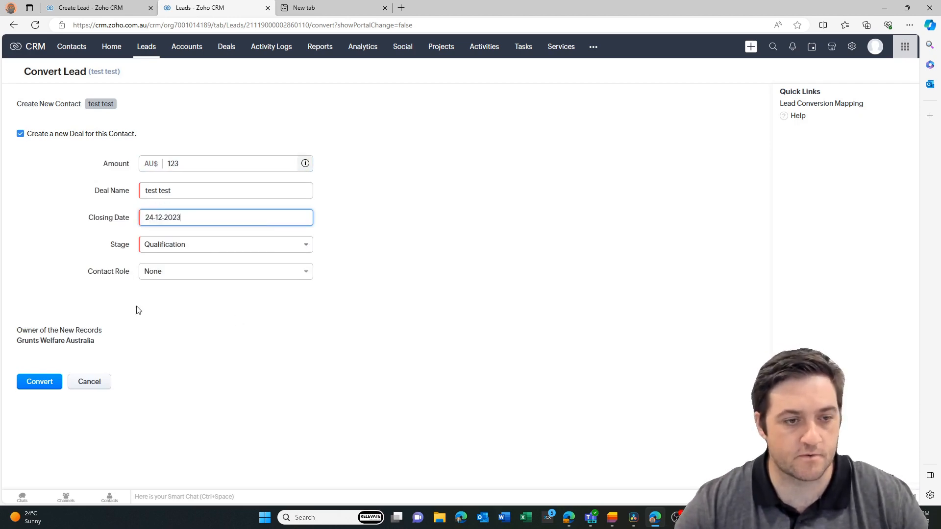
{"action": "left_click", "coordinate": [39, 381]}
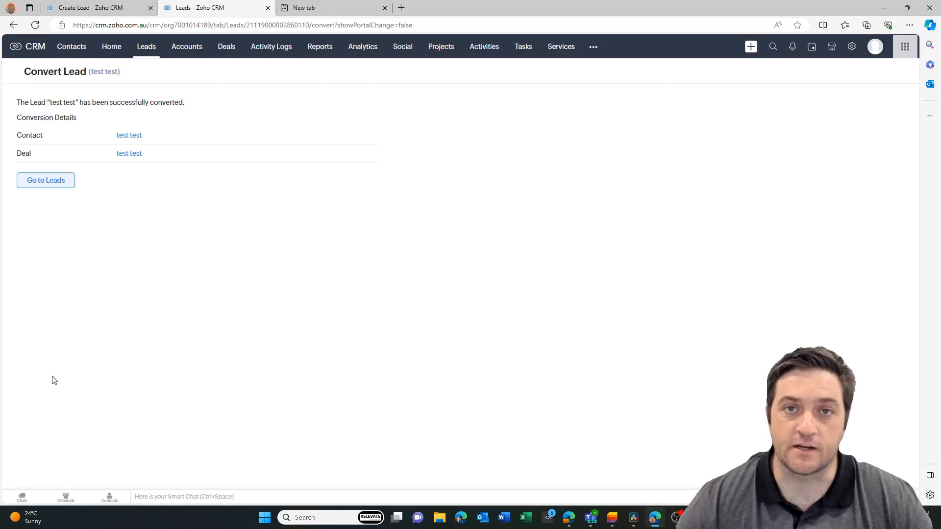
{"action": "mouse_move", "coordinate": [420, 197]}
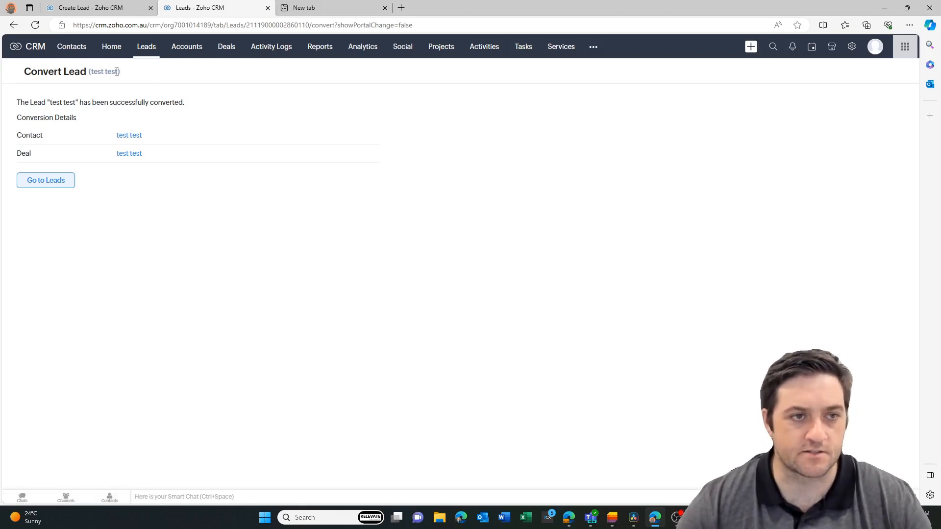
{"action": "mouse_move", "coordinate": [438, 134]}
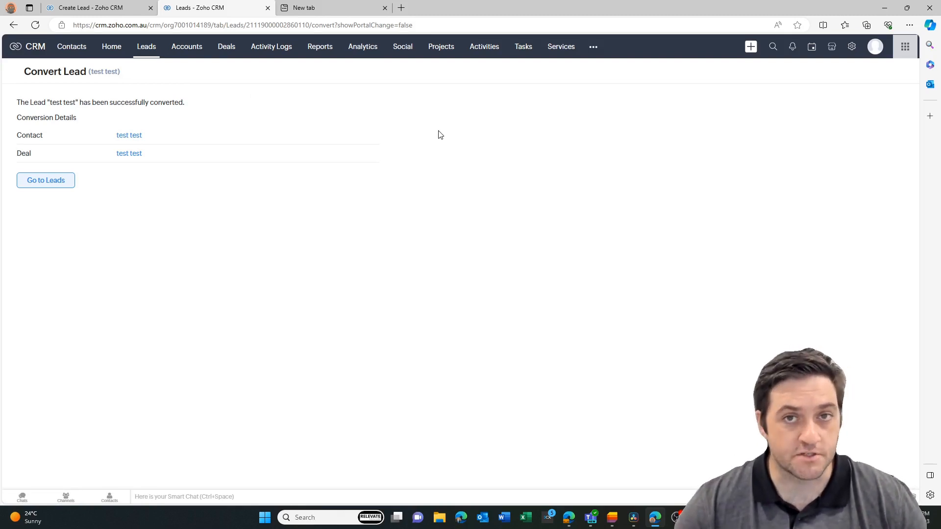
{"action": "mouse_move", "coordinate": [169, 164]}
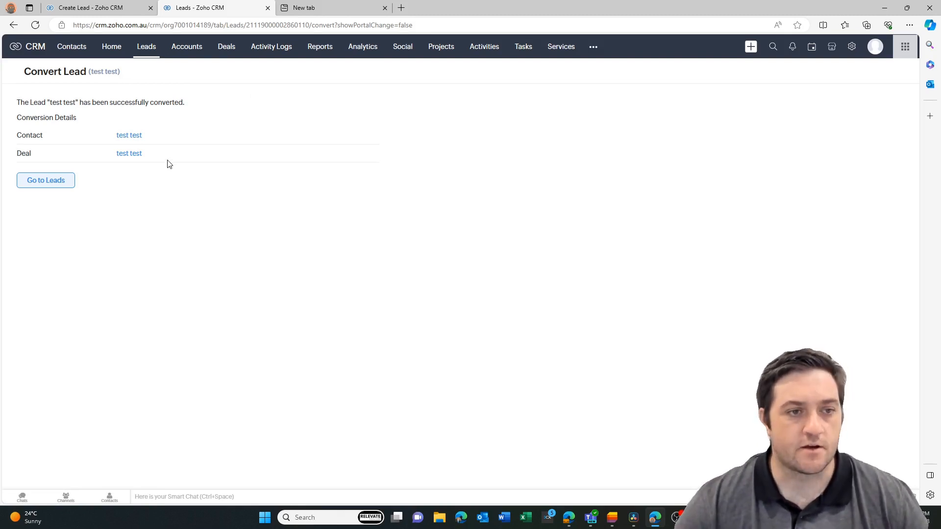
{"action": "mouse_move", "coordinate": [318, 238]}
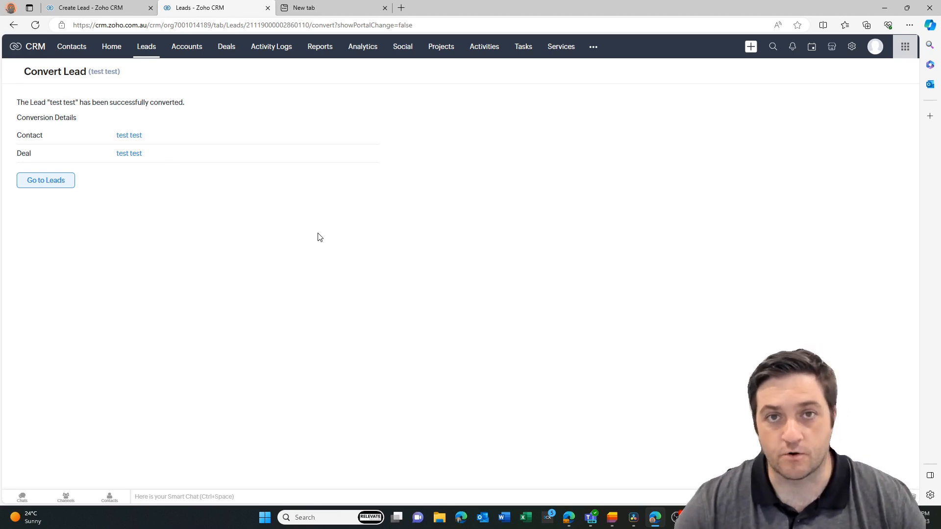
{"action": "mouse_move", "coordinate": [129, 135]}
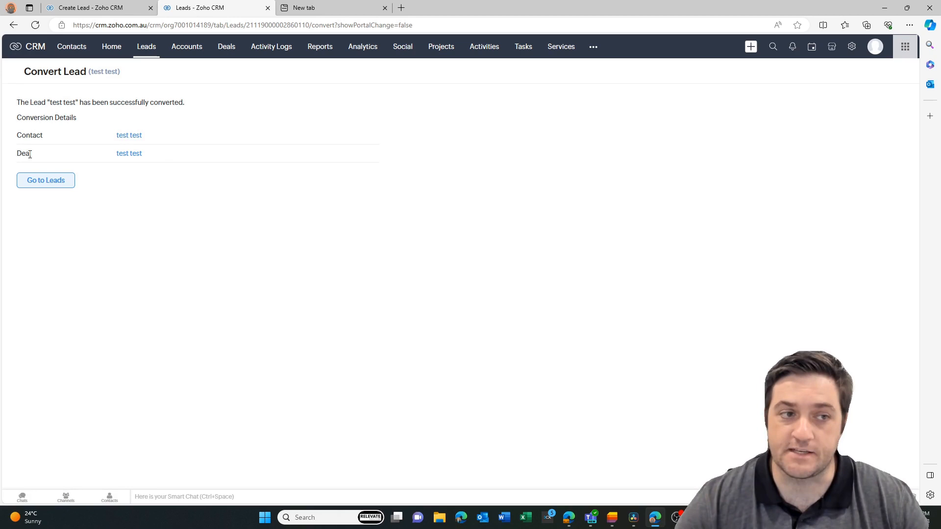
{"action": "mouse_move", "coordinate": [128, 153]}
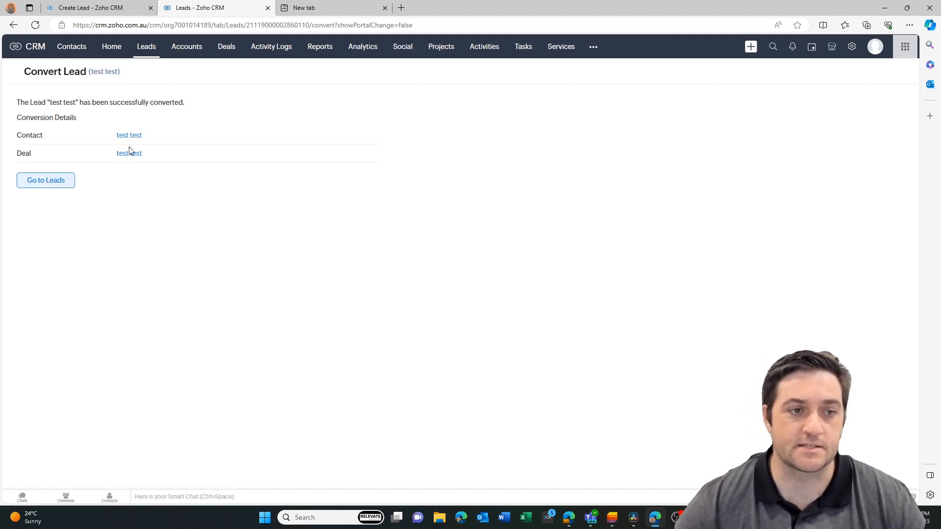
{"action": "mouse_move", "coordinate": [129, 135]}
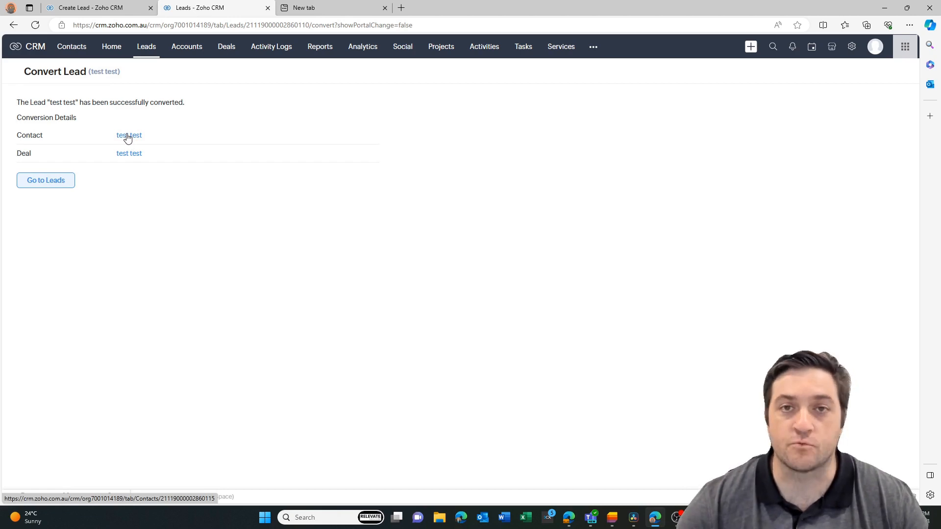
Open the 'test test' contact from the conversion confirmation page.
{"action": "left_click", "coordinate": [128, 136]}
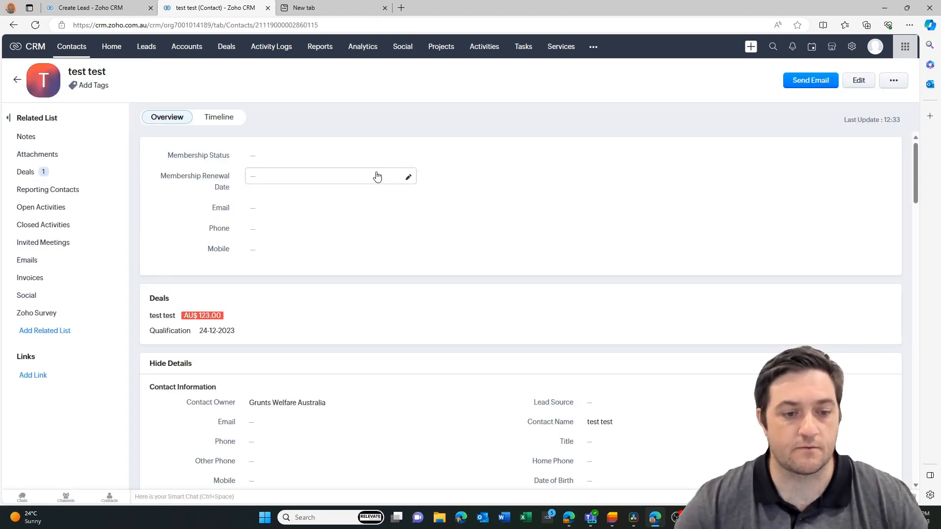
Open the converted 'test test' deal and check Person Type shows Member; Affiliate.
{"action": "scroll", "scroll_direction": "down", "scroll_amount": 3}
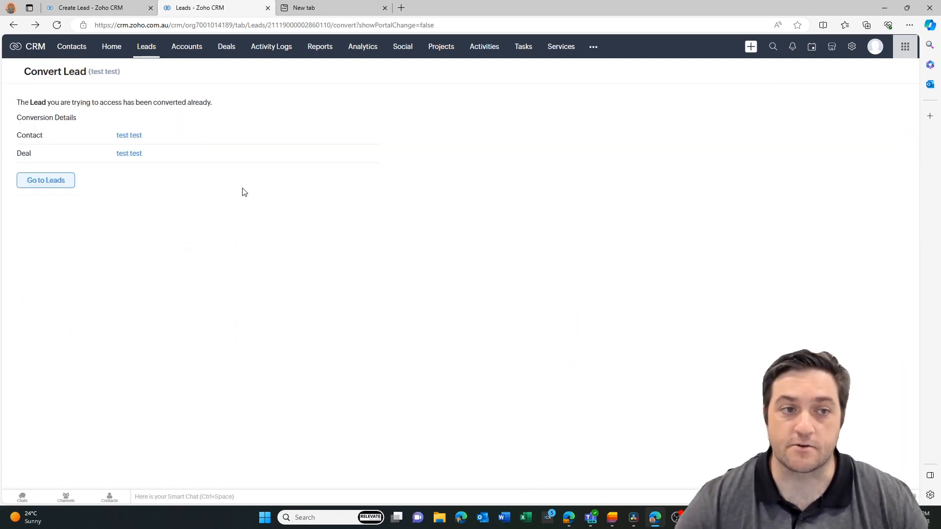
{"action": "mouse_move", "coordinate": [129, 153]}
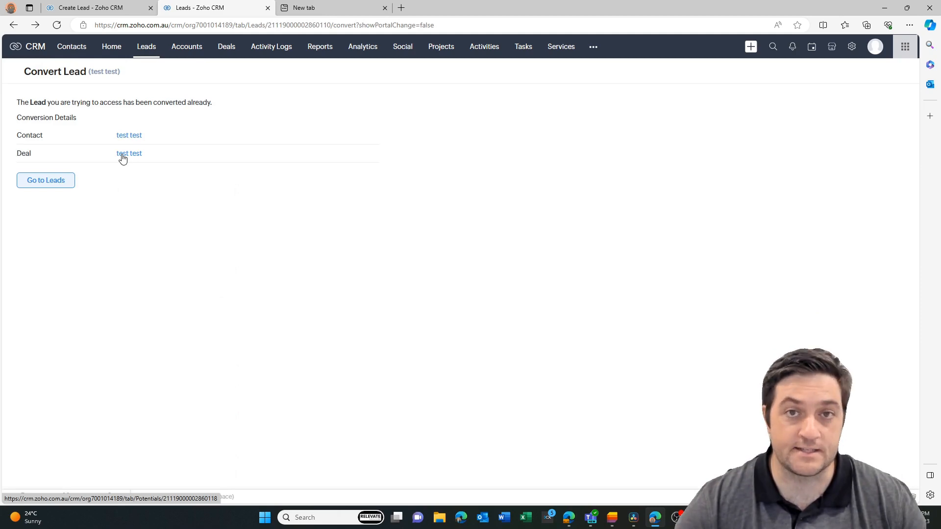
{"action": "left_click", "coordinate": [128, 153]}
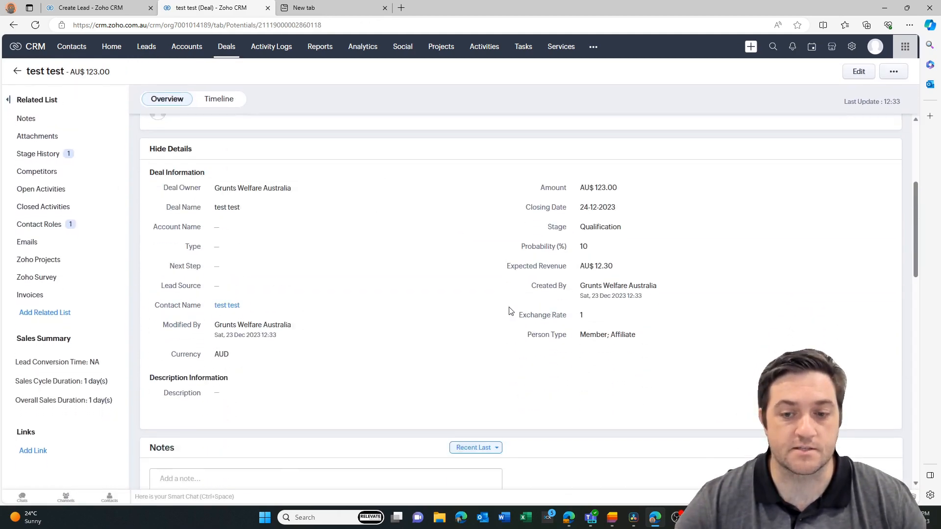
{"action": "left_click", "coordinate": [607, 334]}
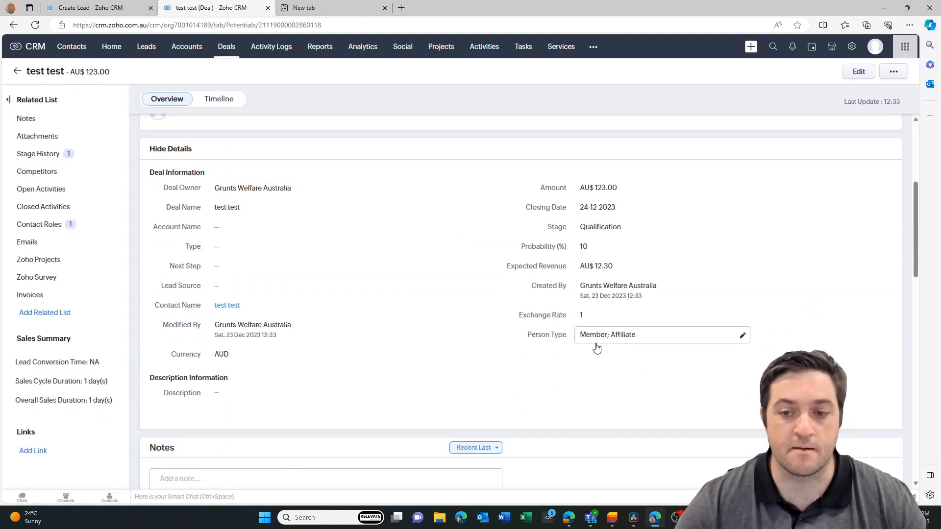
{"action": "left_click", "coordinate": [99, 7]}
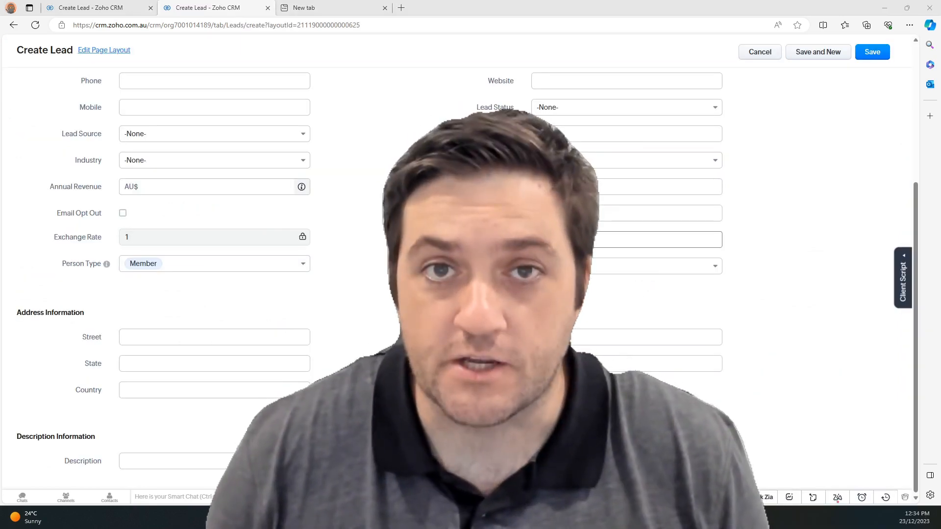